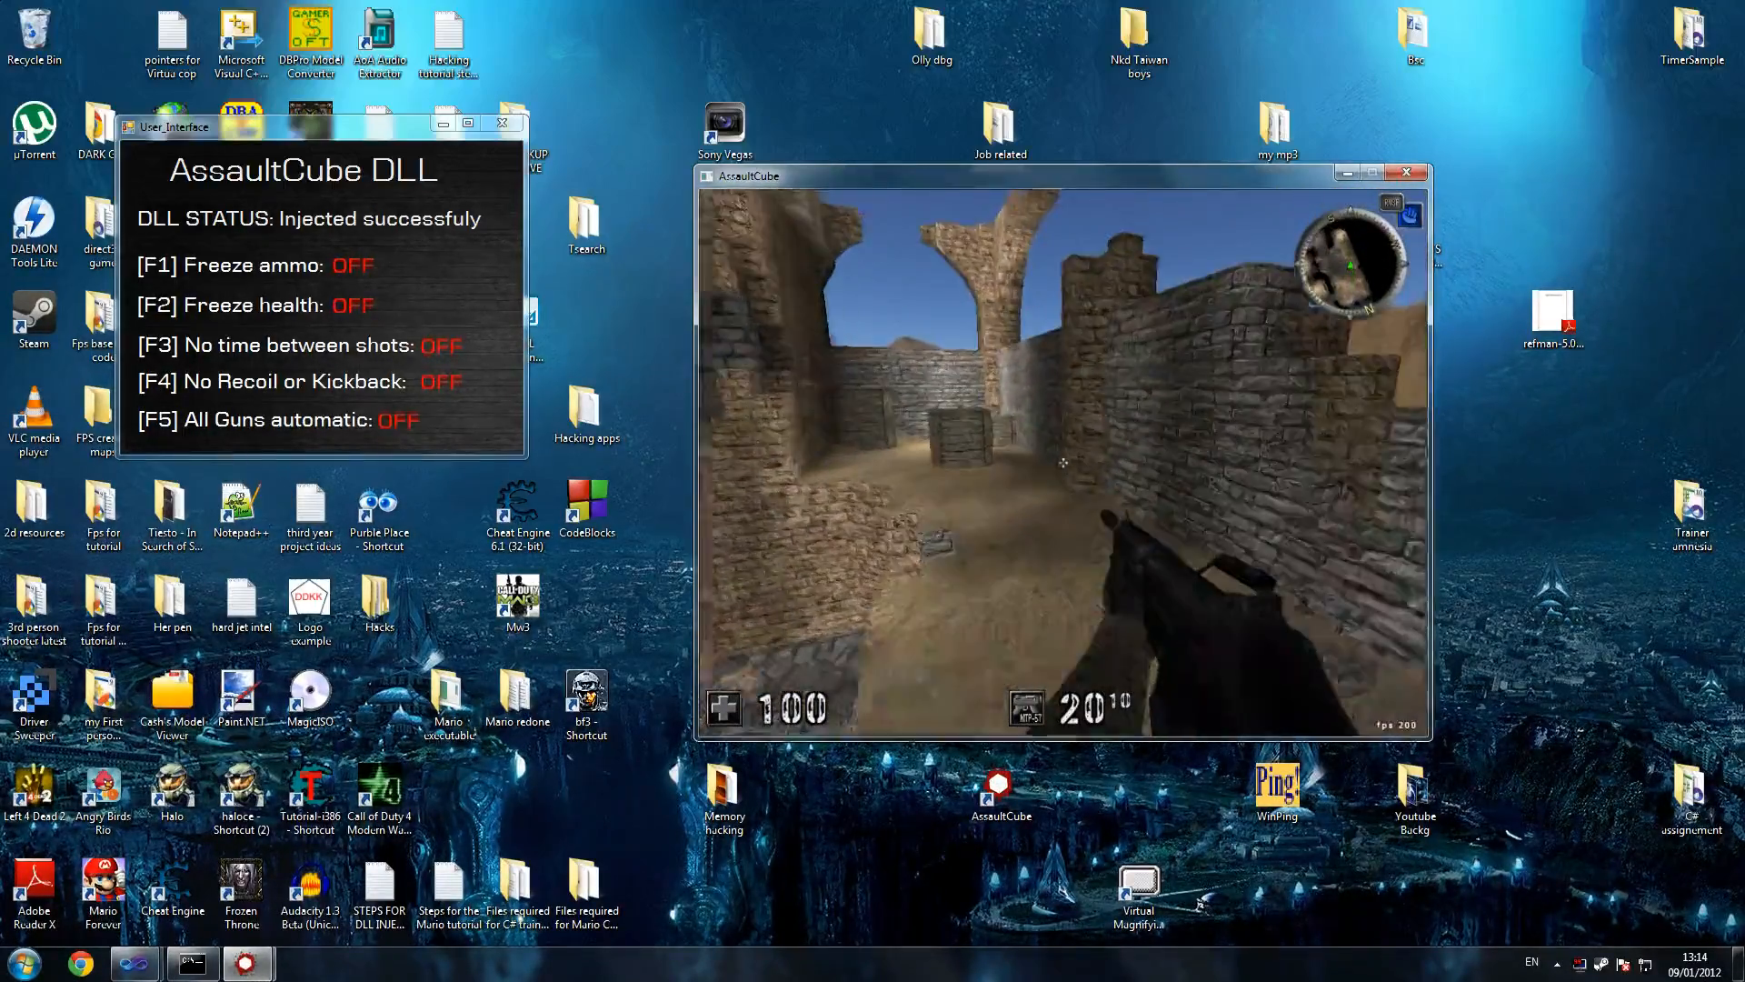
Toggle the Freeze ammo cheat on, off and back on with F1.
key("F1")
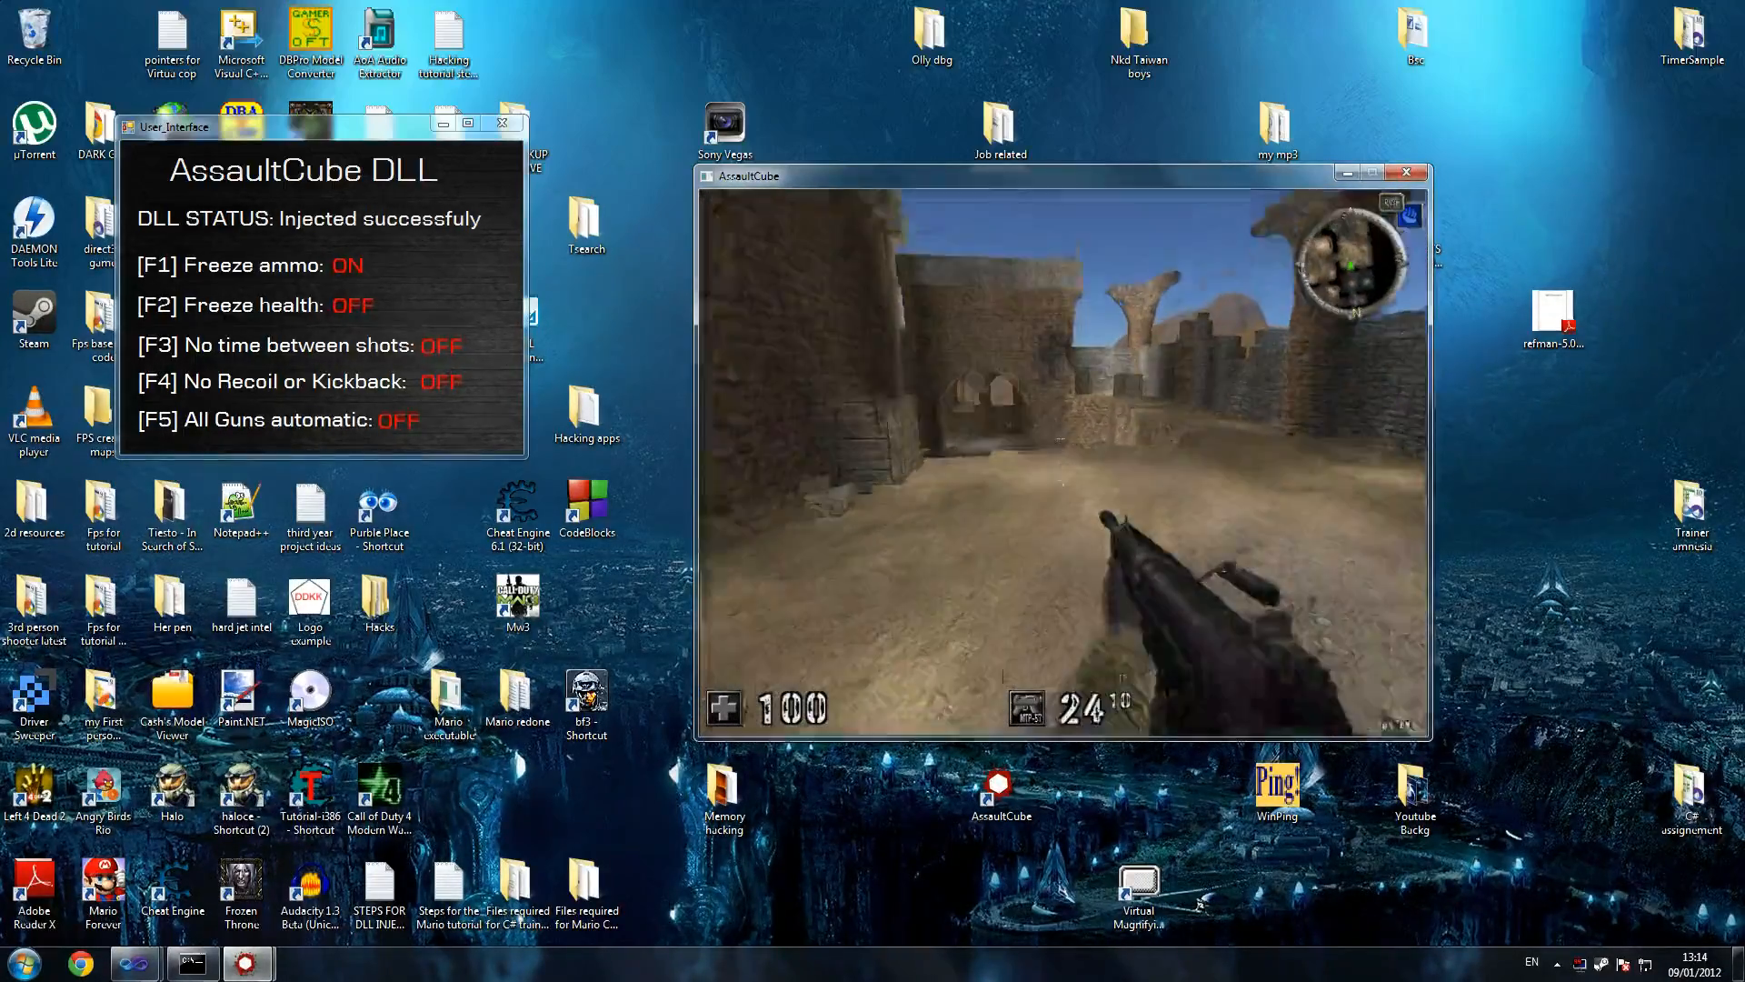
key("f1")
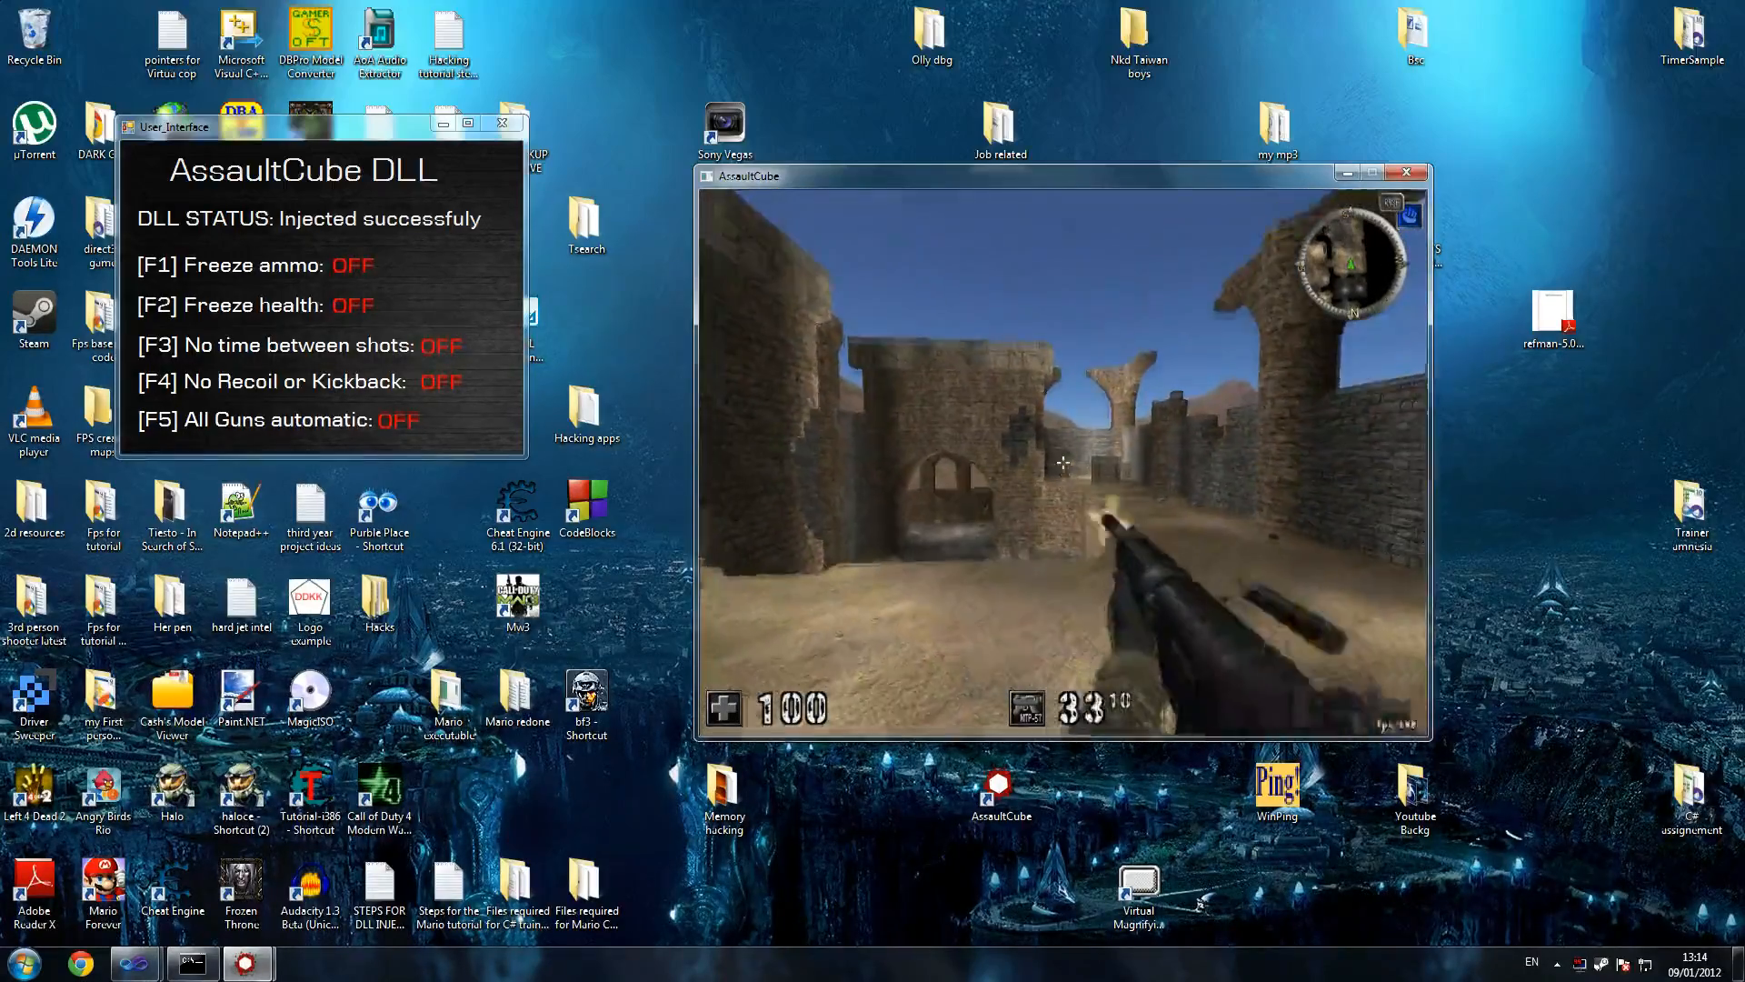
key("F1")
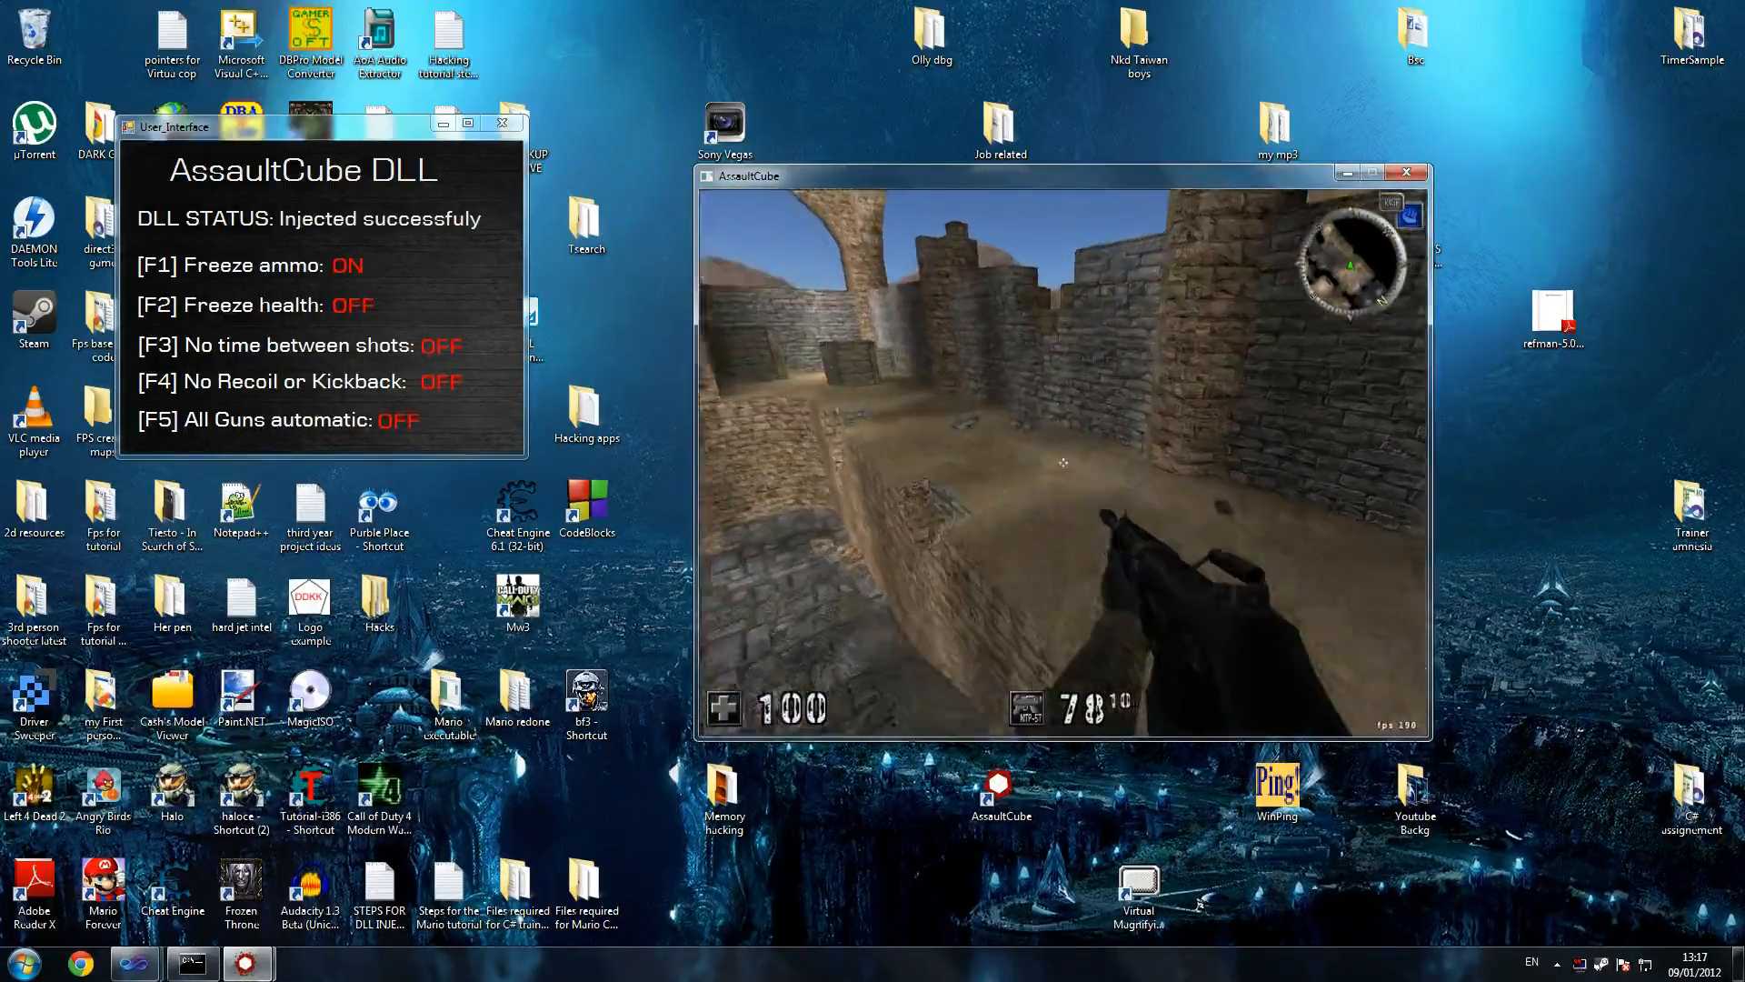
Toggle the Freeze health cheat on, off and on again with F2.
key("F2")
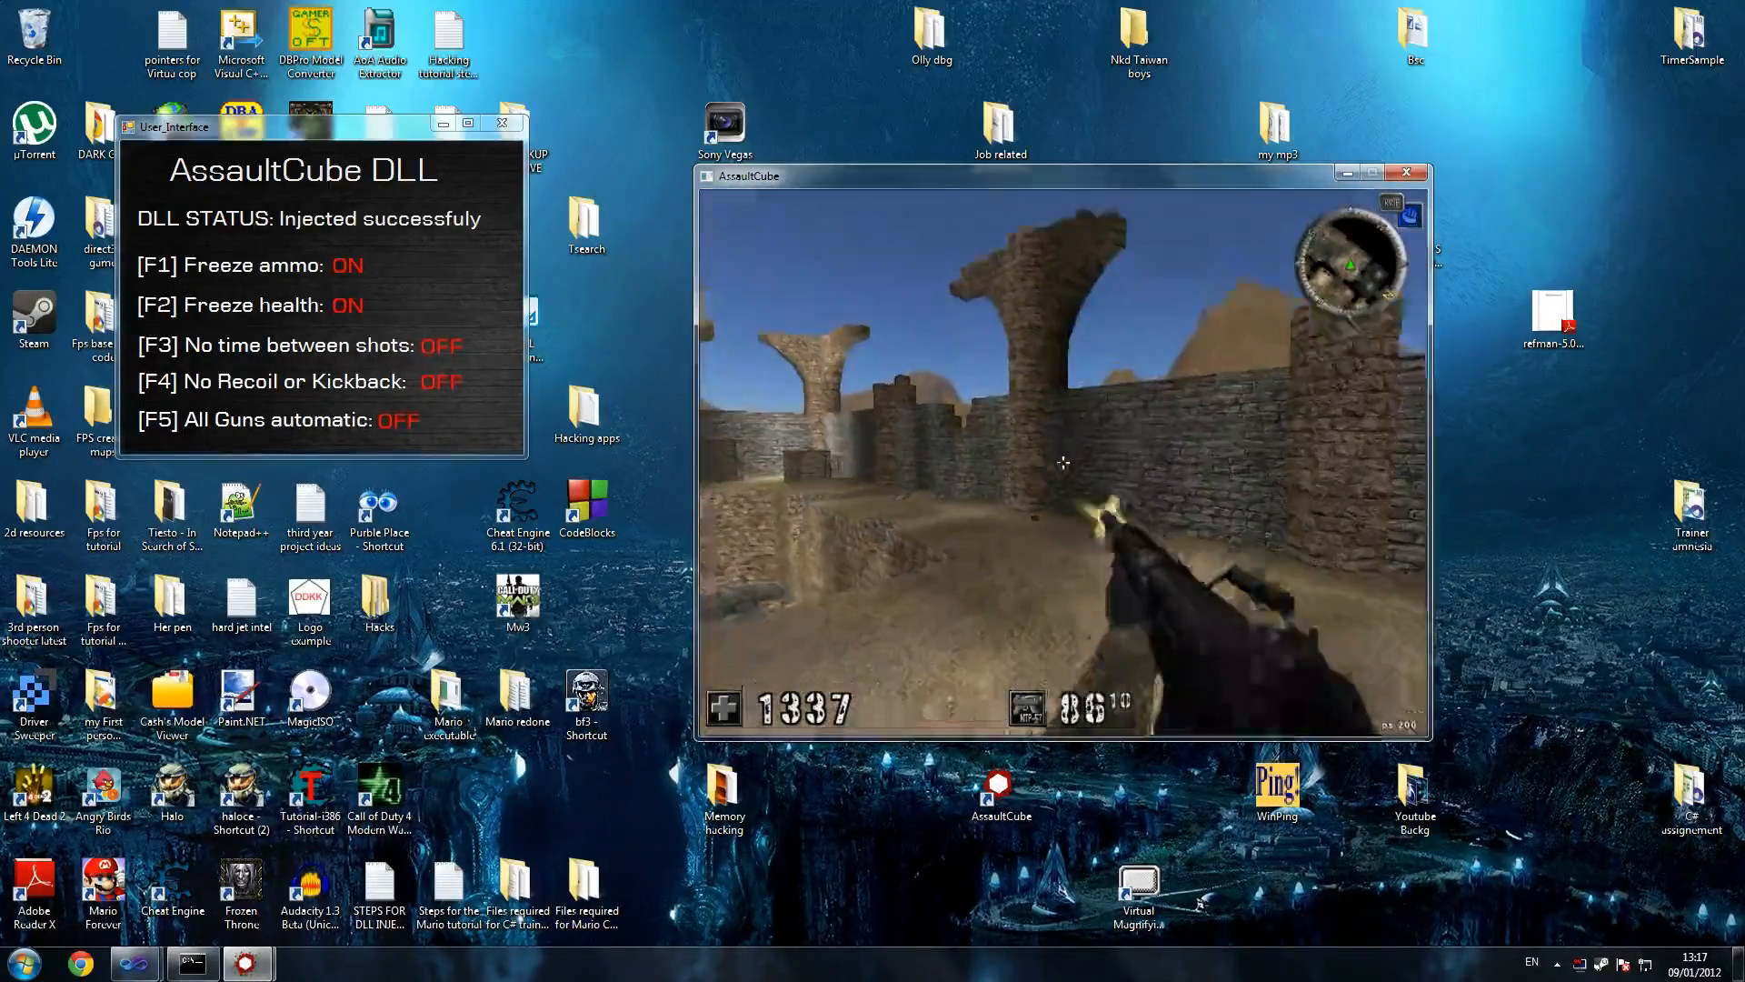
key("F2")
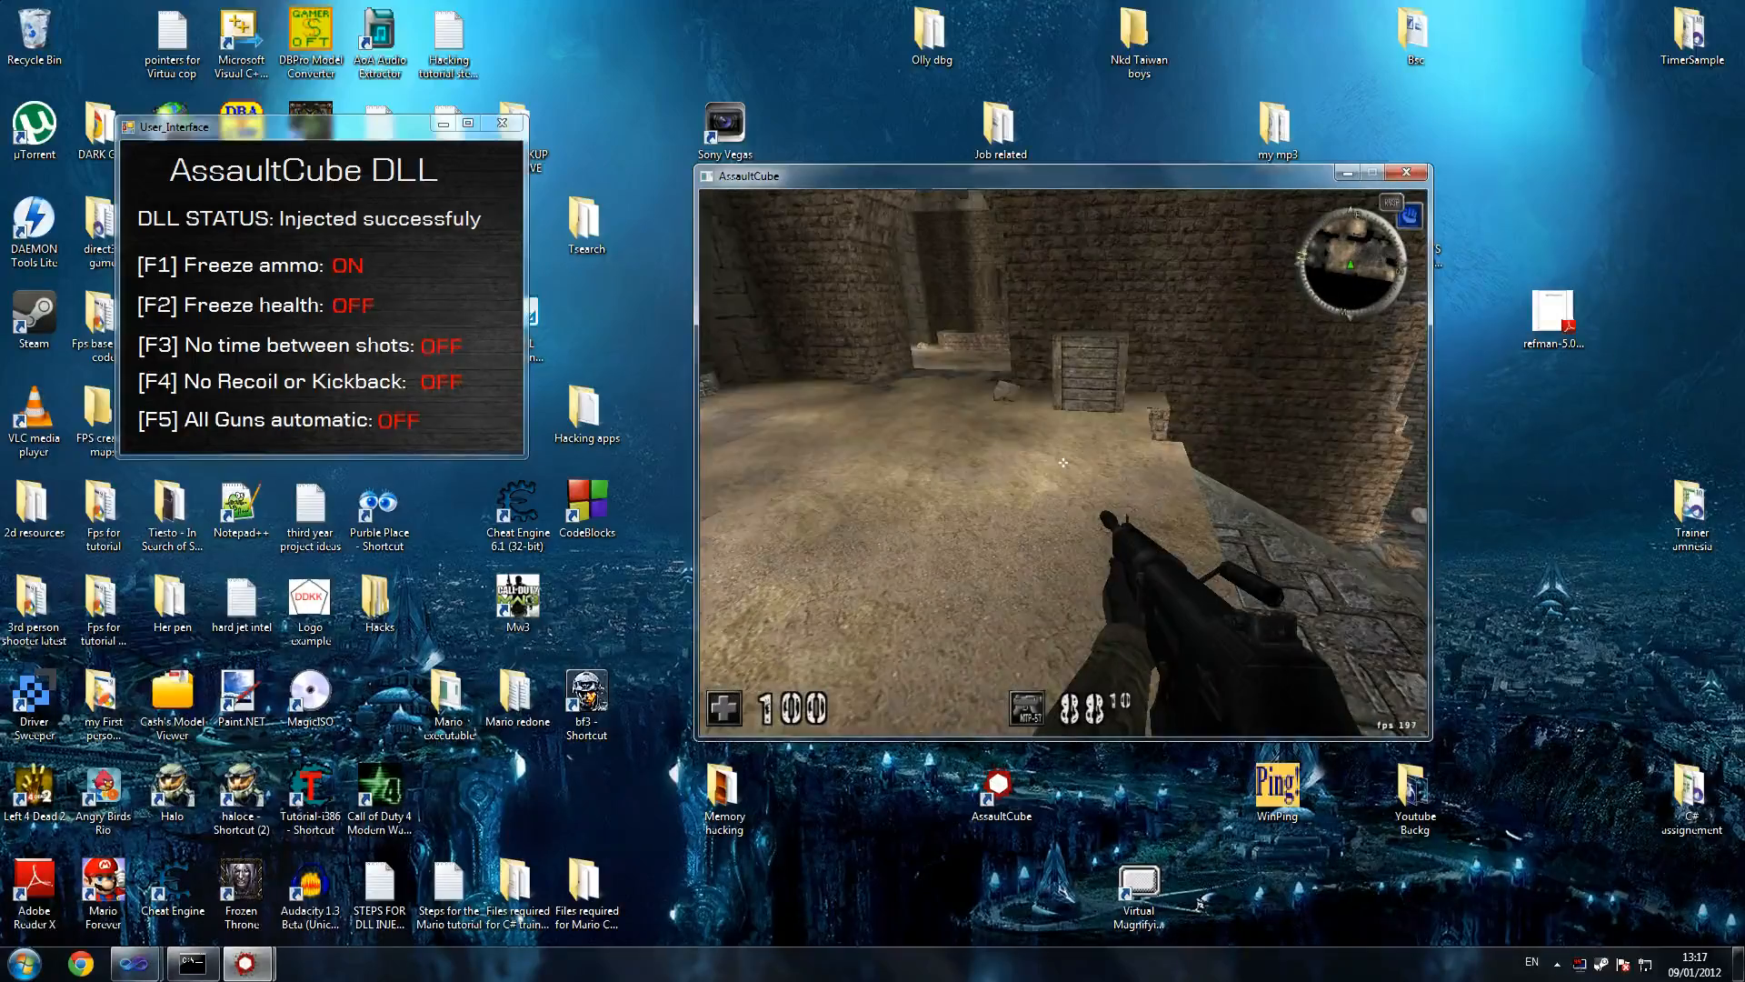
key("F2")
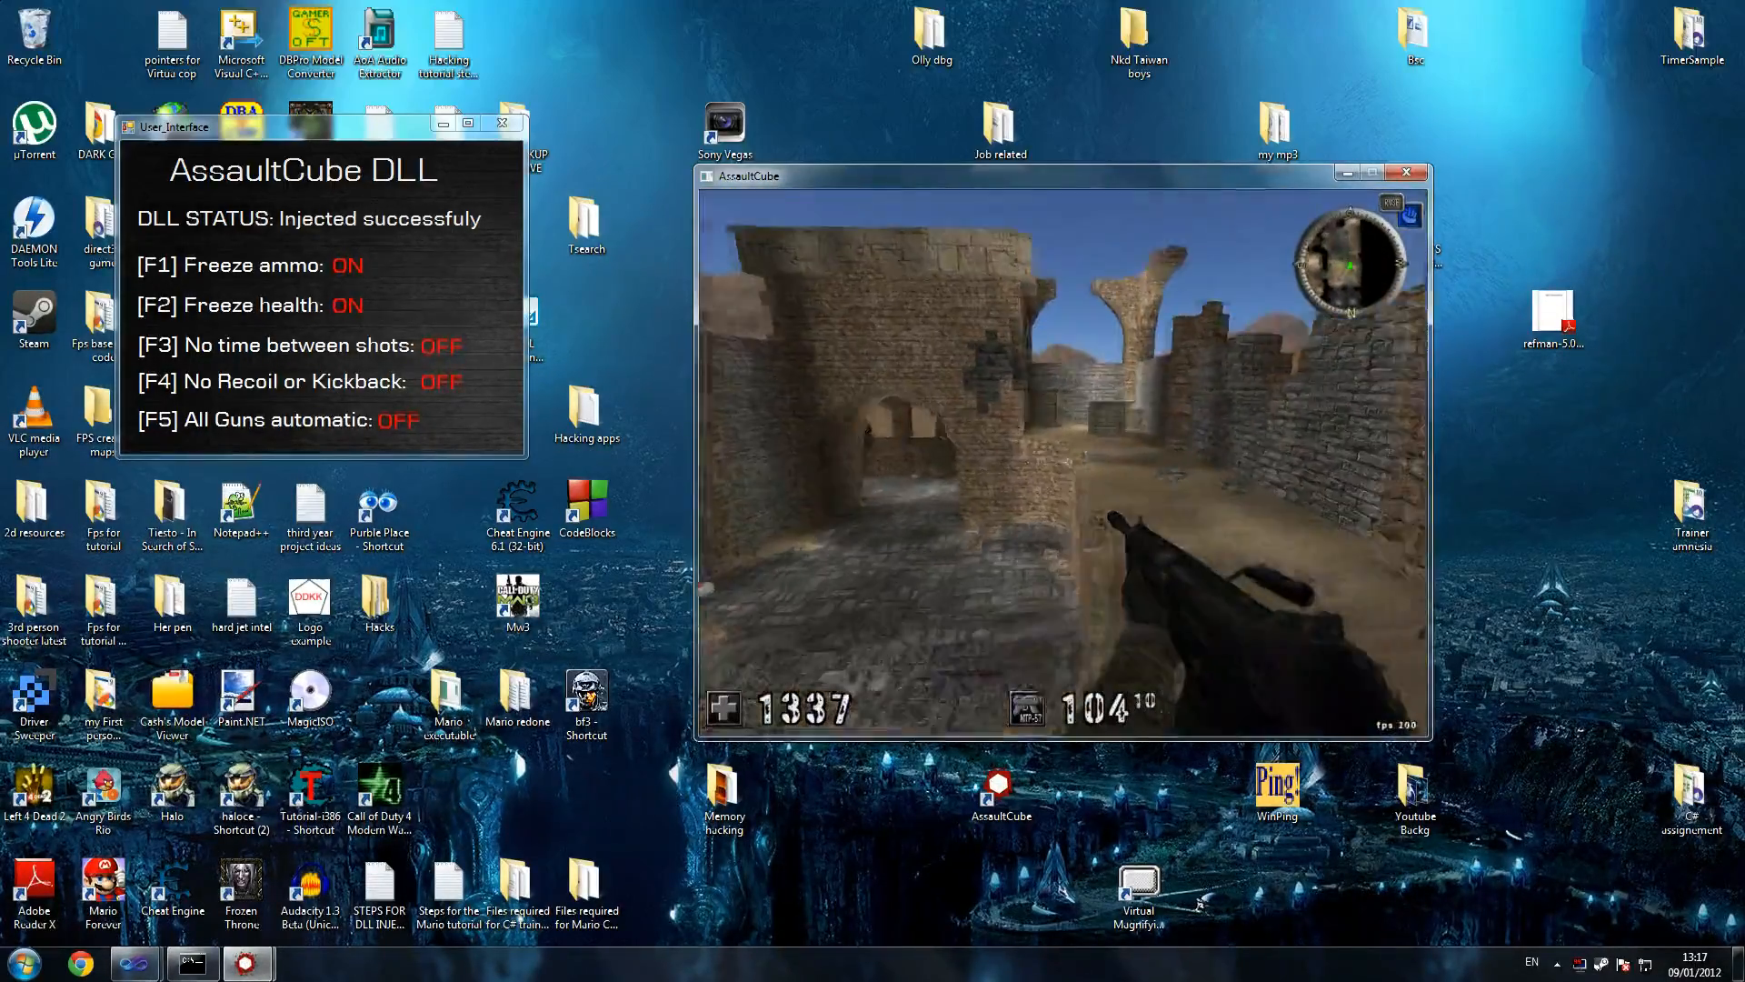
Enable No time between shots with F3 and No Recoil with F4.
key("F3")
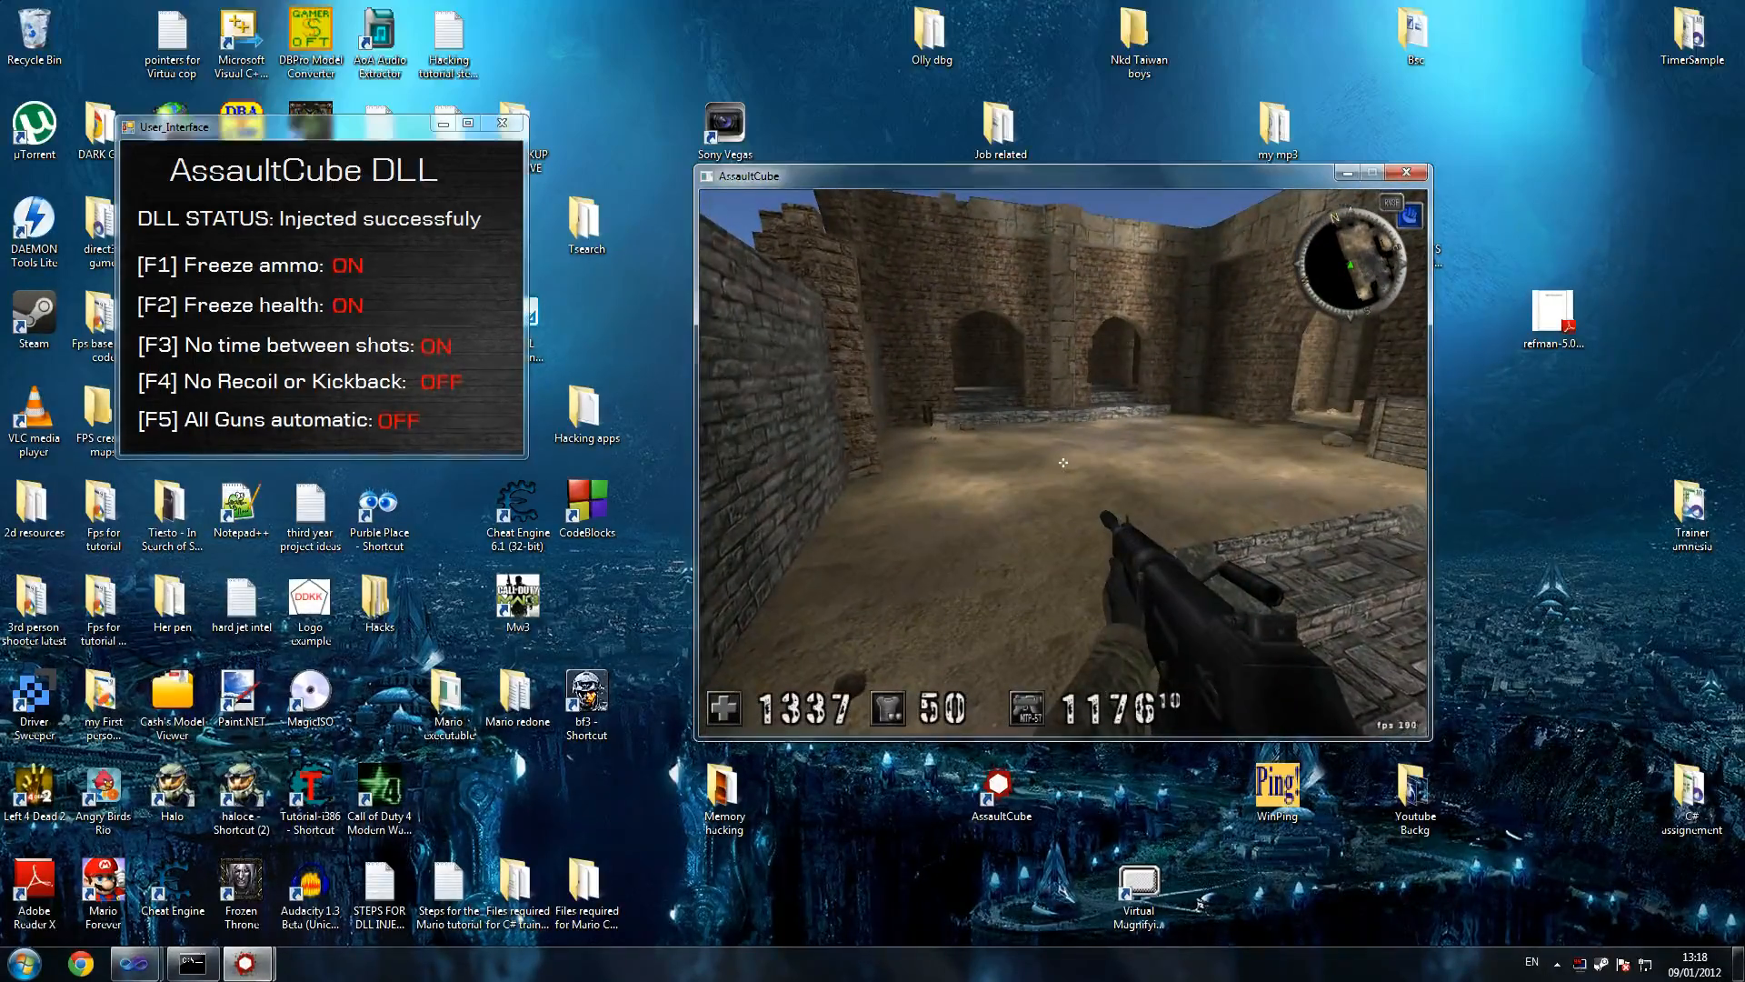
key("F4")
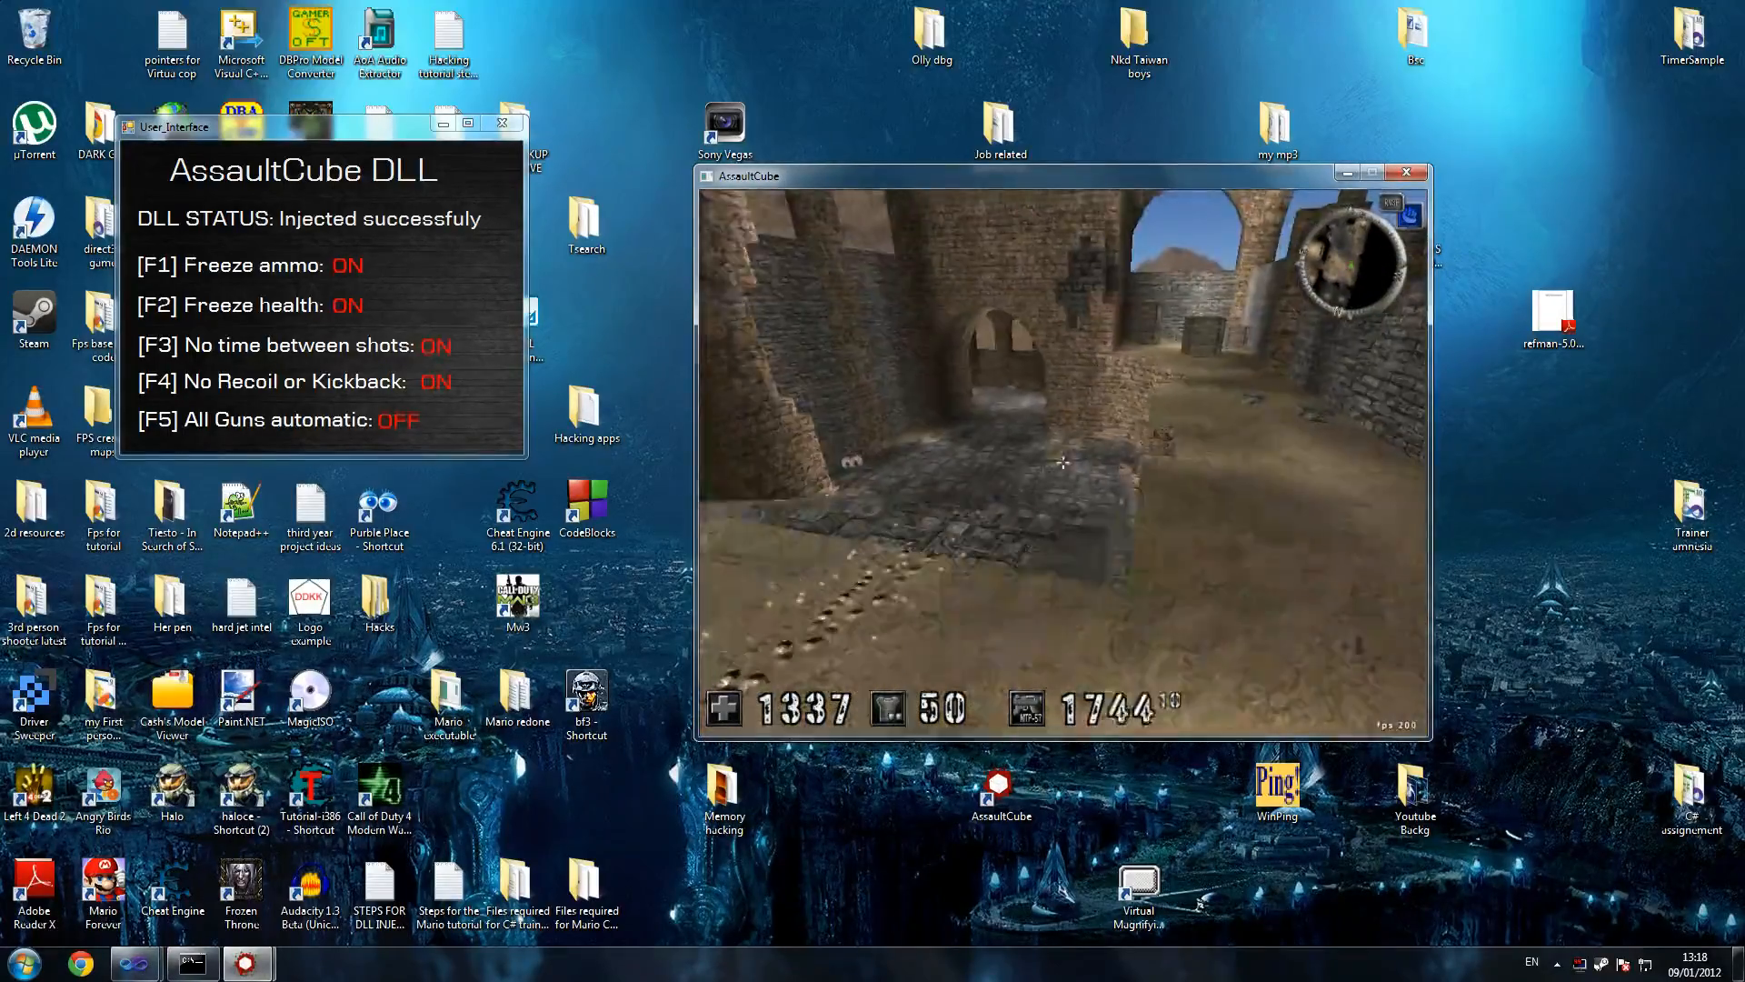
key("Escape")
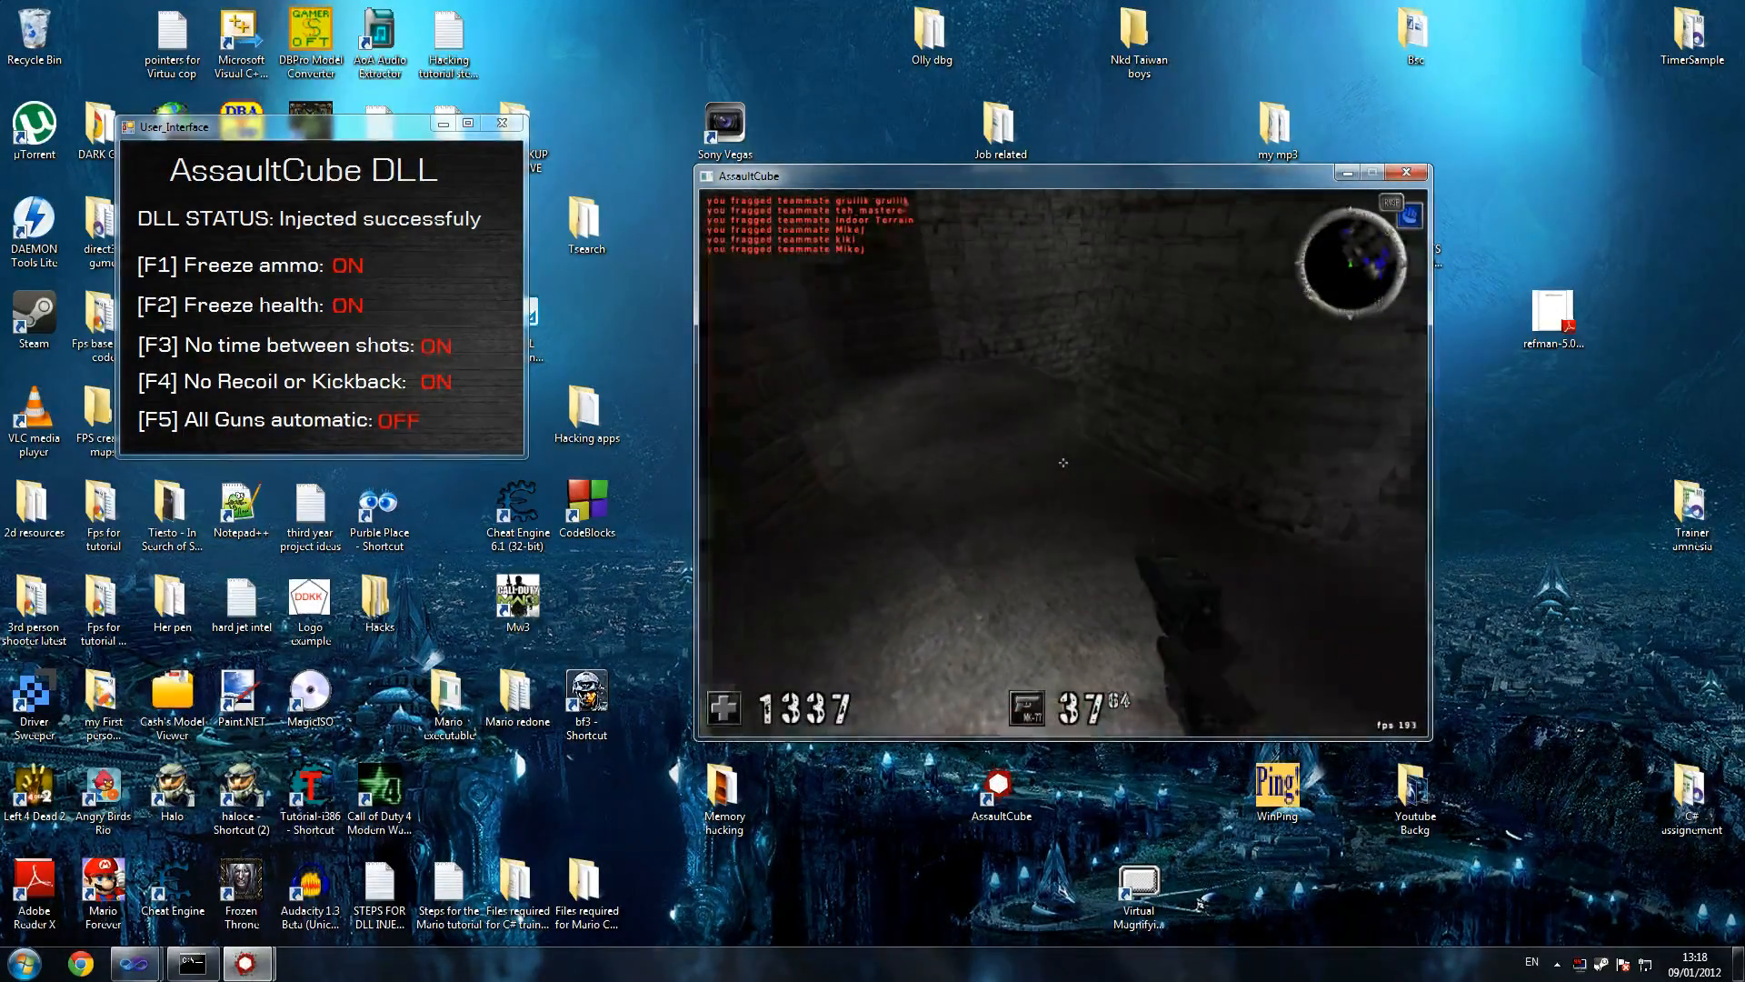
Make all guns automatic with F5 and switch off the no time between shots cheat.
key("f5")
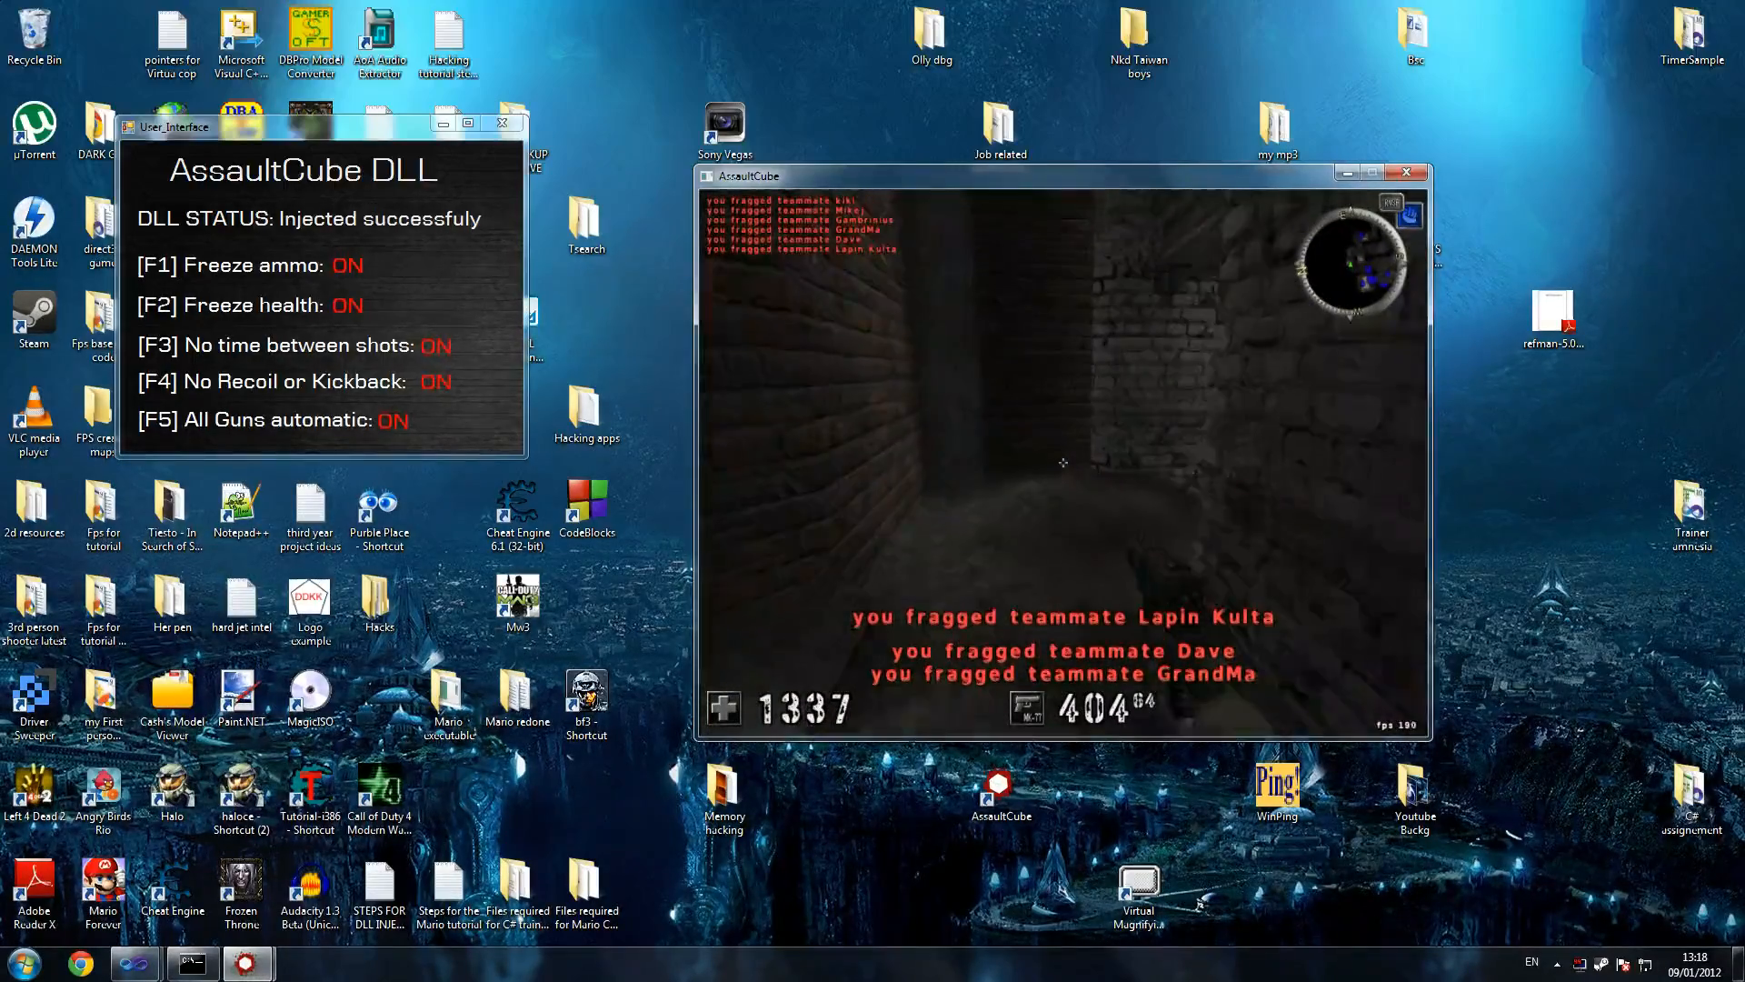
key("f3")
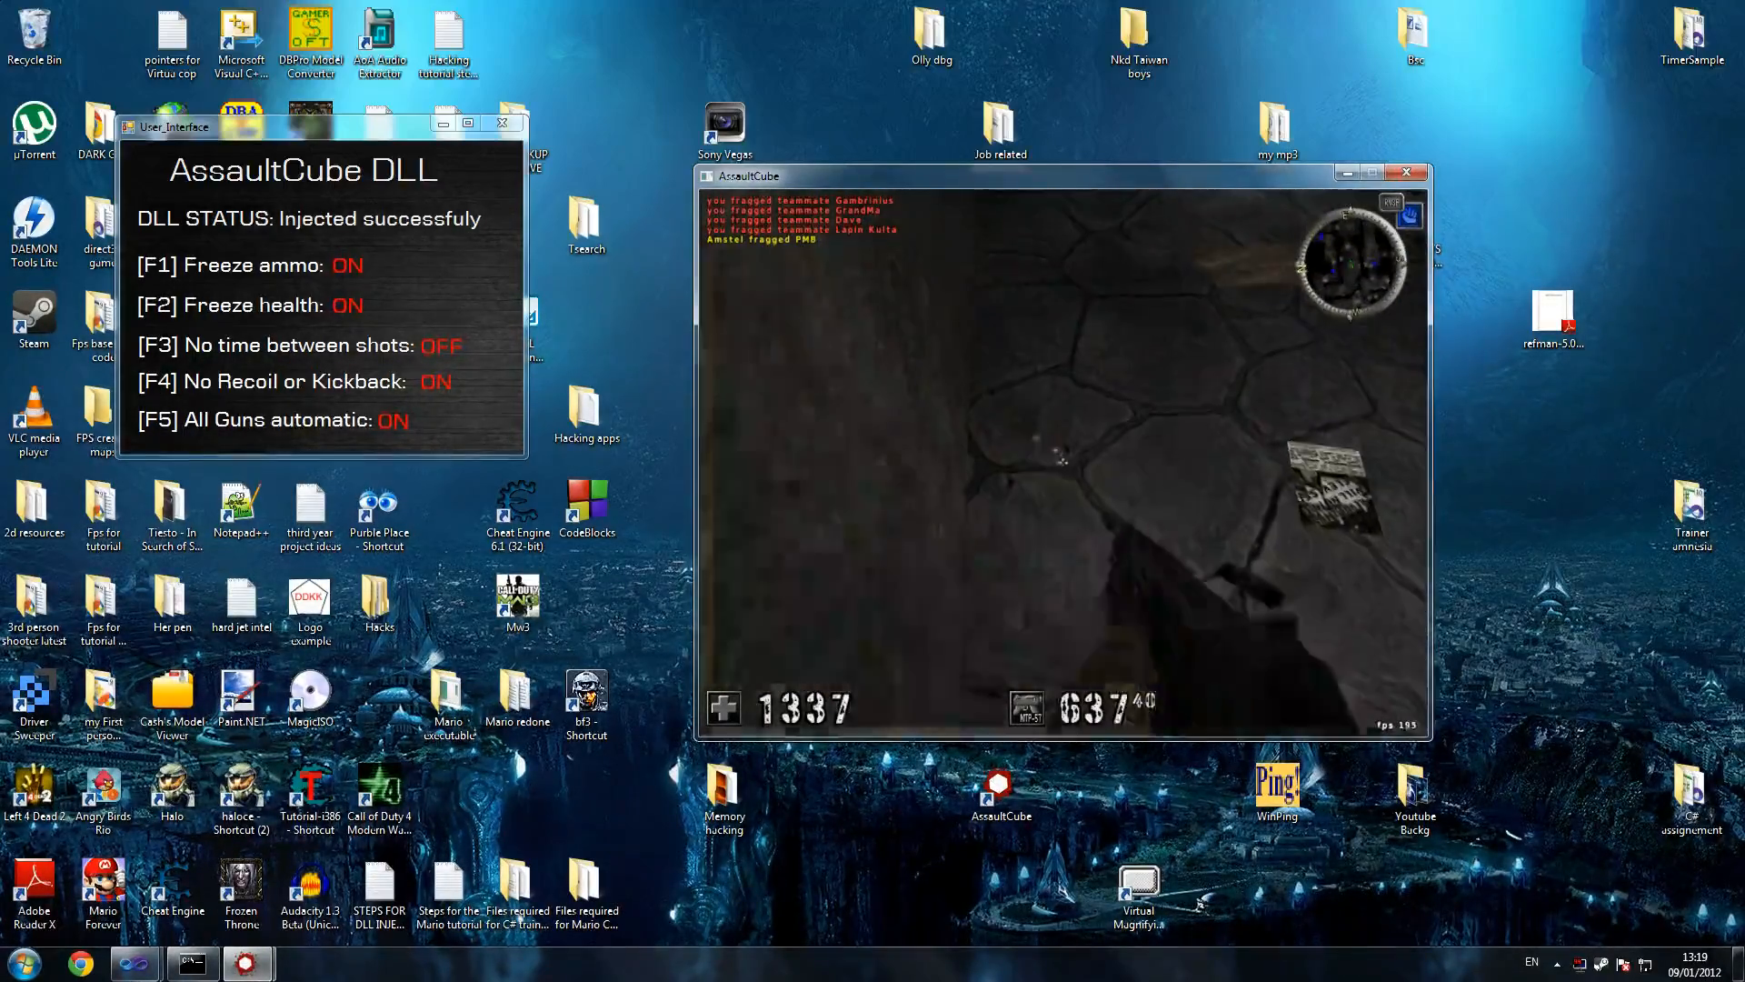
key("f4")
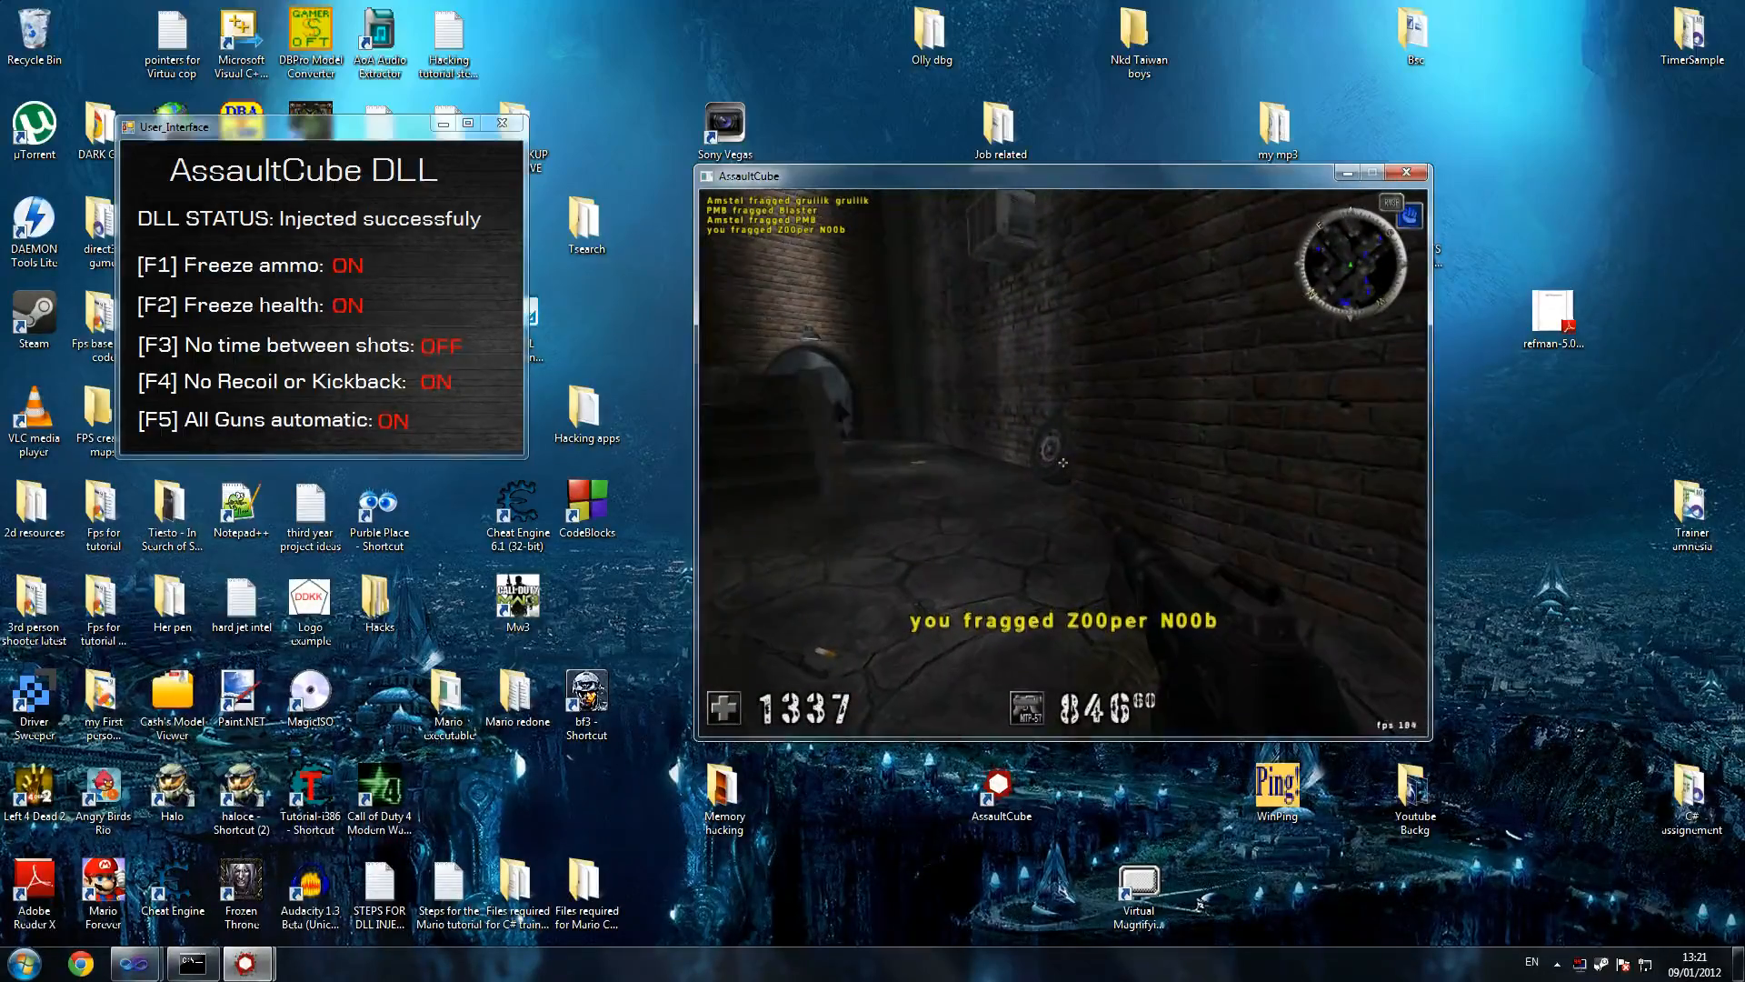
Re-enable no time between shots with F3 so all five cheats are active.
key("F3")
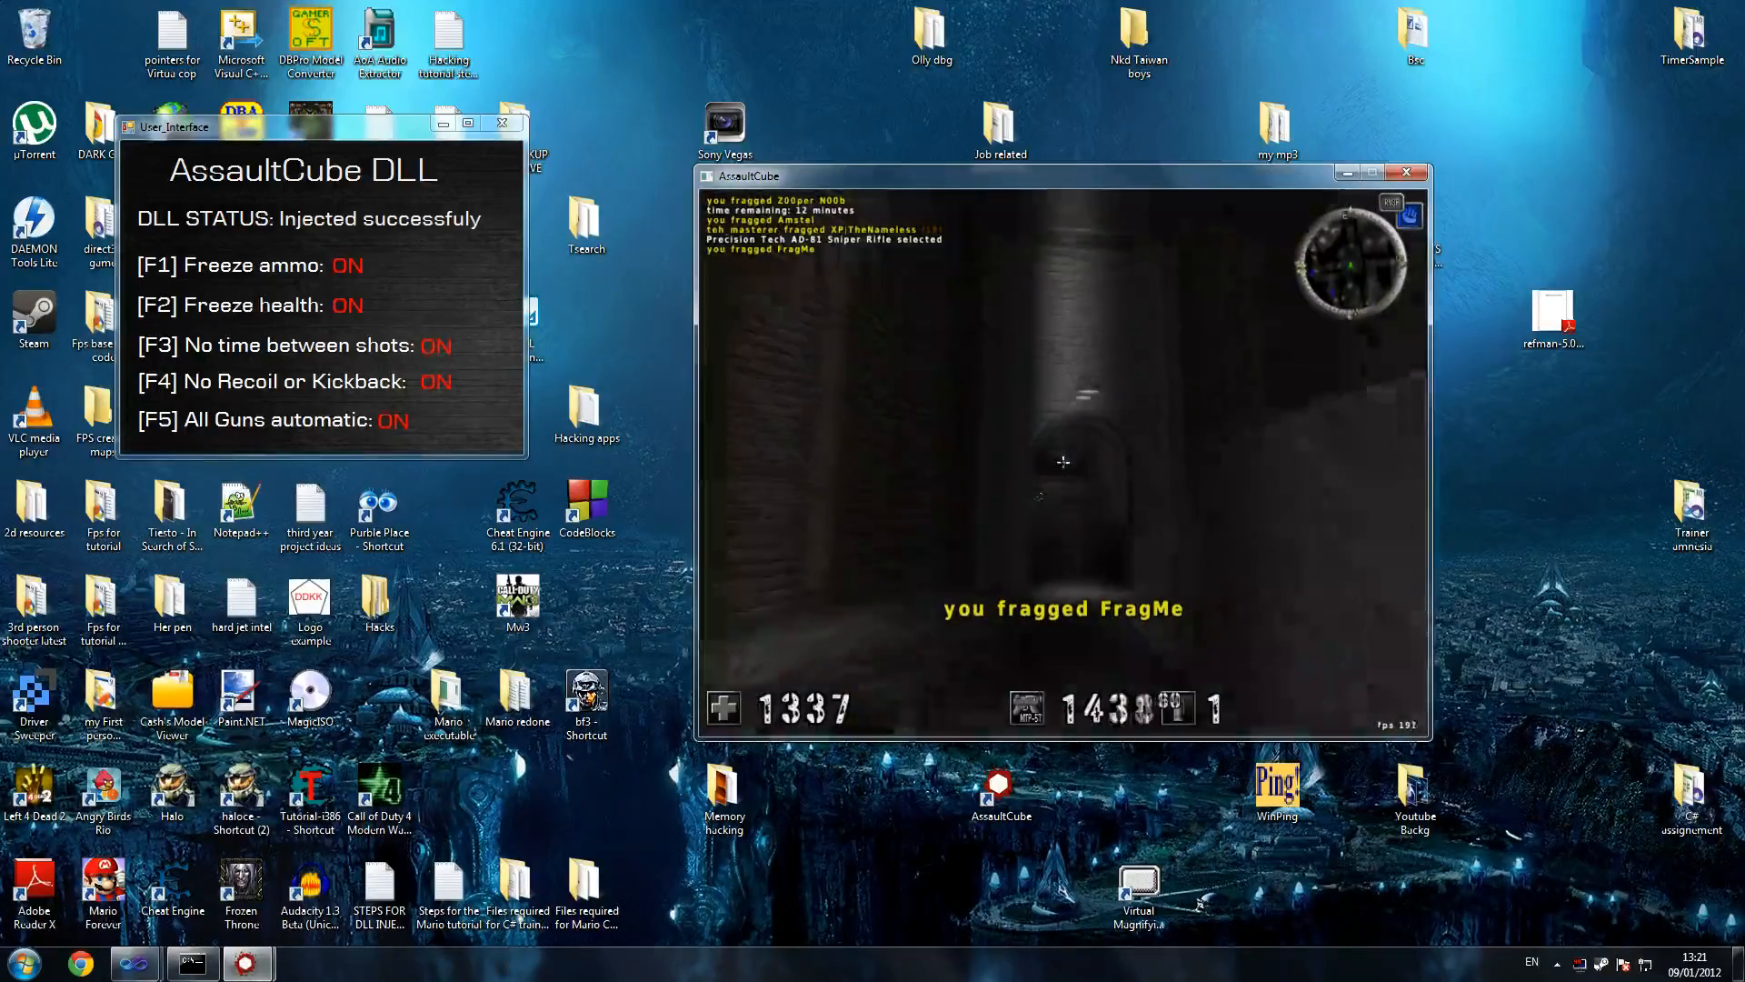
key("F2")
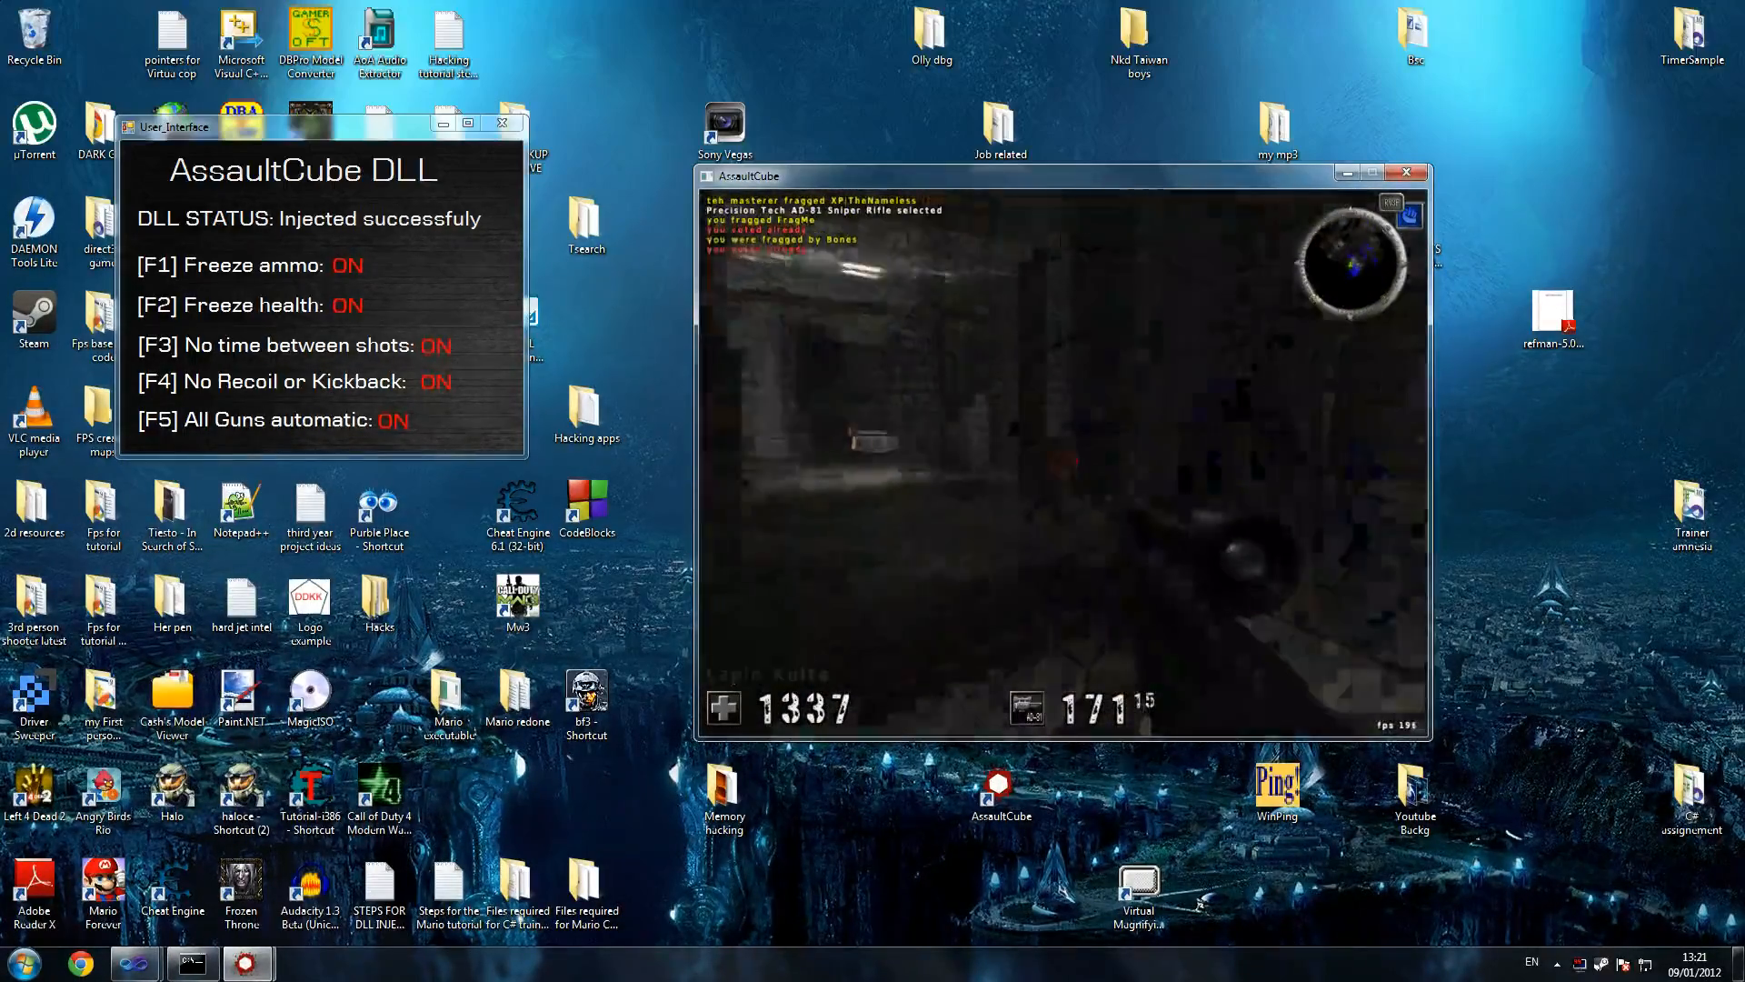
key("F3")
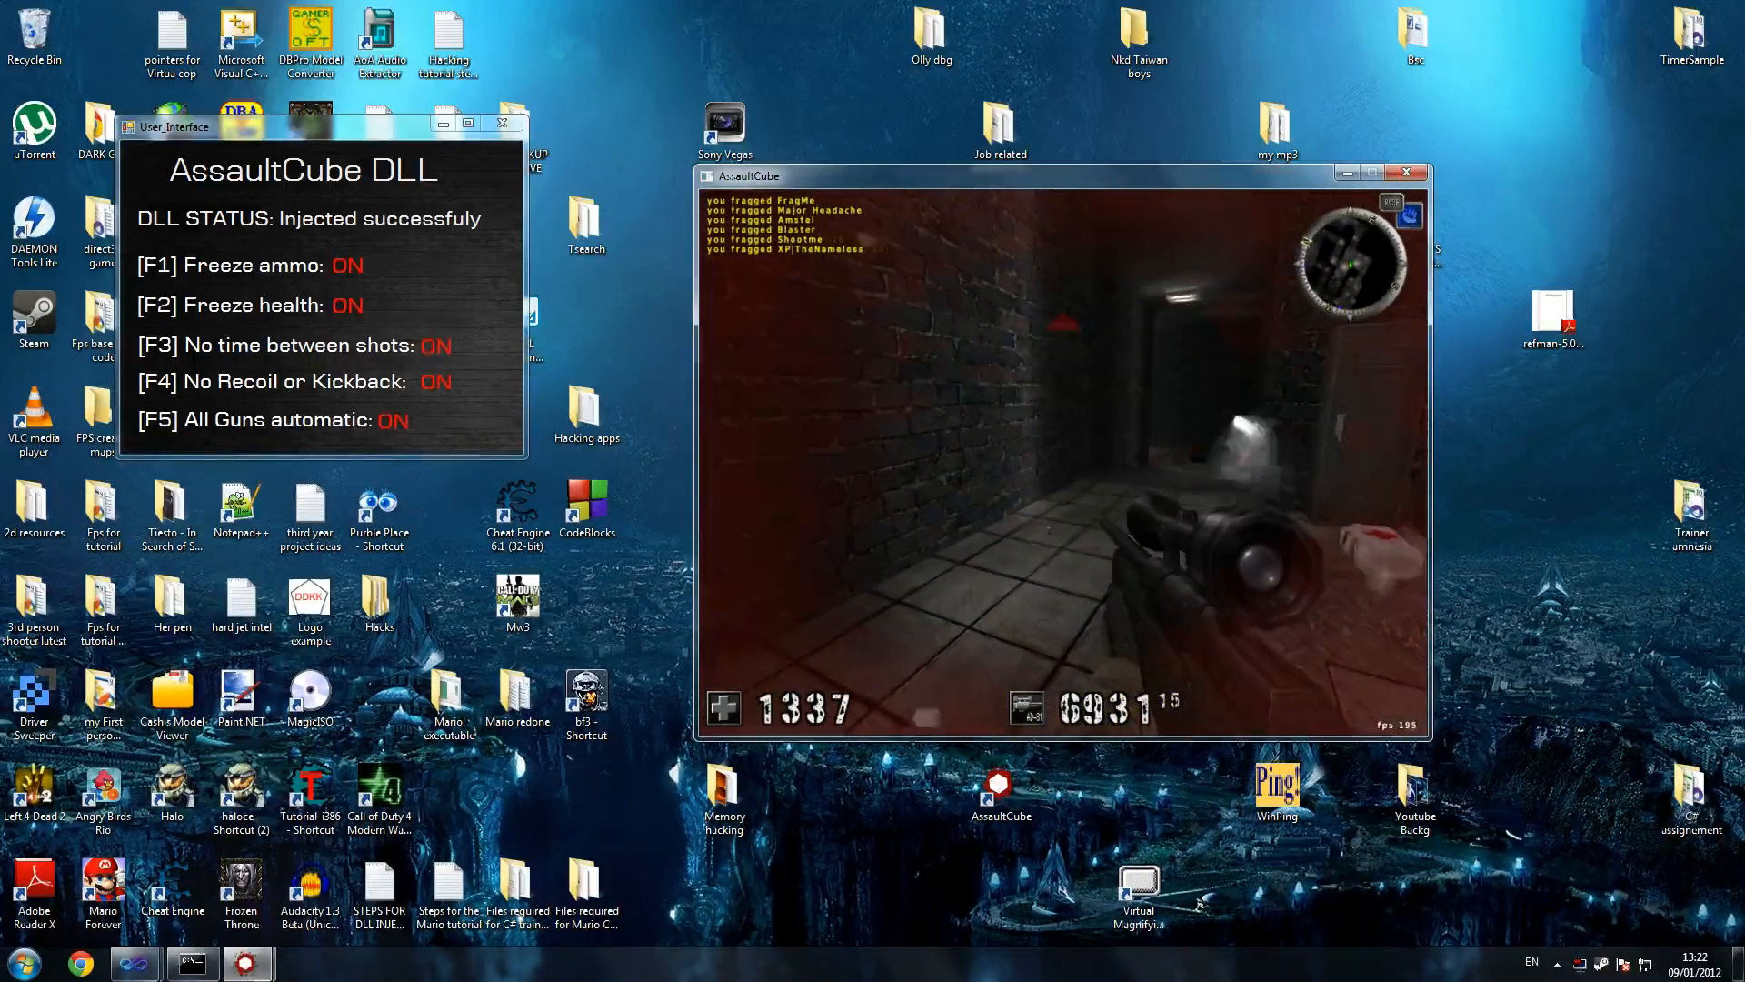
Leave the game running and bring up a Chrome window with a new tab.
key("F5")
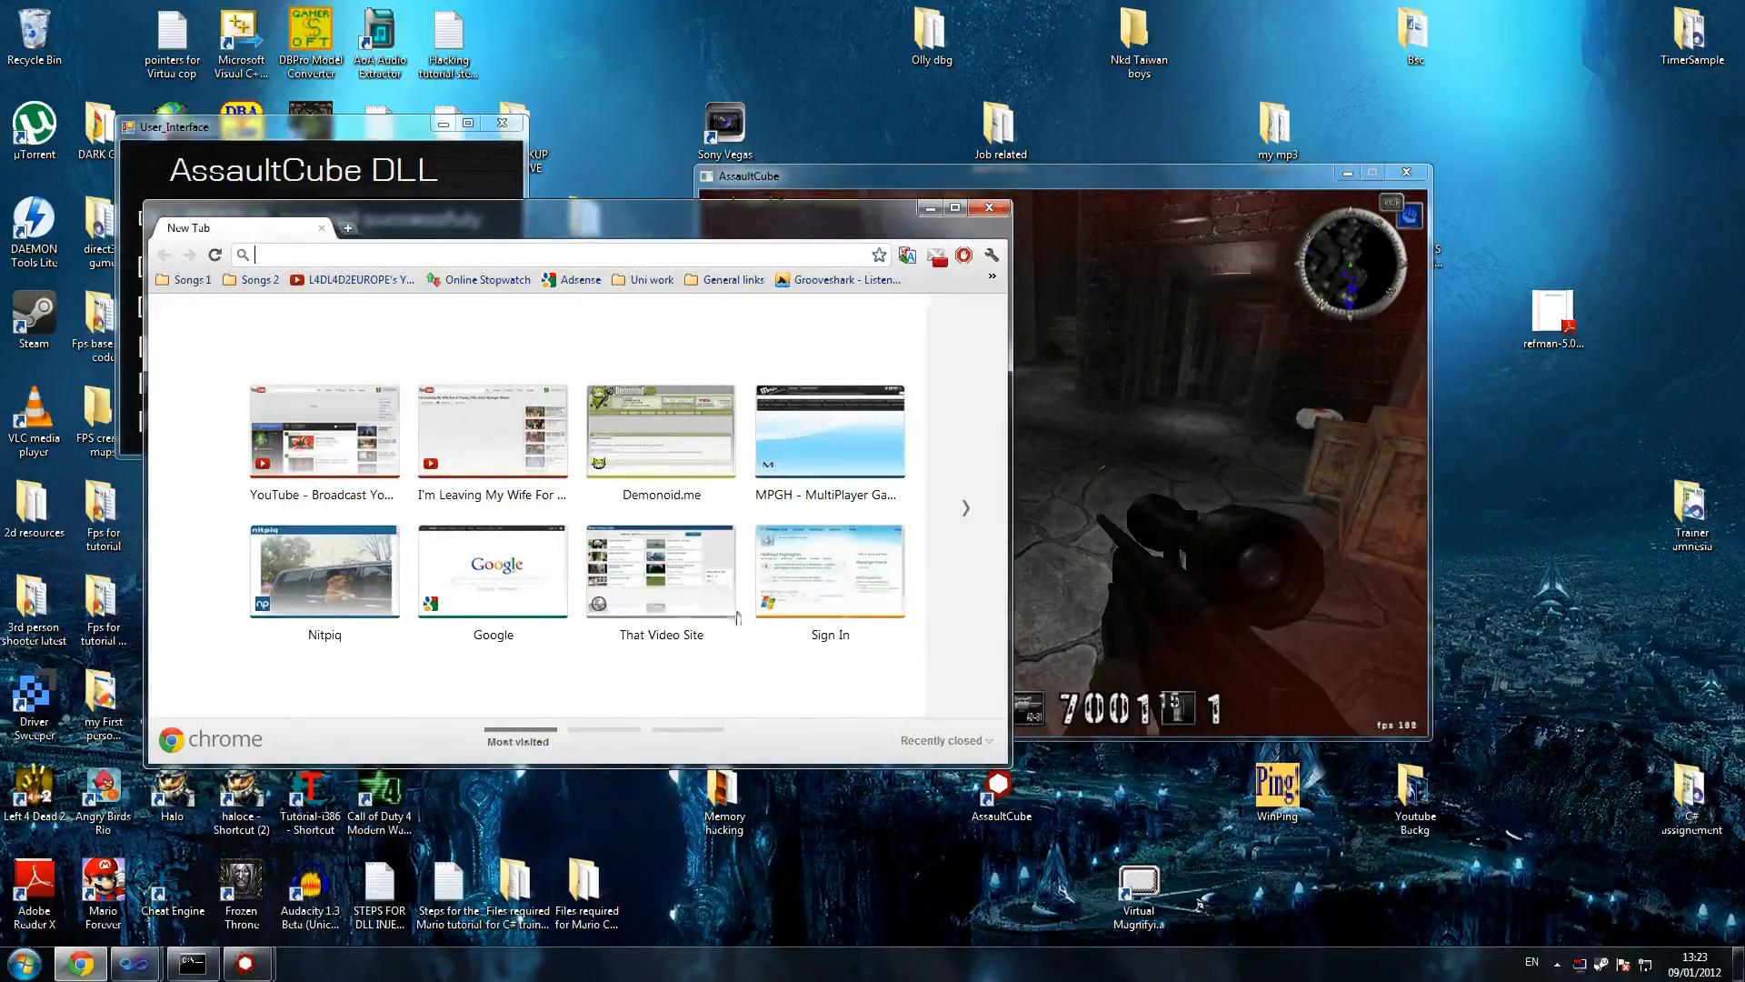
Search Google for ollydbg and open the OllyDbg v1.10 official site.
left_click(492, 569)
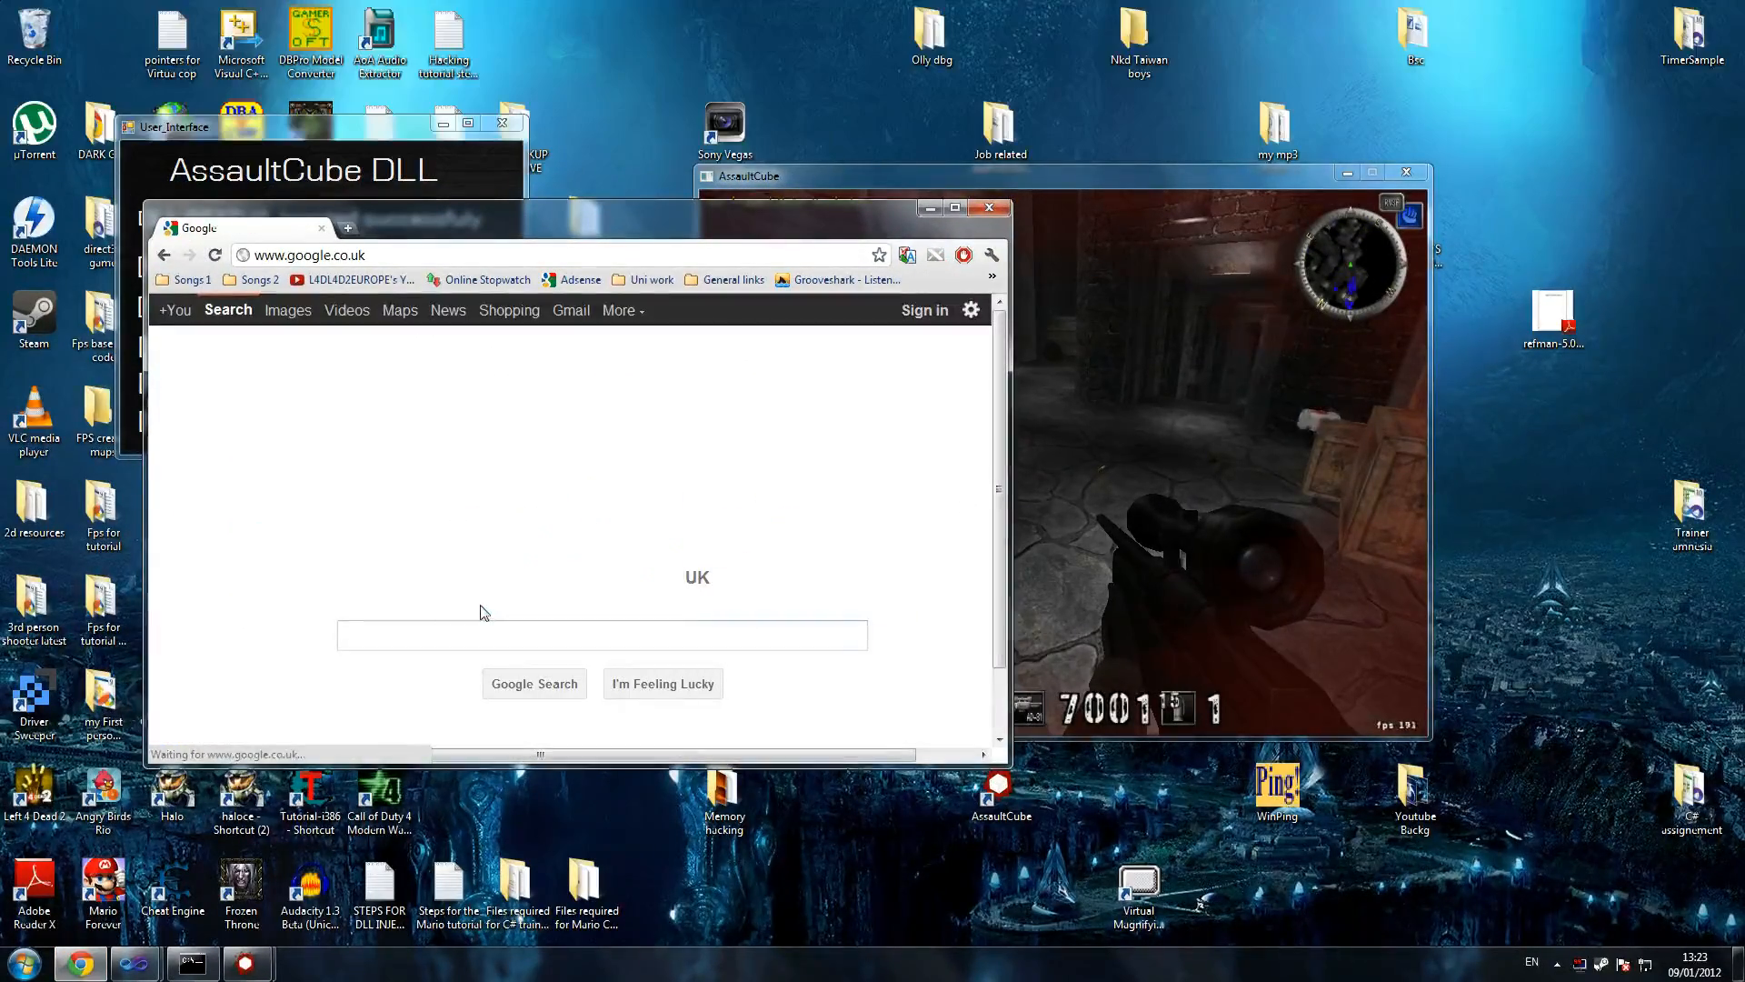
type("o")
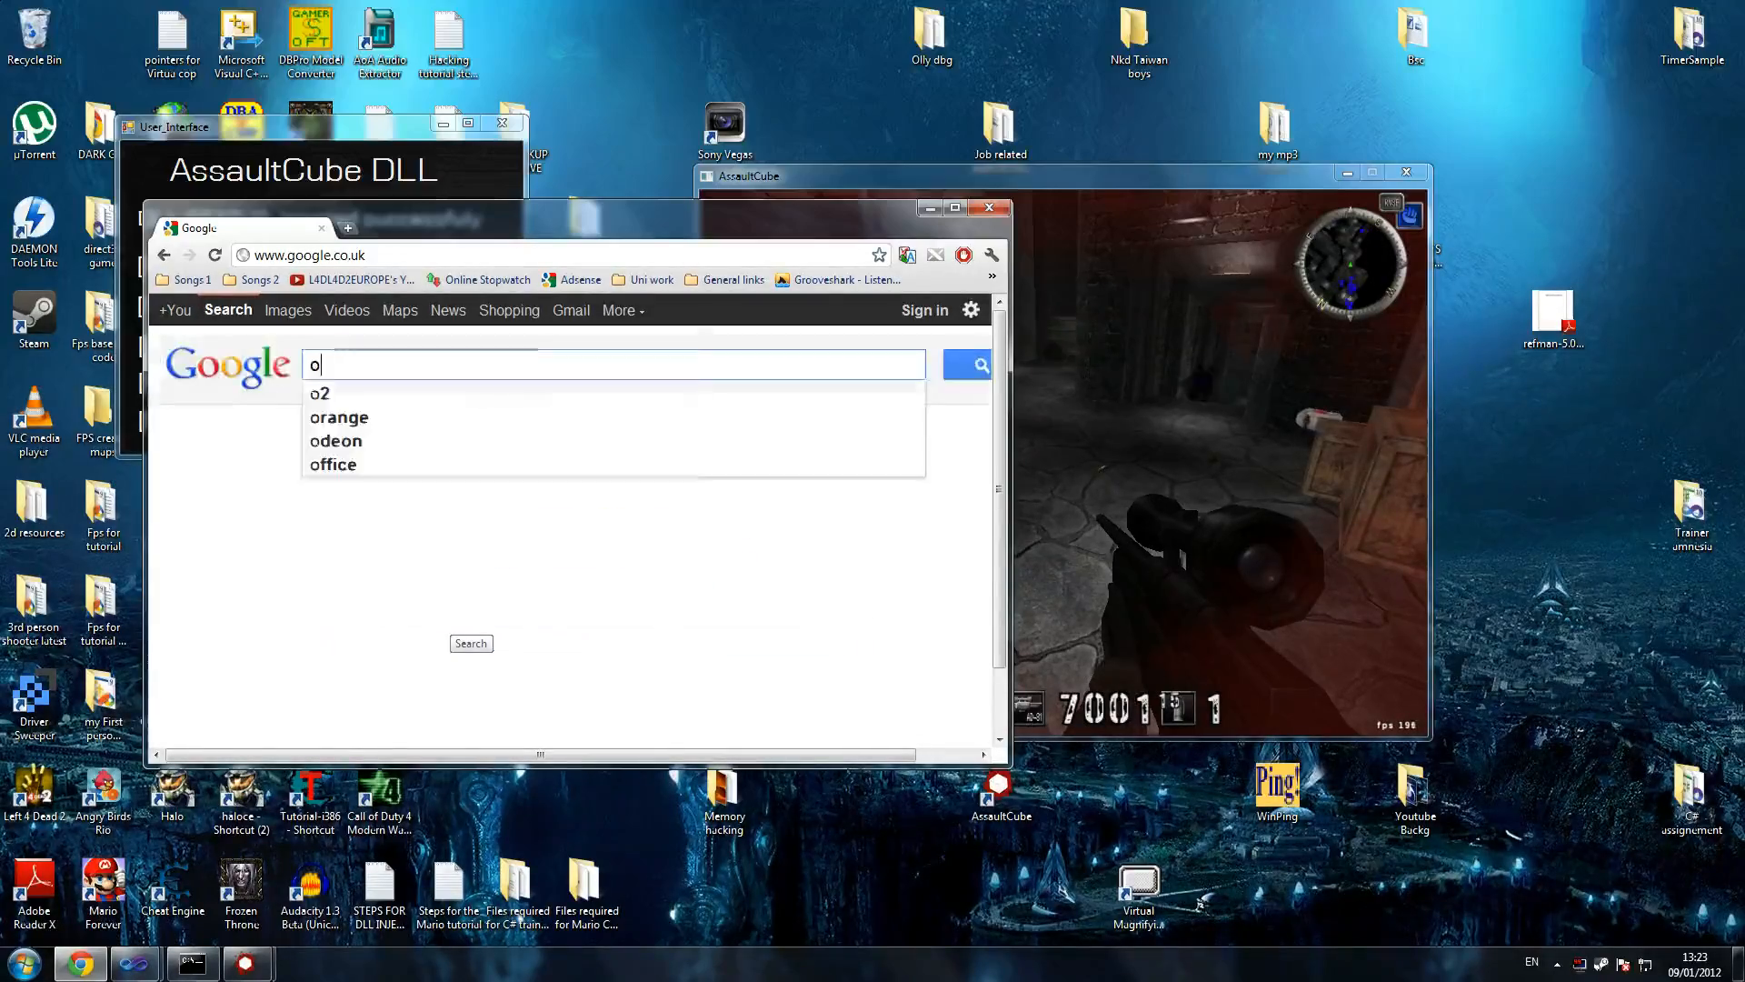
type("ollydbg")
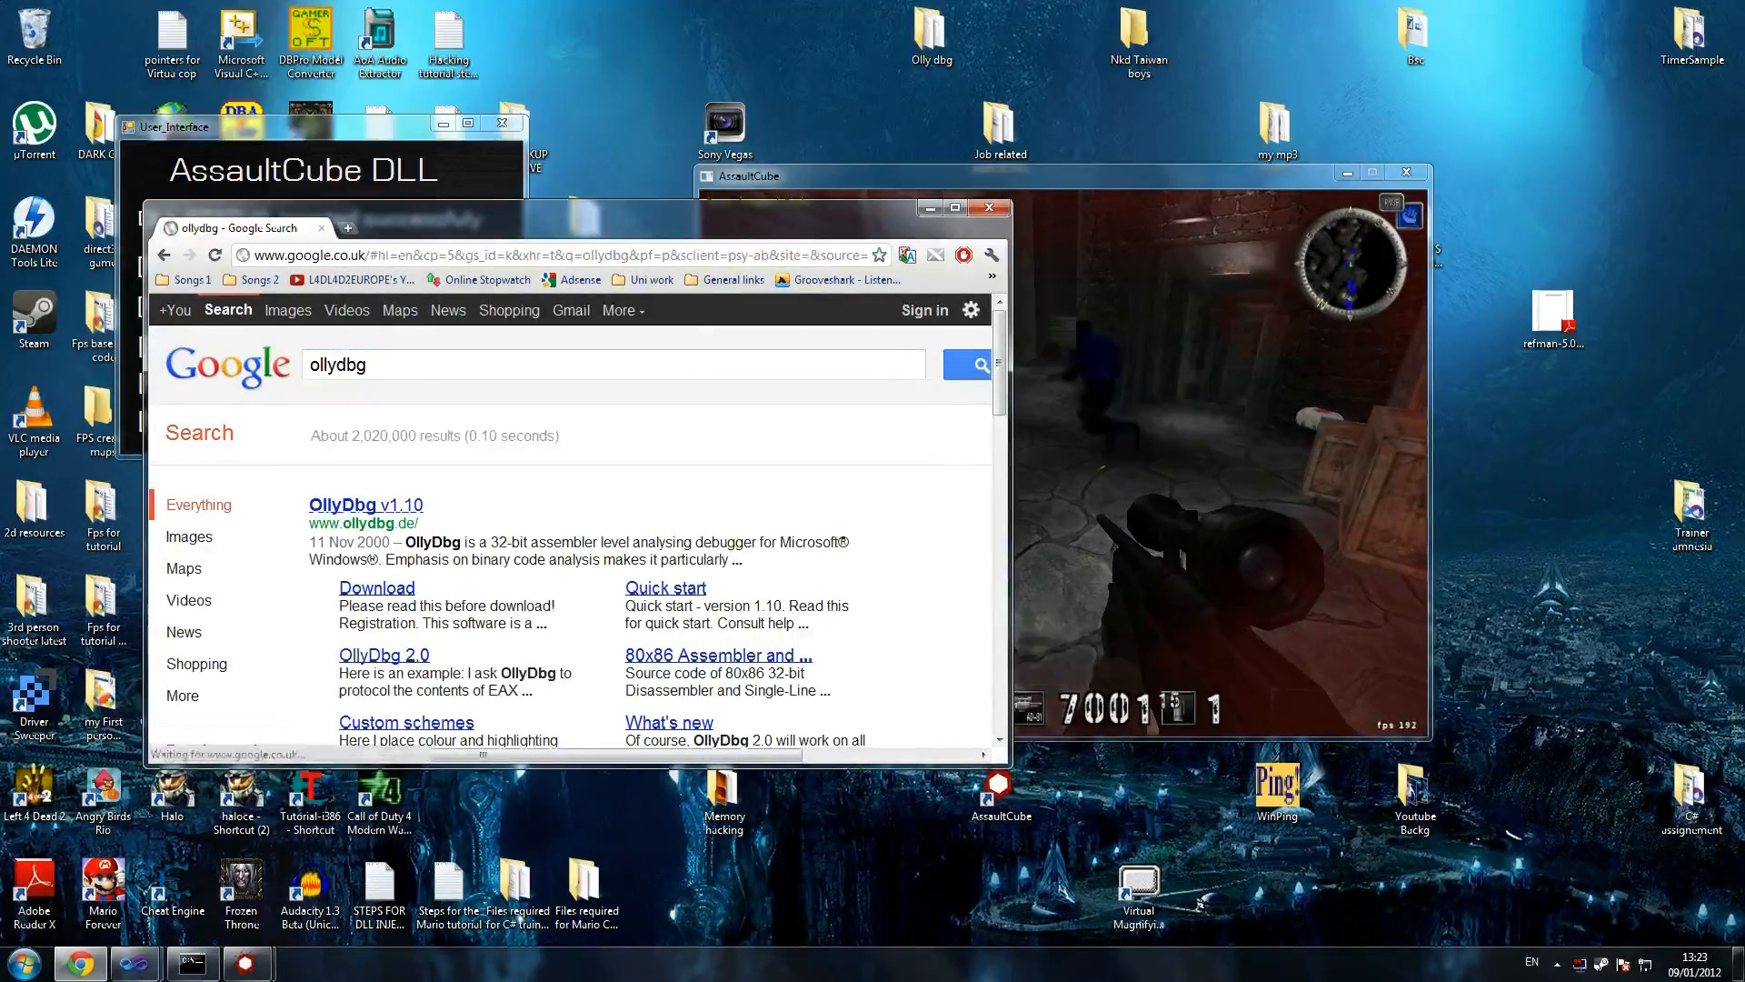
left_click(342, 505)
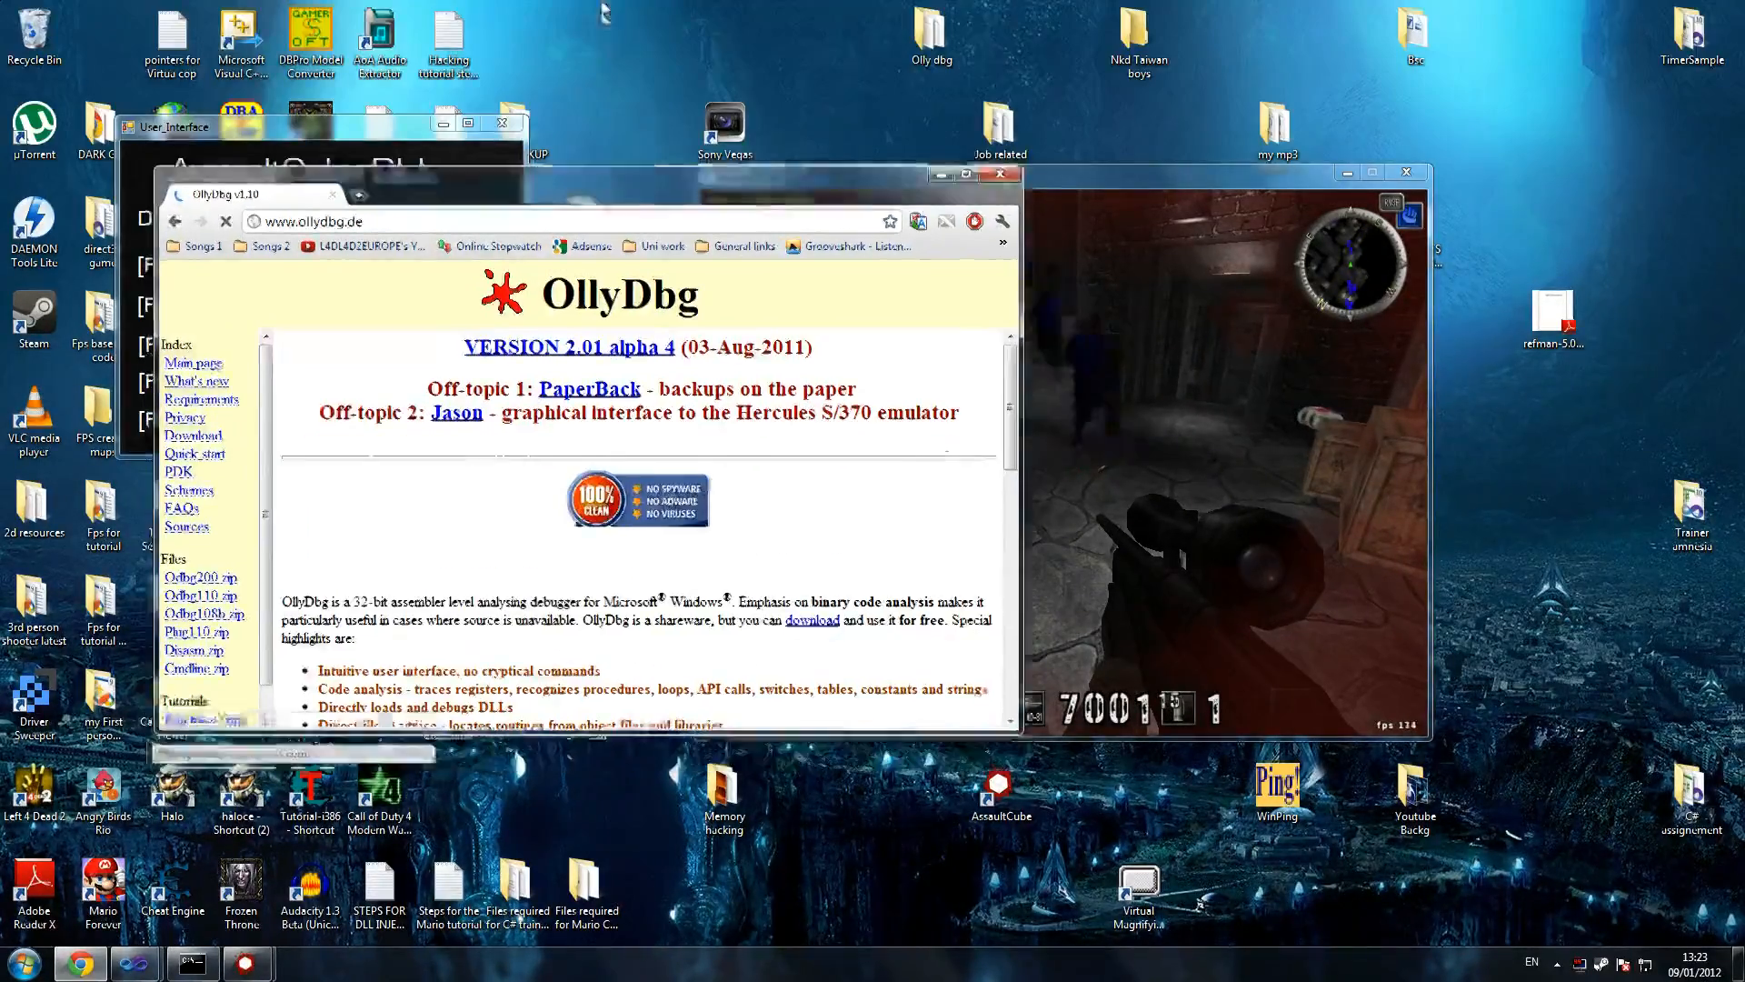
left_click(972, 174)
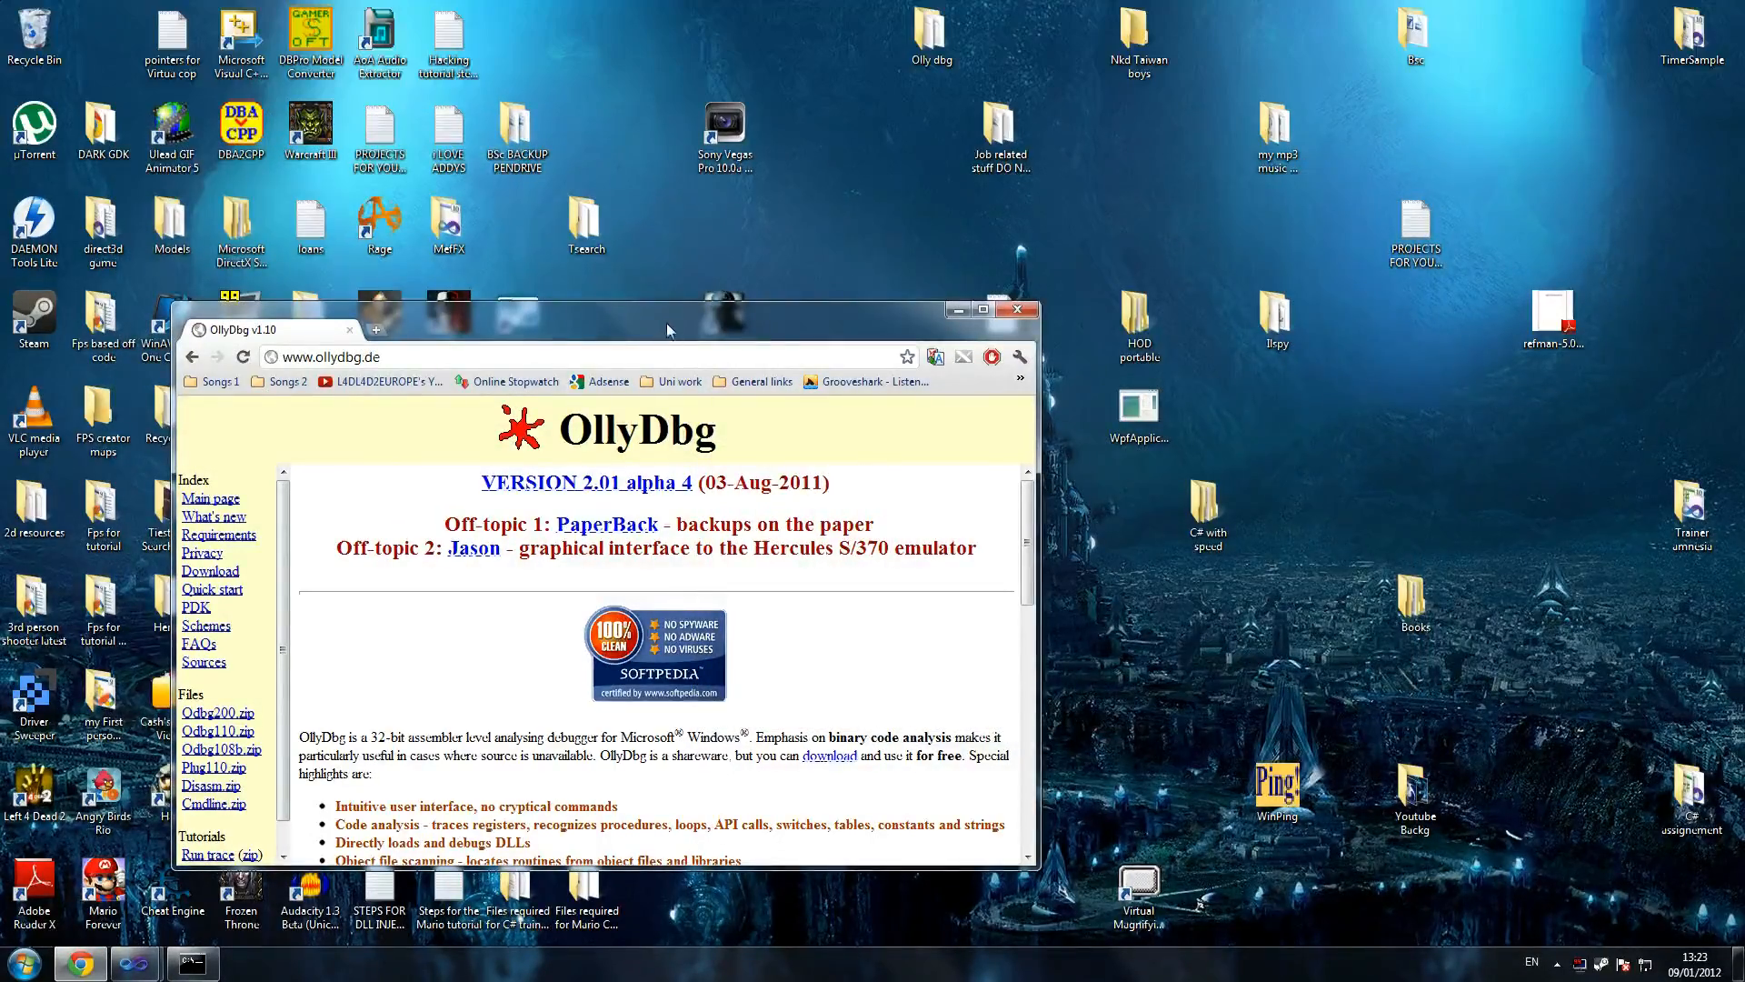
Maximize and scroll the OllyDbg page, then move the Olly dbg folder toward the desktop's middle.
left_click(982, 309)
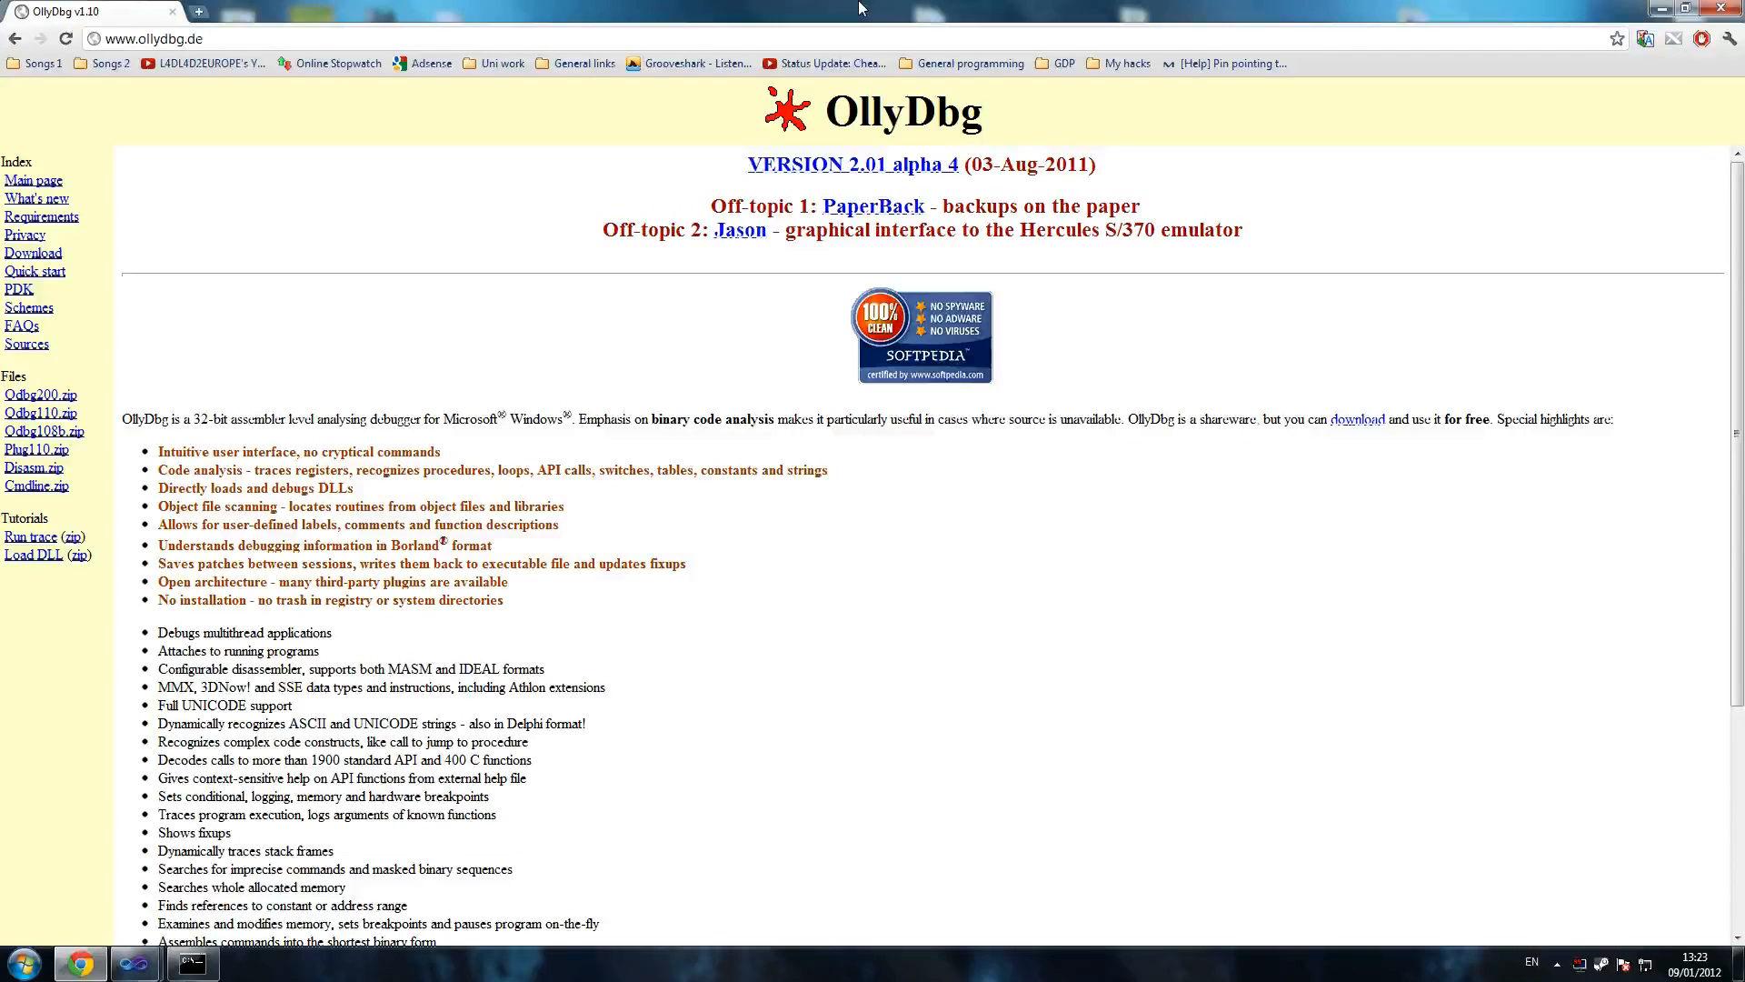
mouse_move(738, 531)
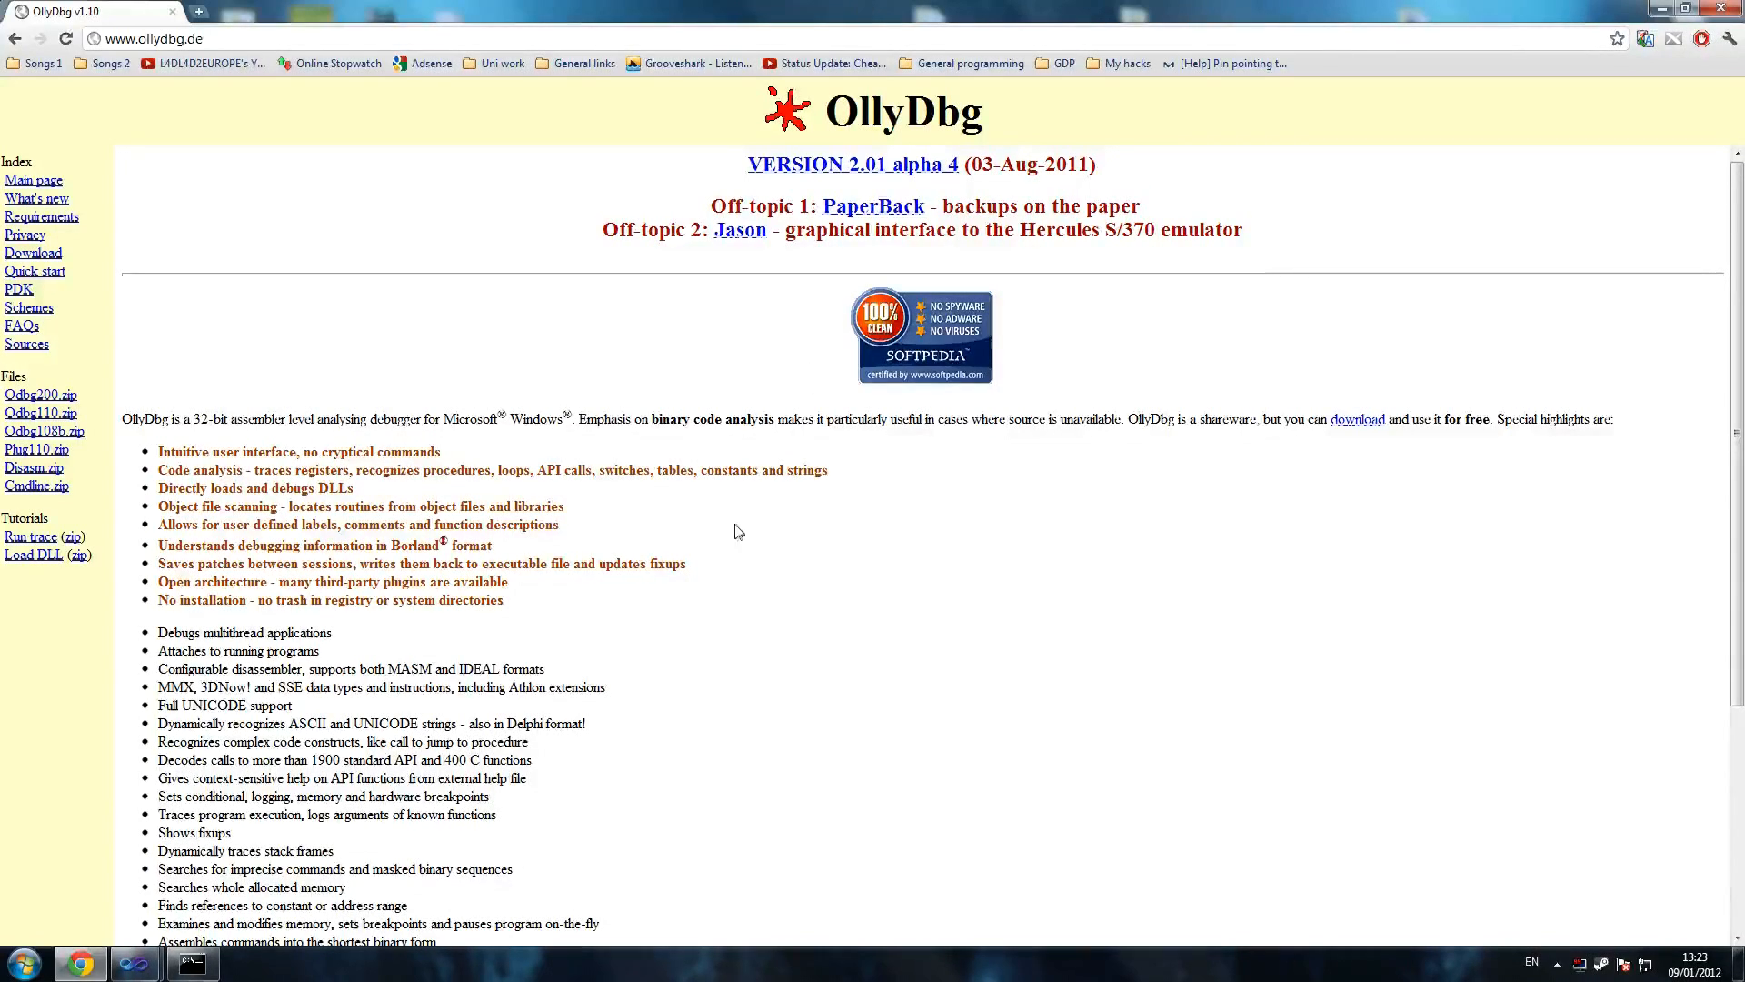
scroll("down", 3)
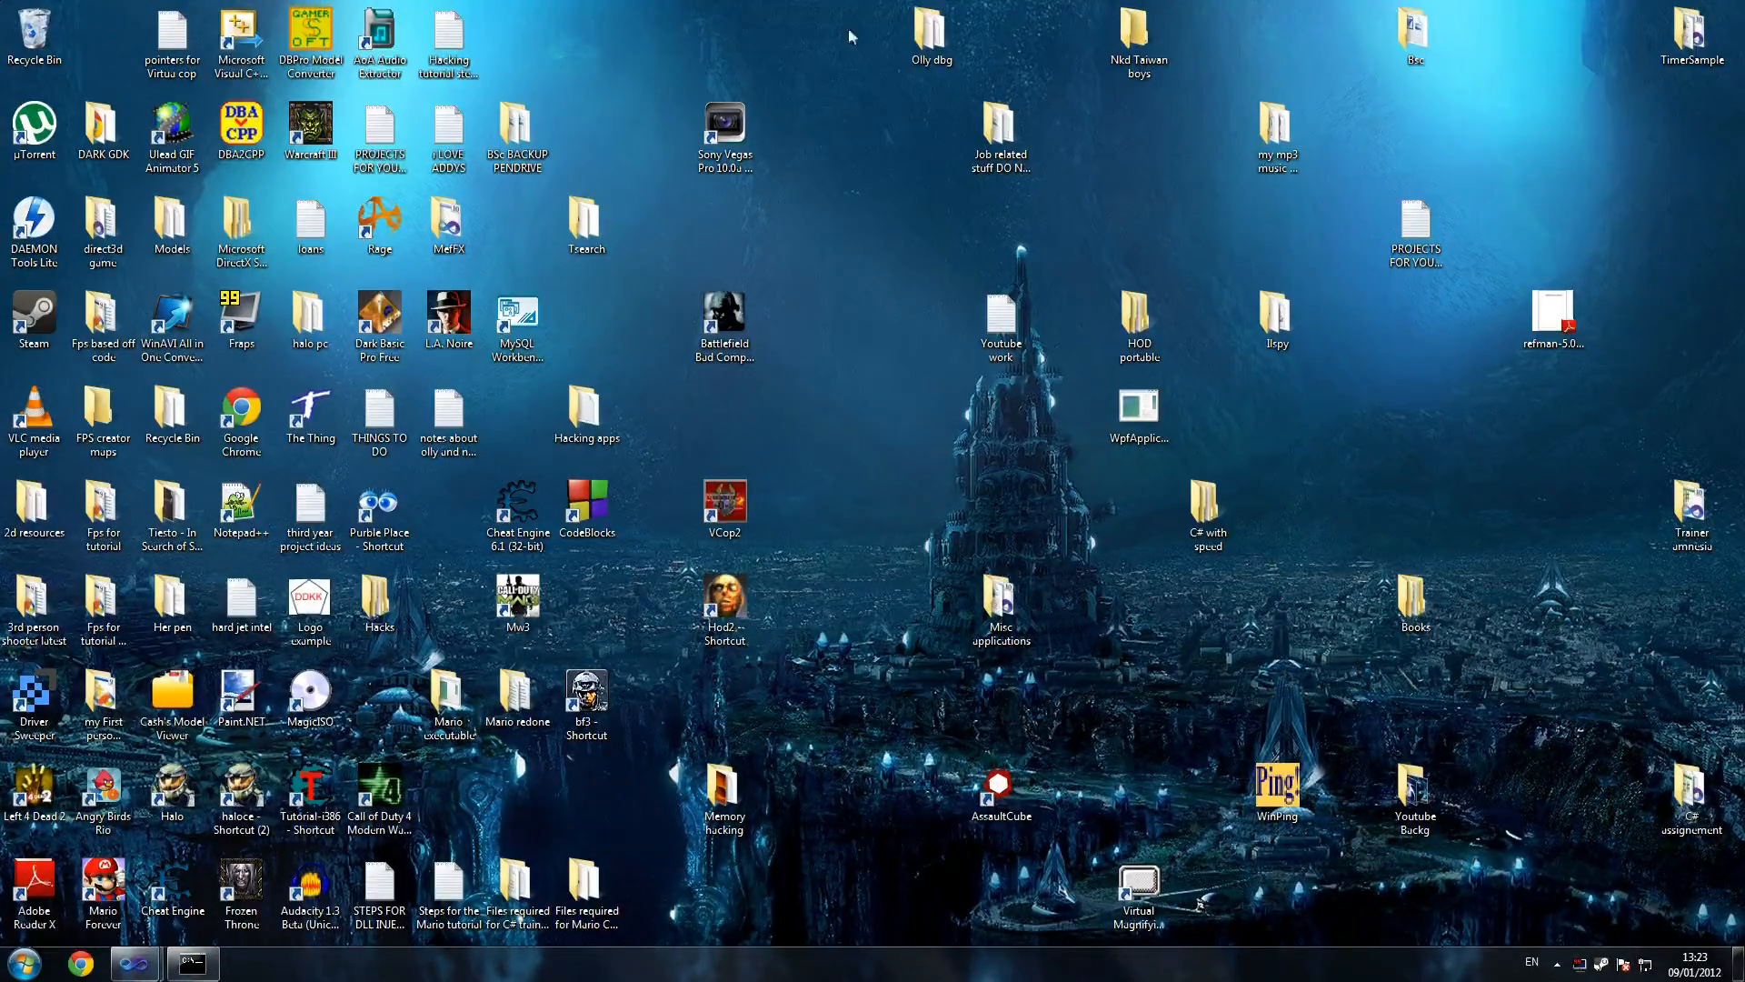
left_click_drag(931, 38, 861, 225)
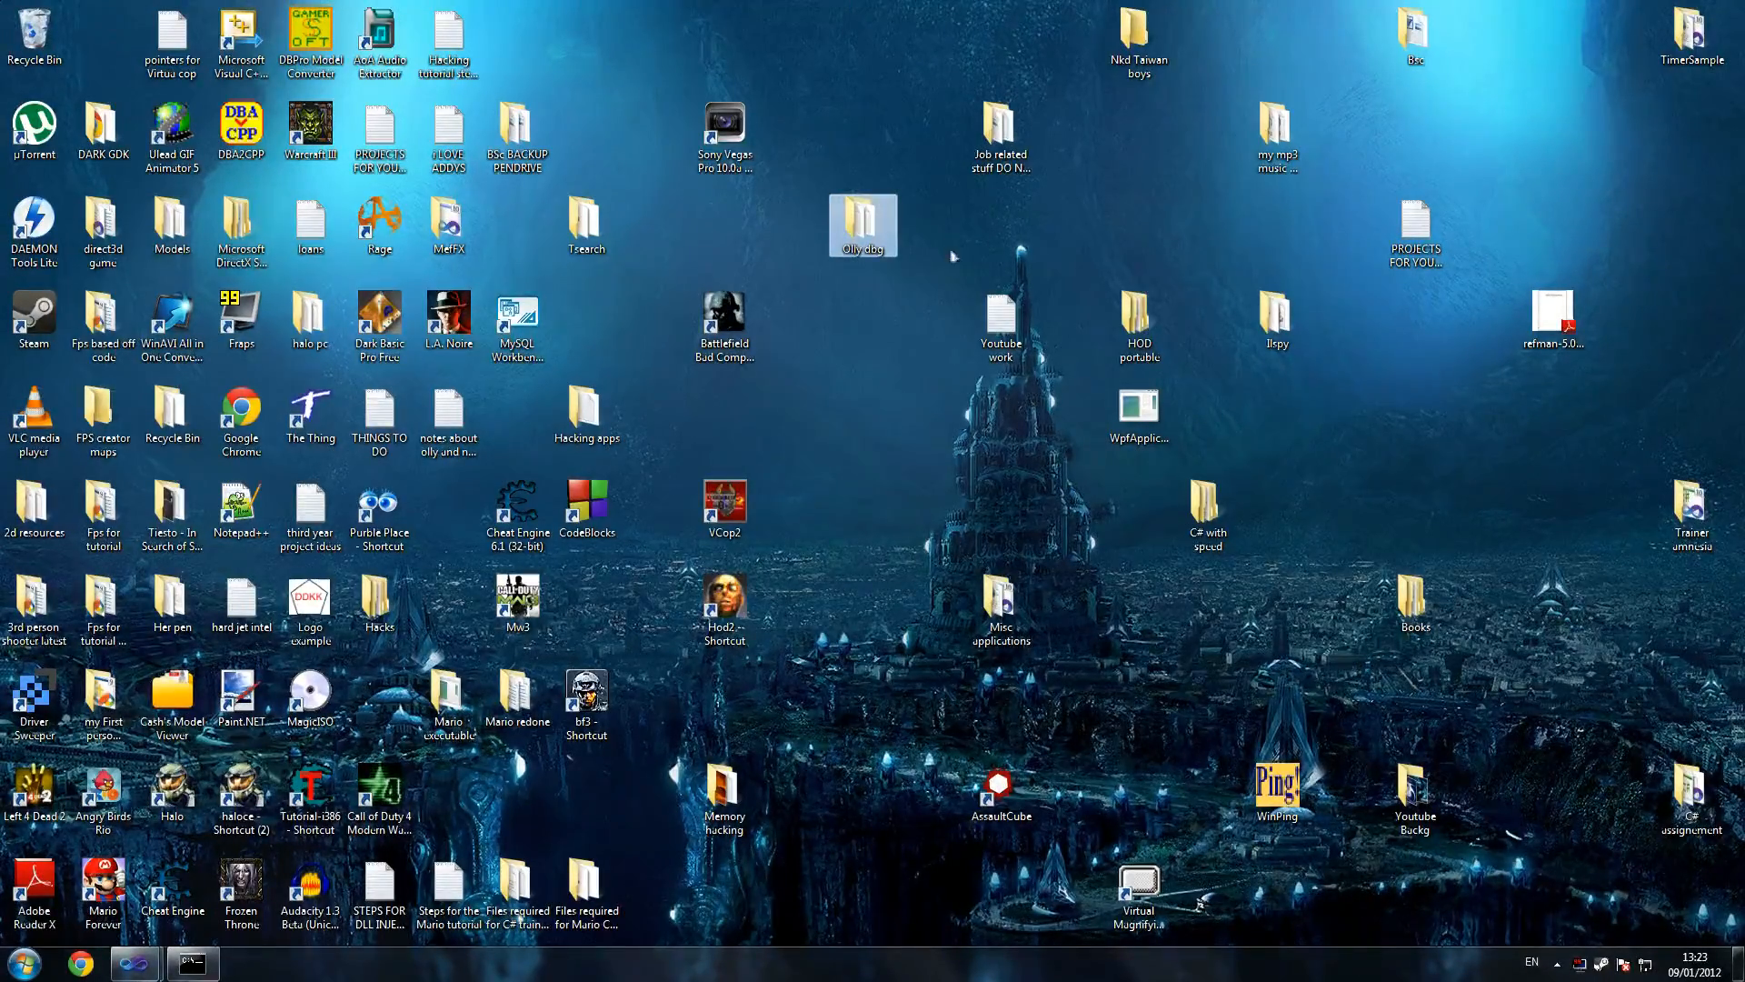
double_click(862, 218)
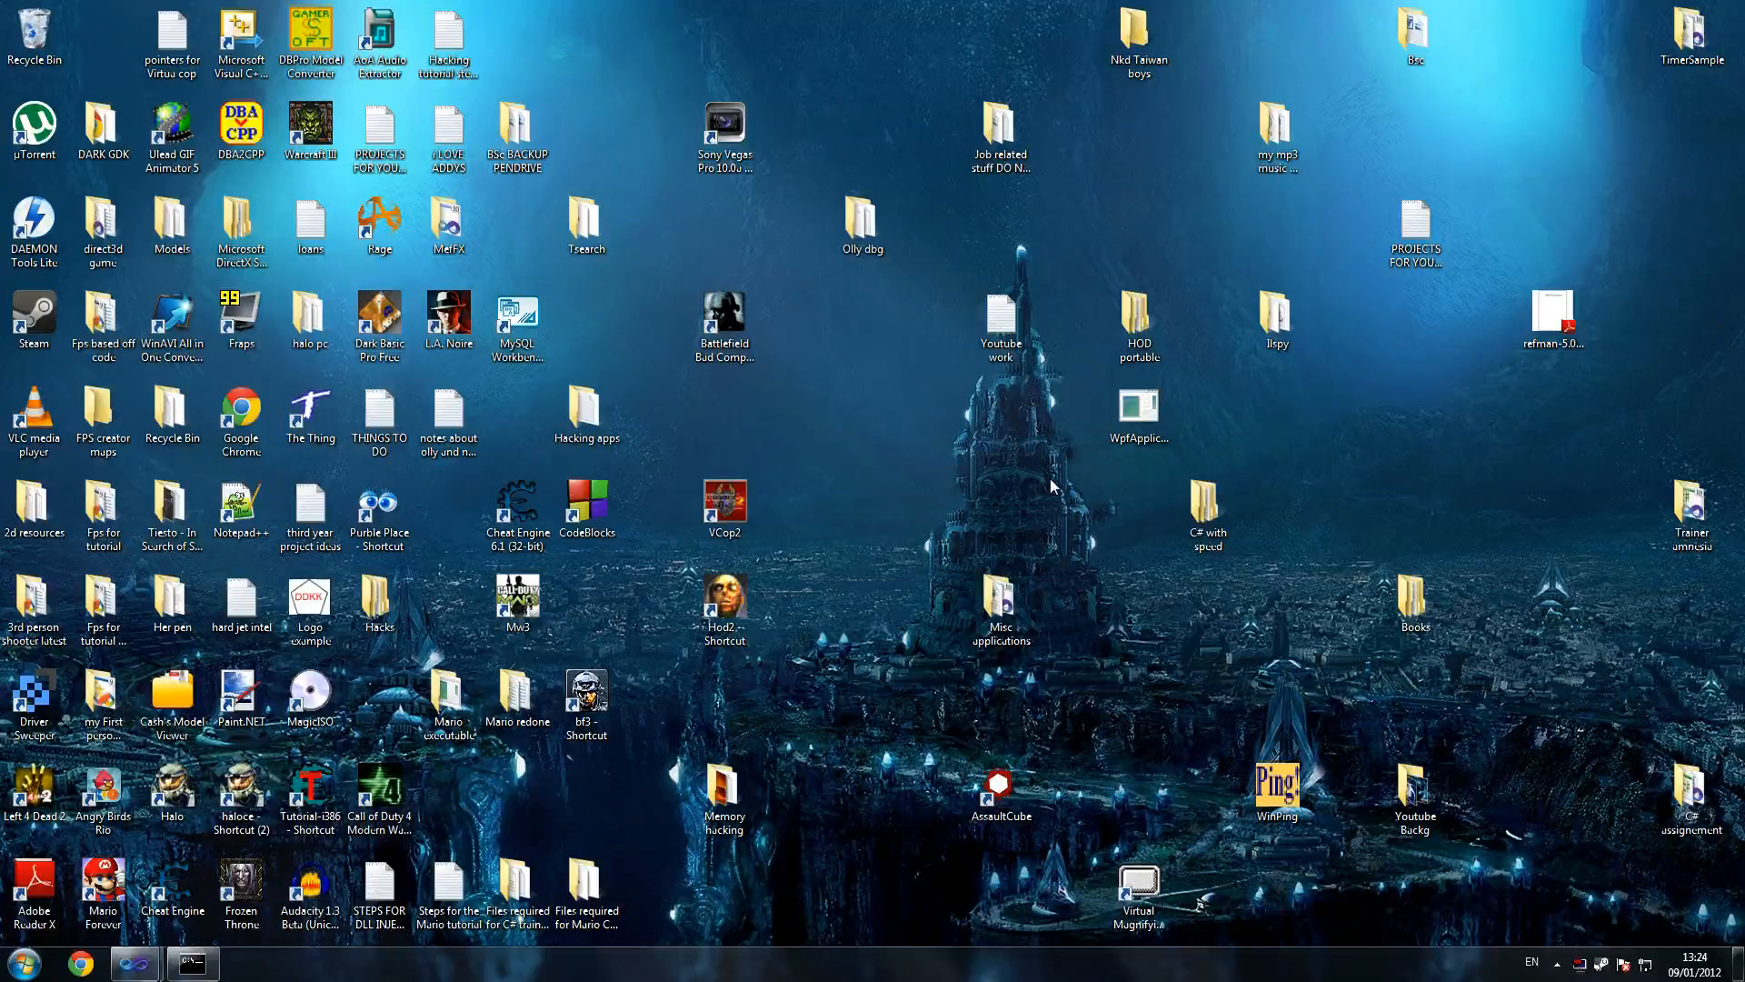
mouse_move(180, 963)
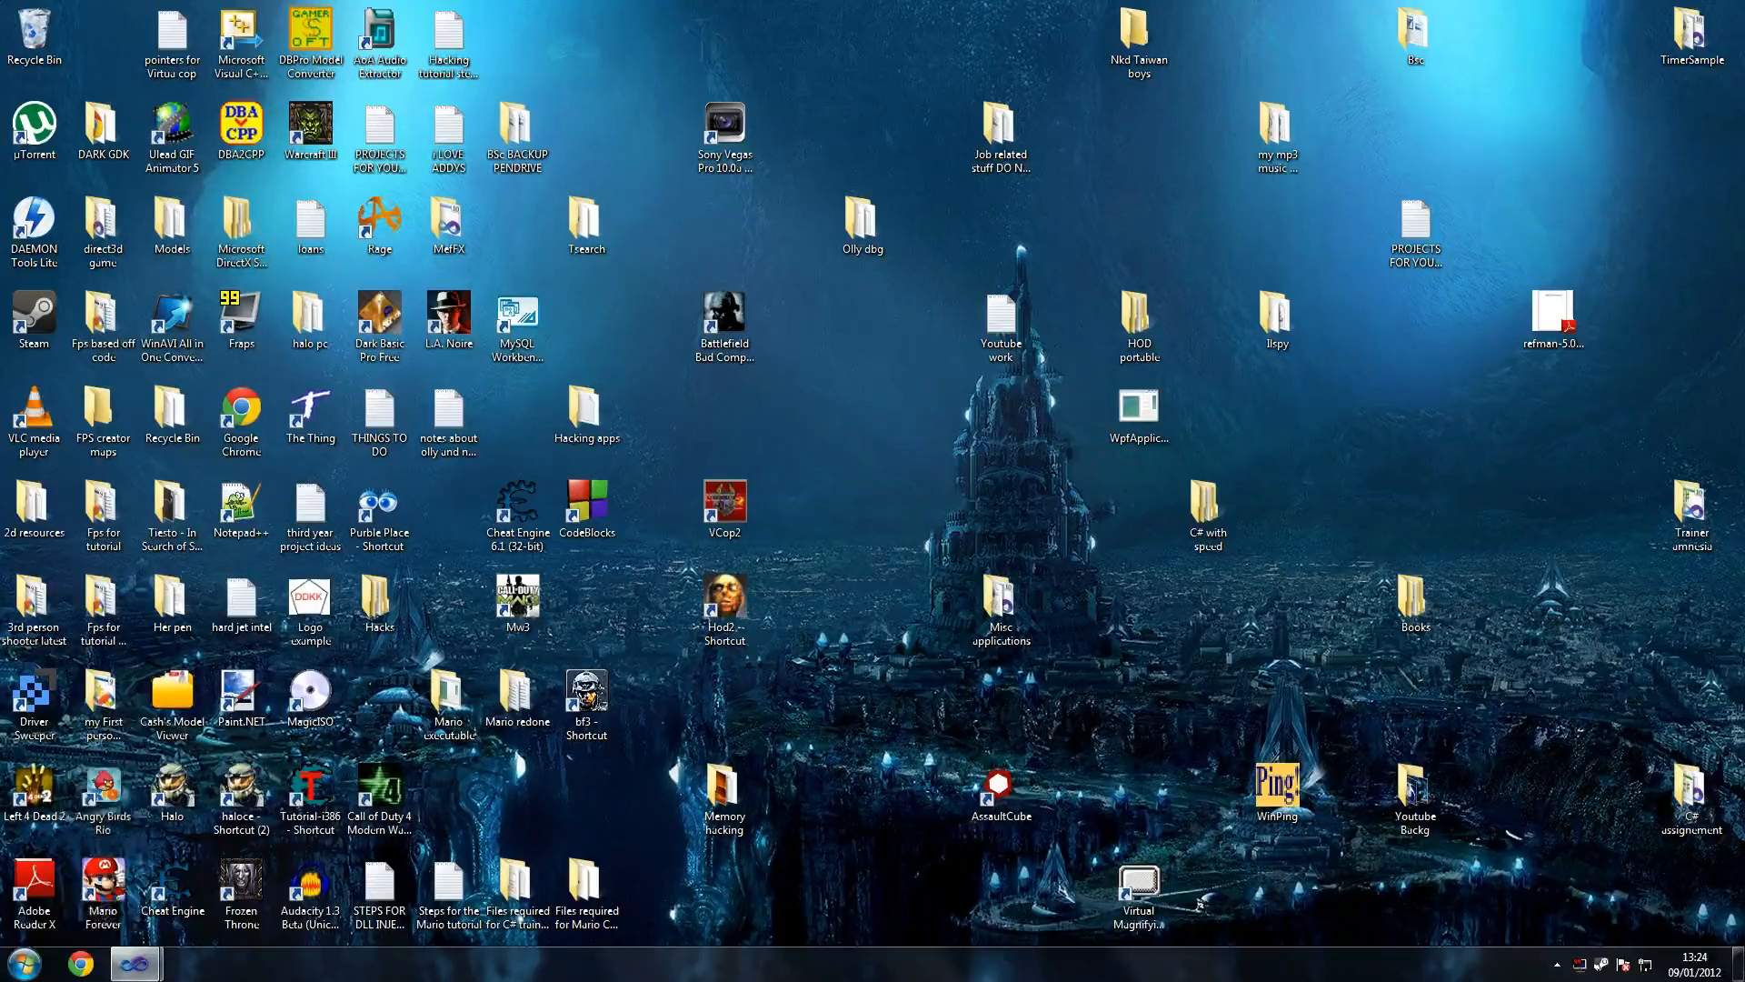
Start a new Win32 Console Application project and name it DLL injector.
left_click(15, 960)
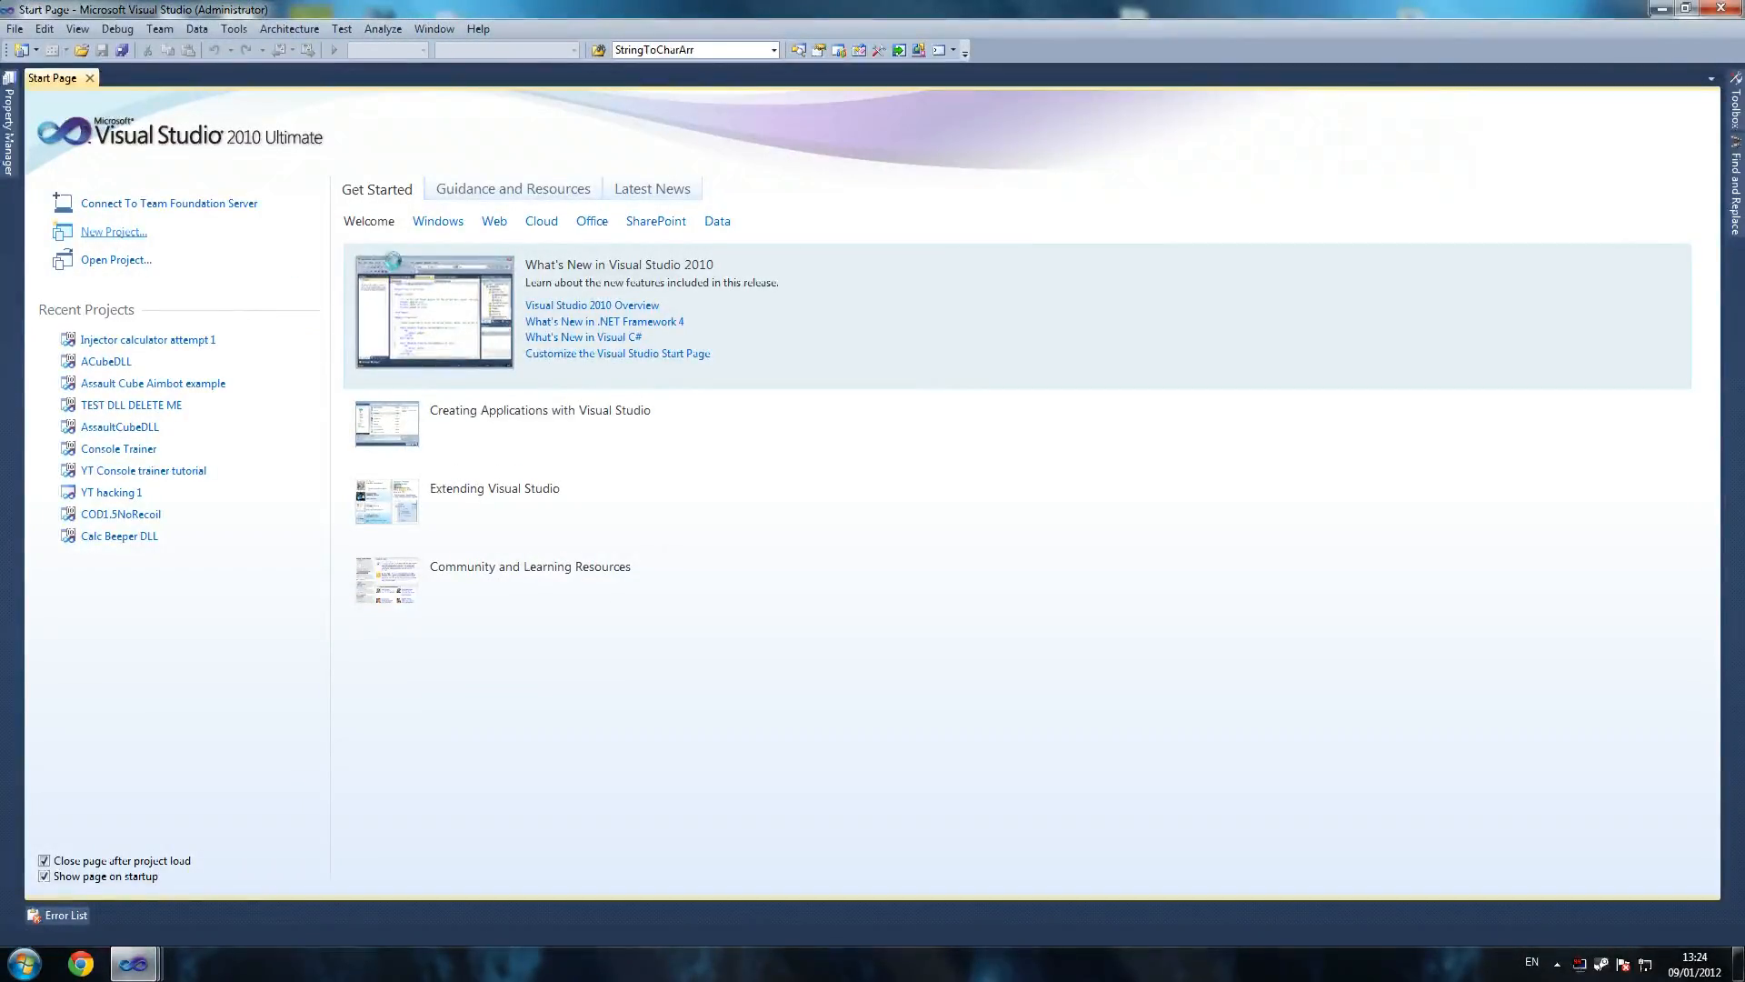
left_click(113, 232)
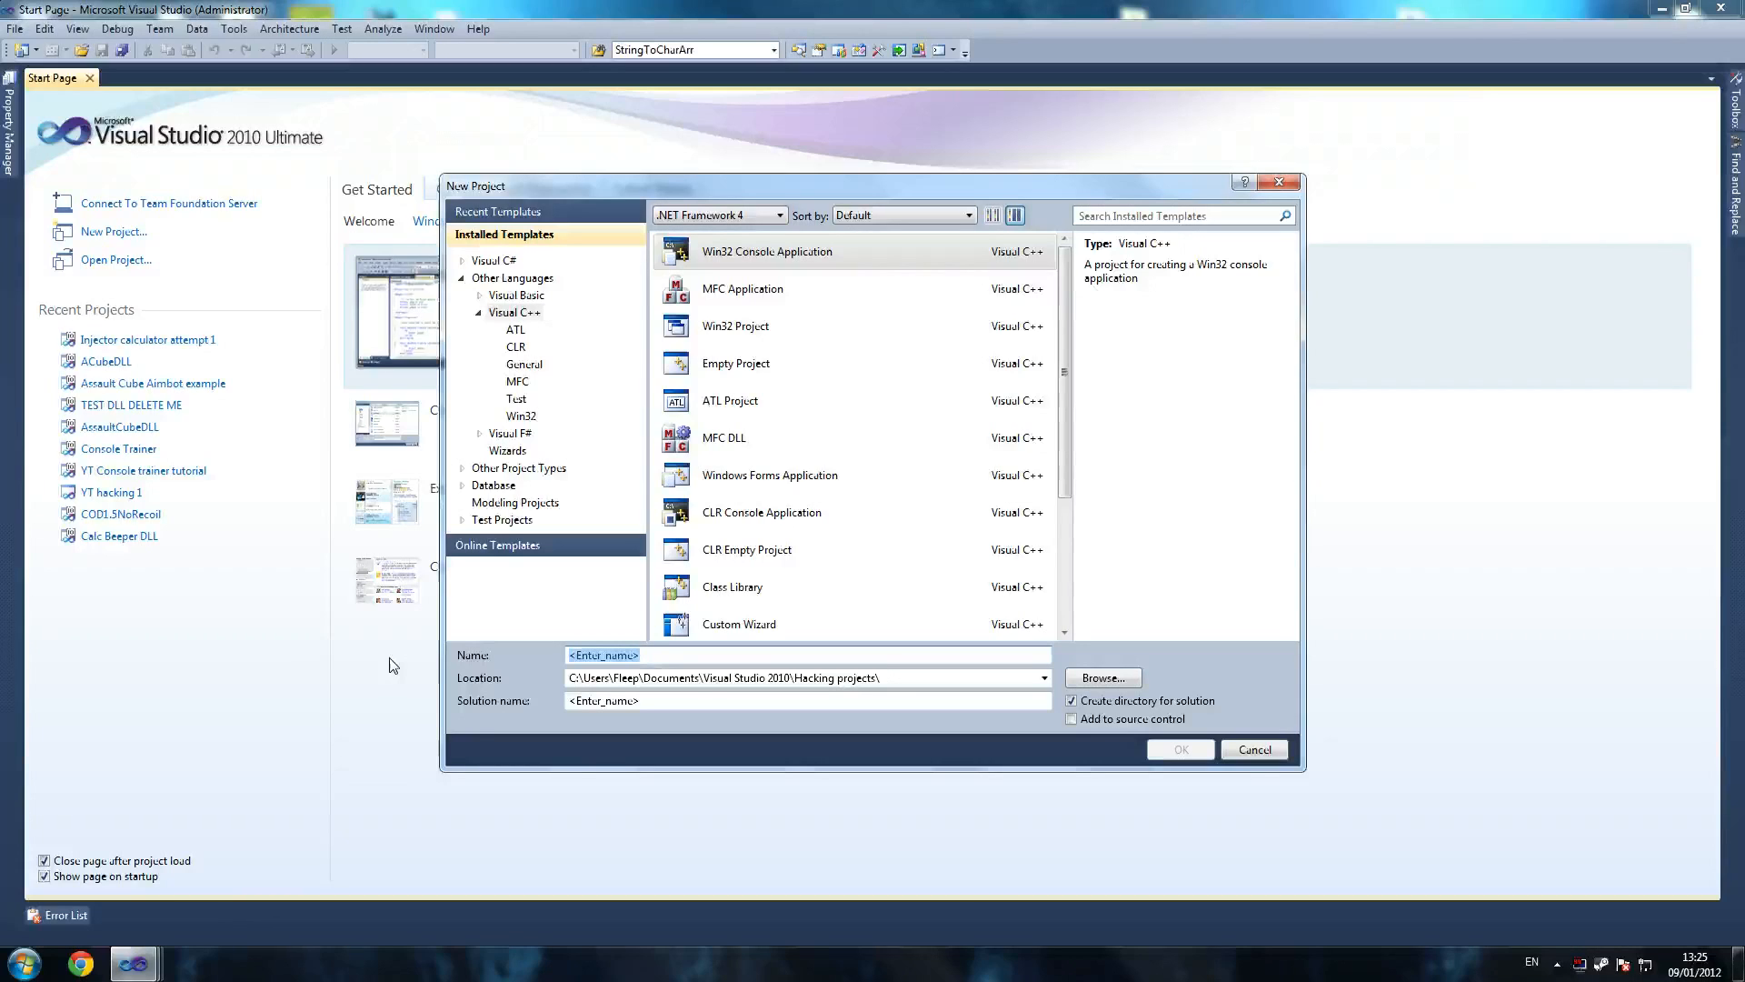
mouse_move(407, 666)
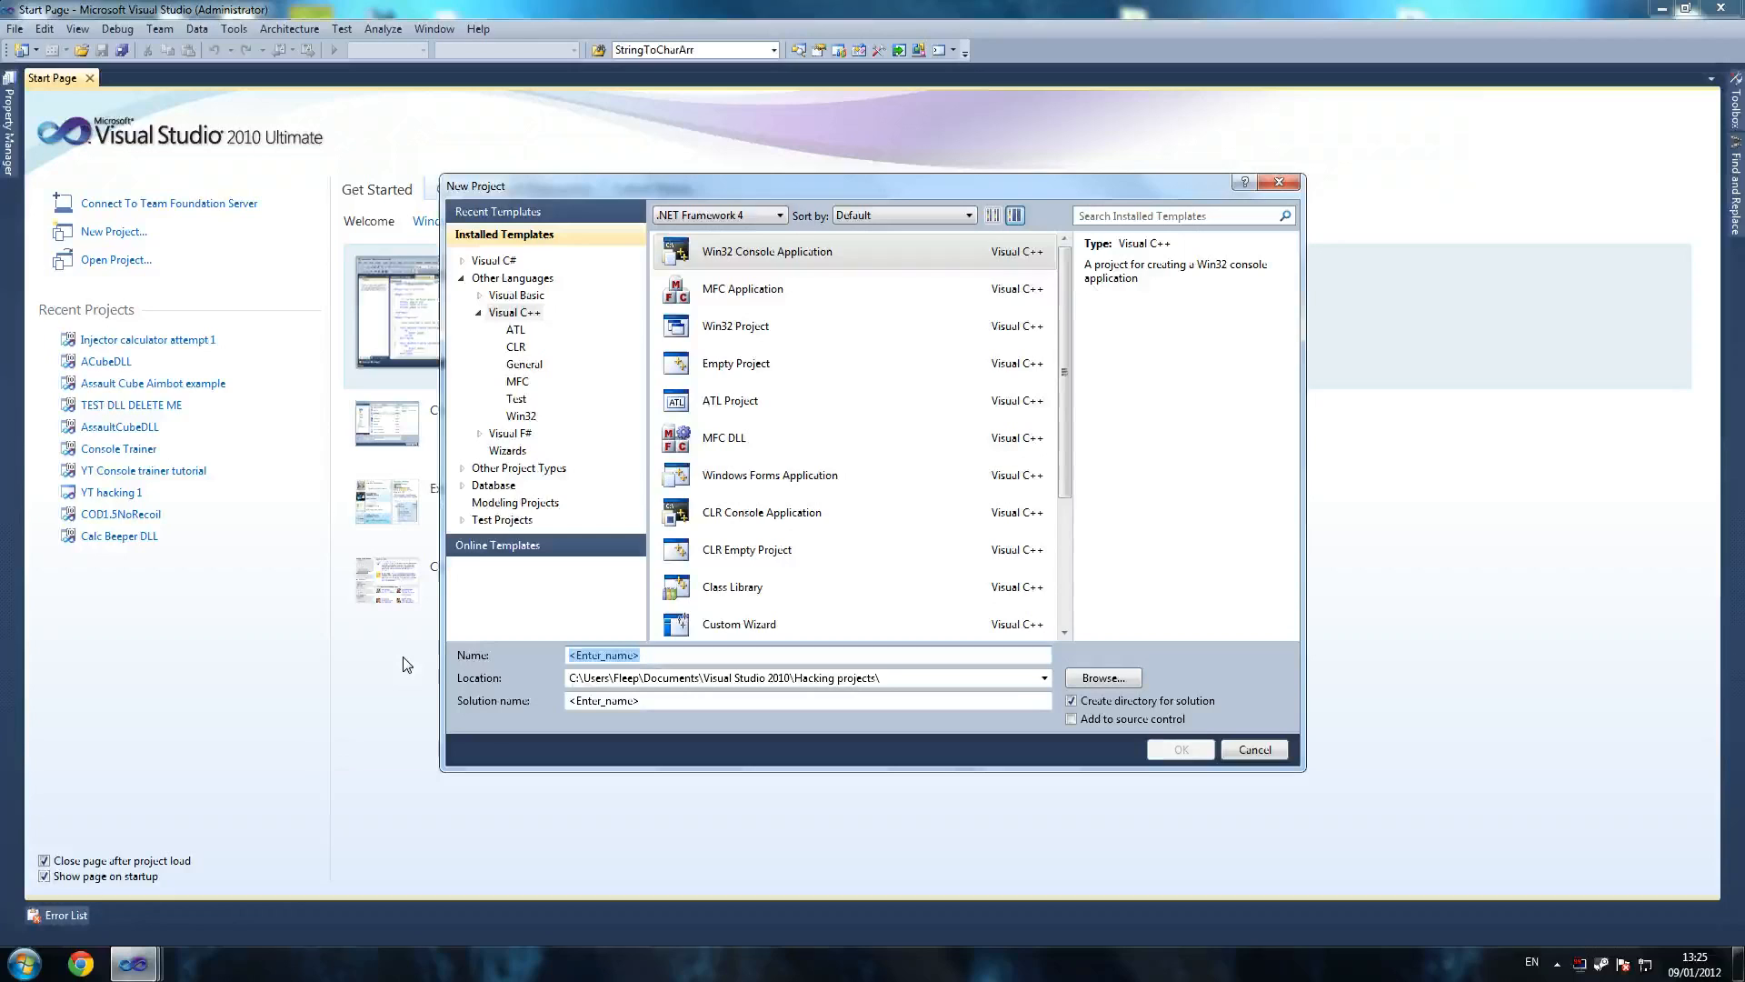
type("DLLL")
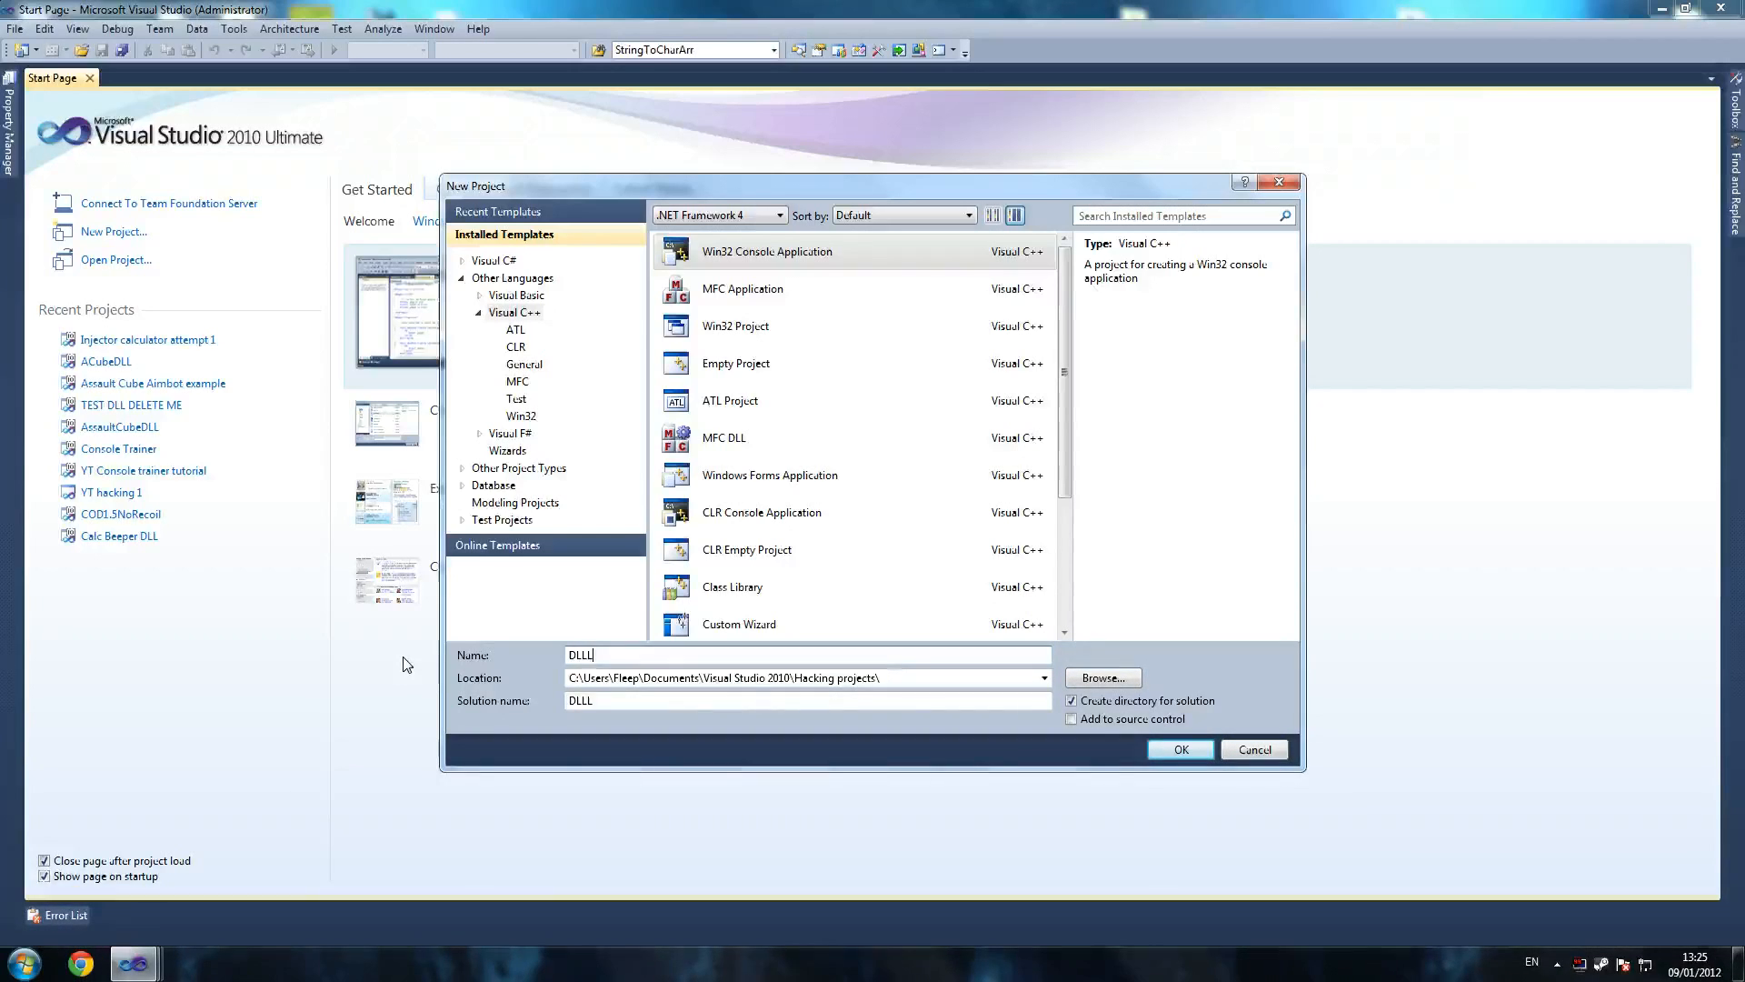
type("DLL injec")
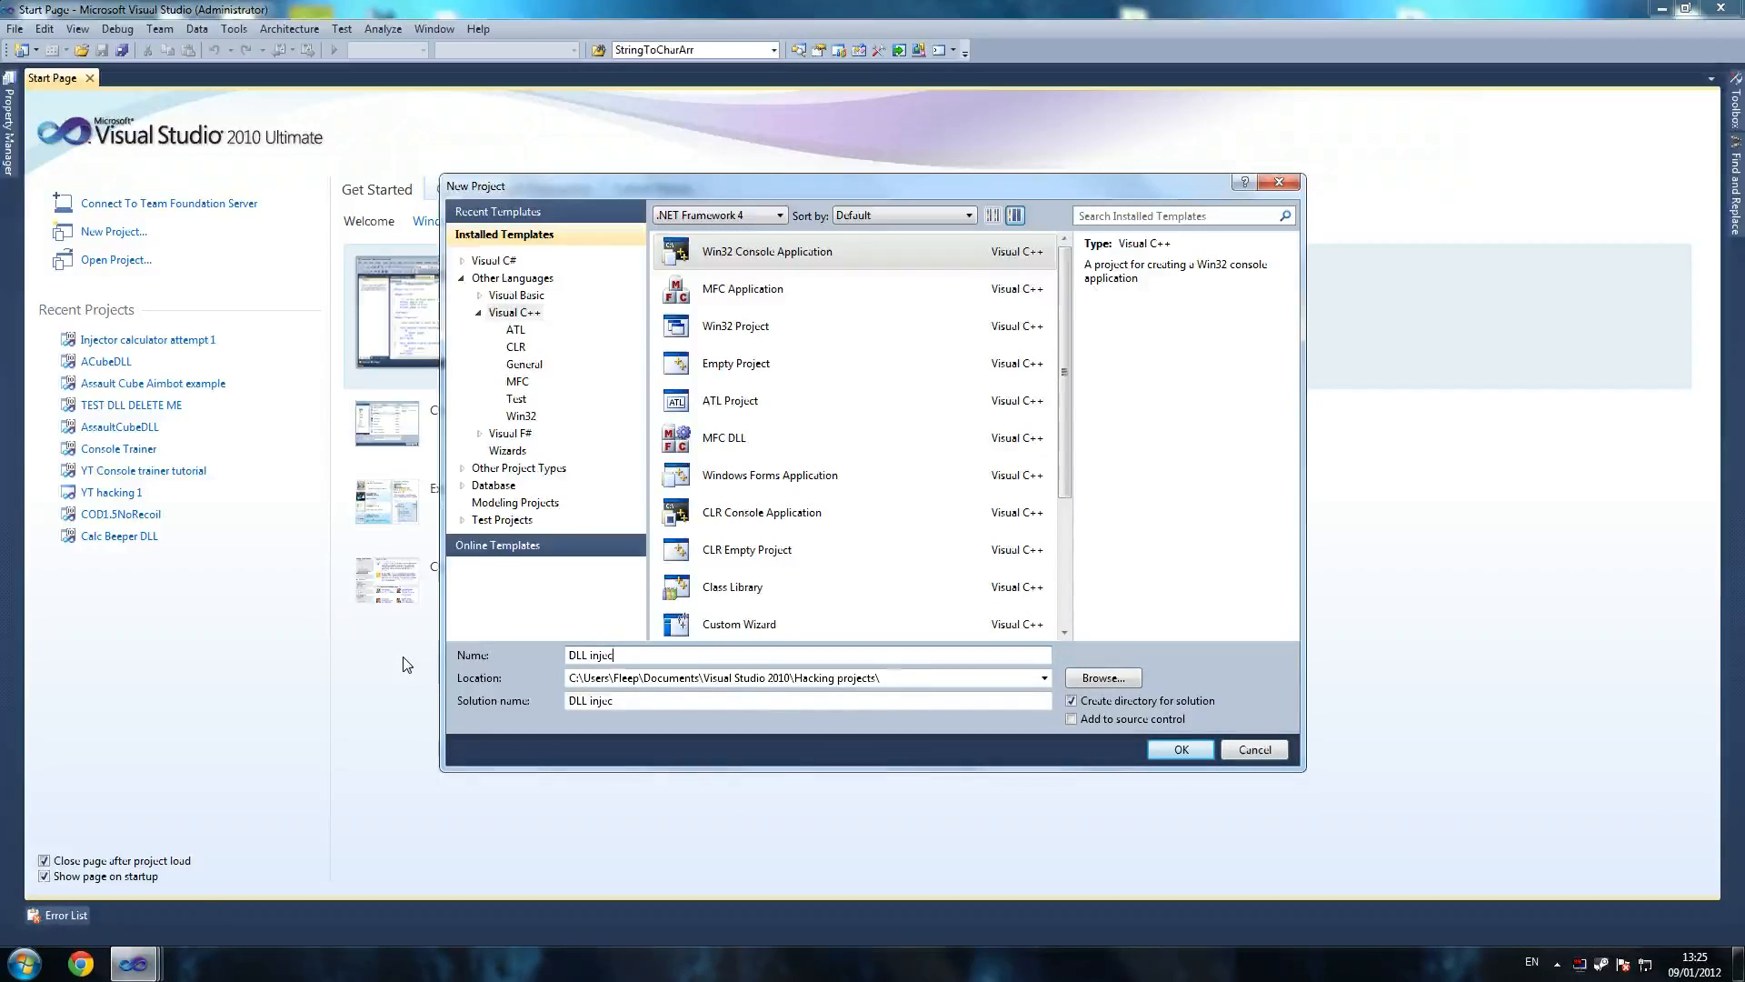
type("tor")
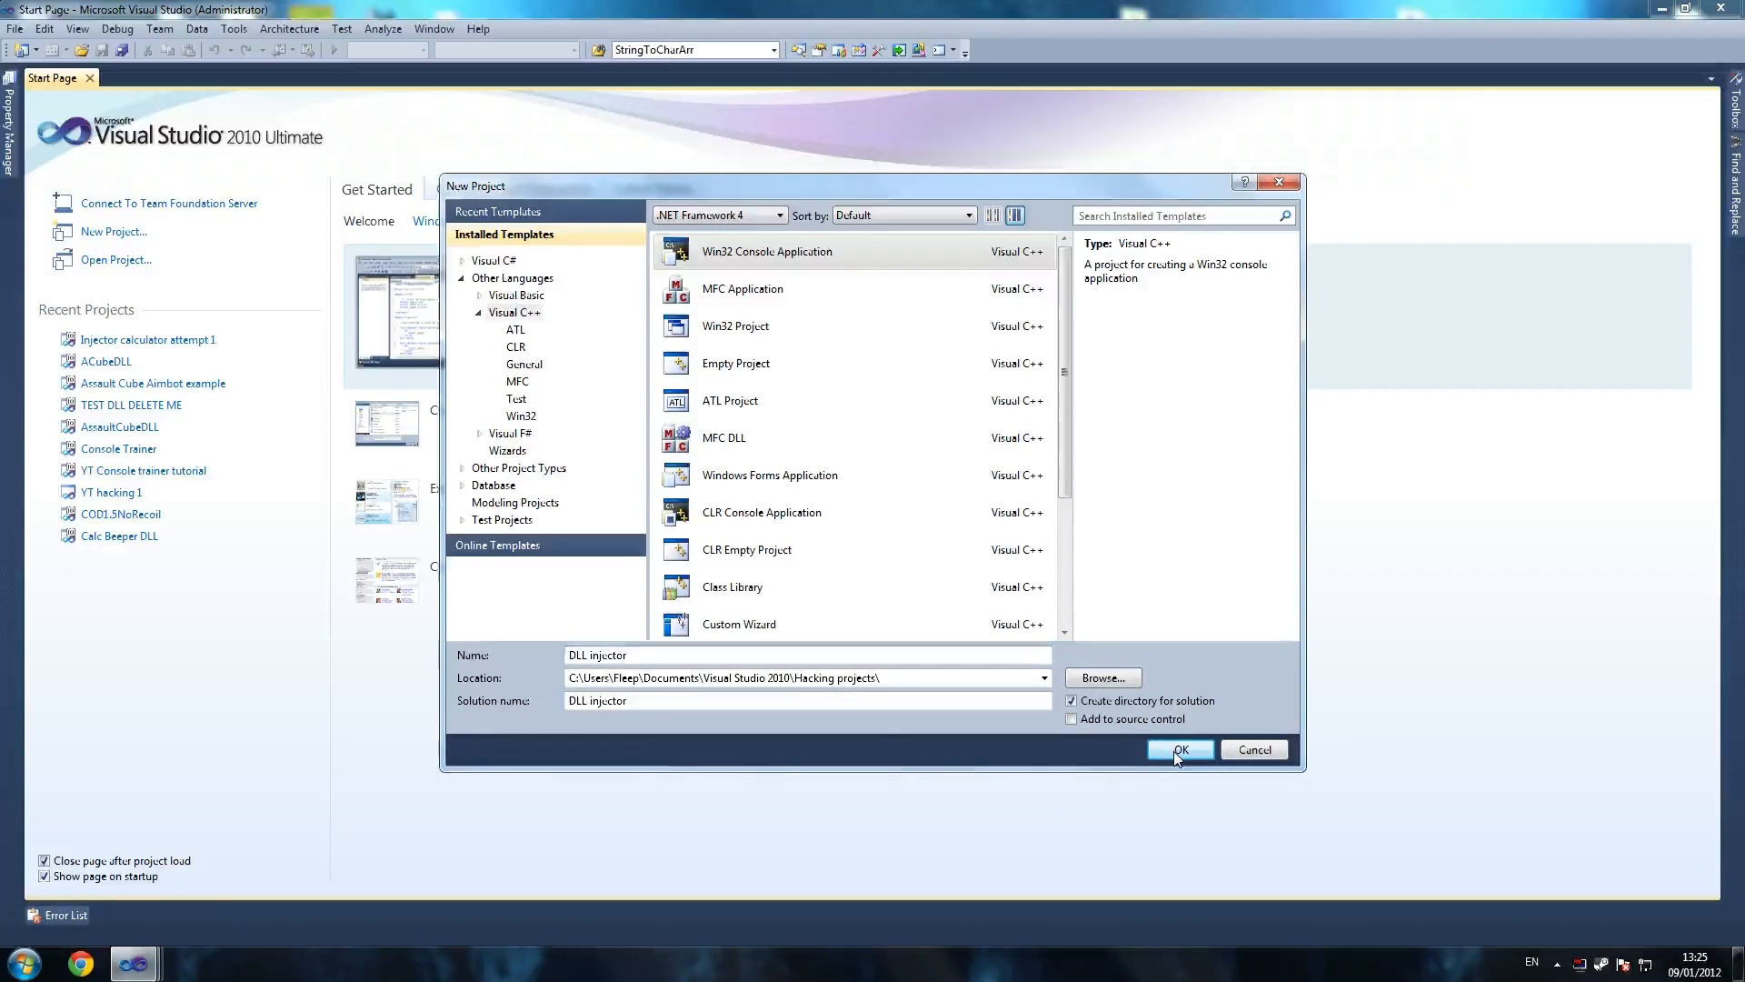
Create the DLL injector project as an empty console application.
left_click(1180, 749)
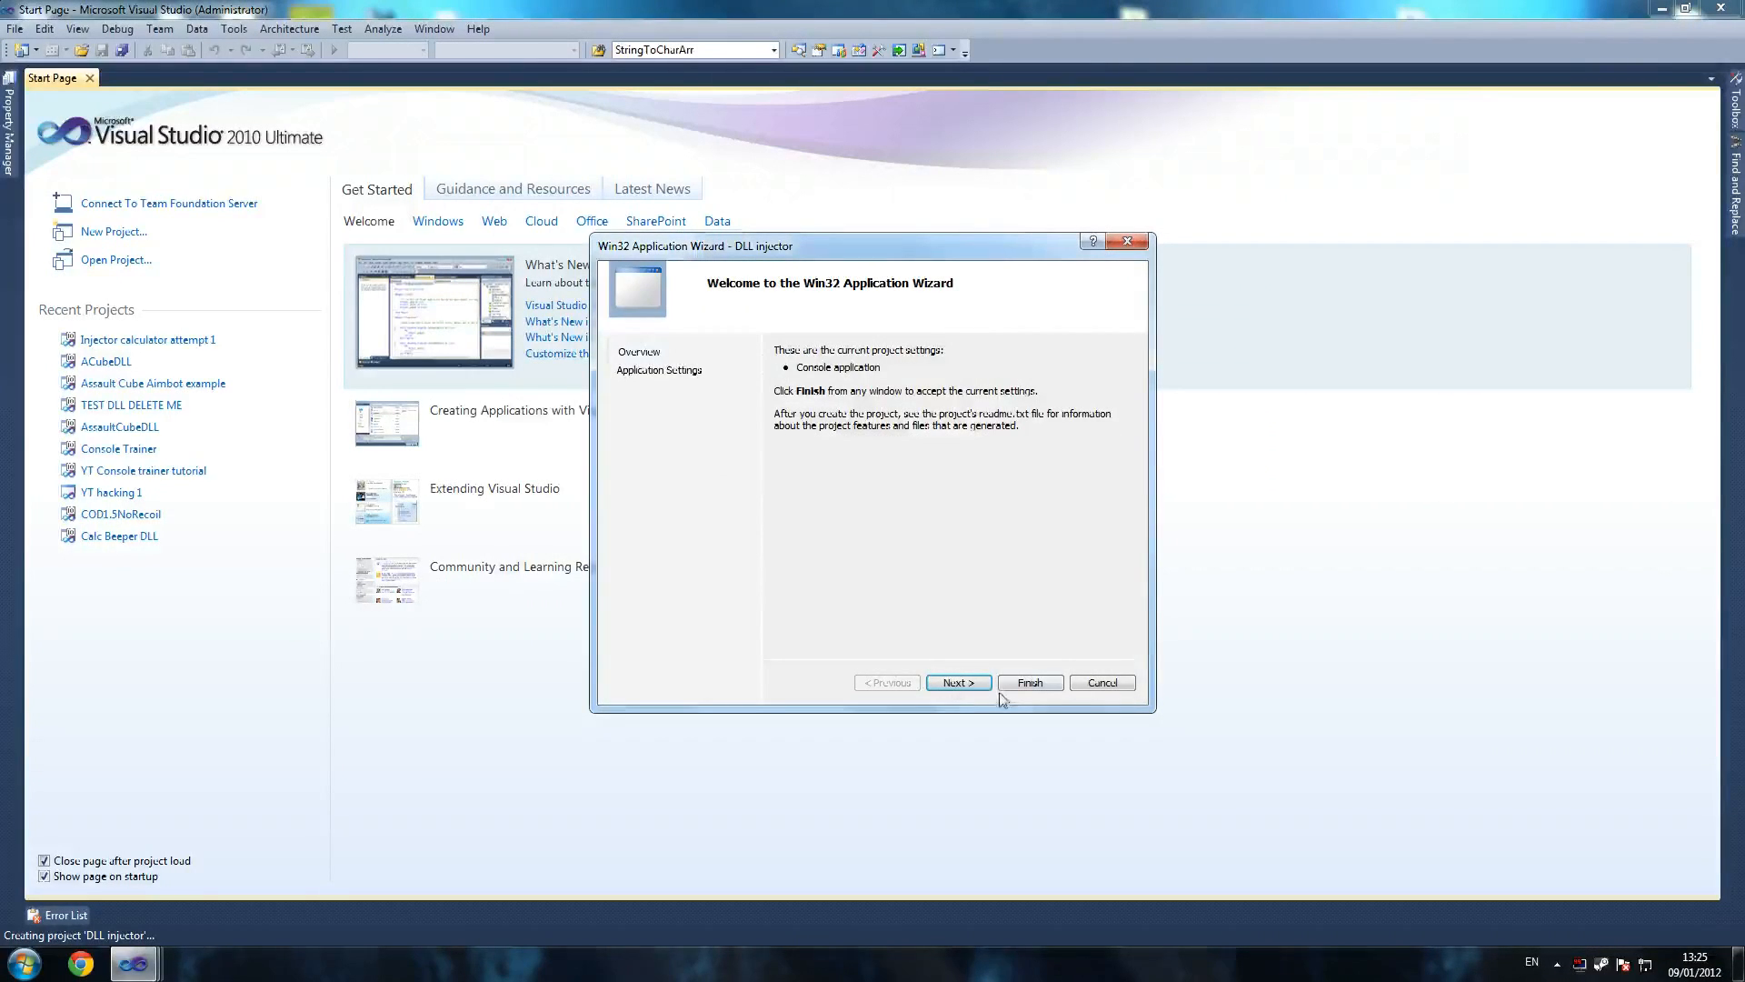
left_click(958, 682)
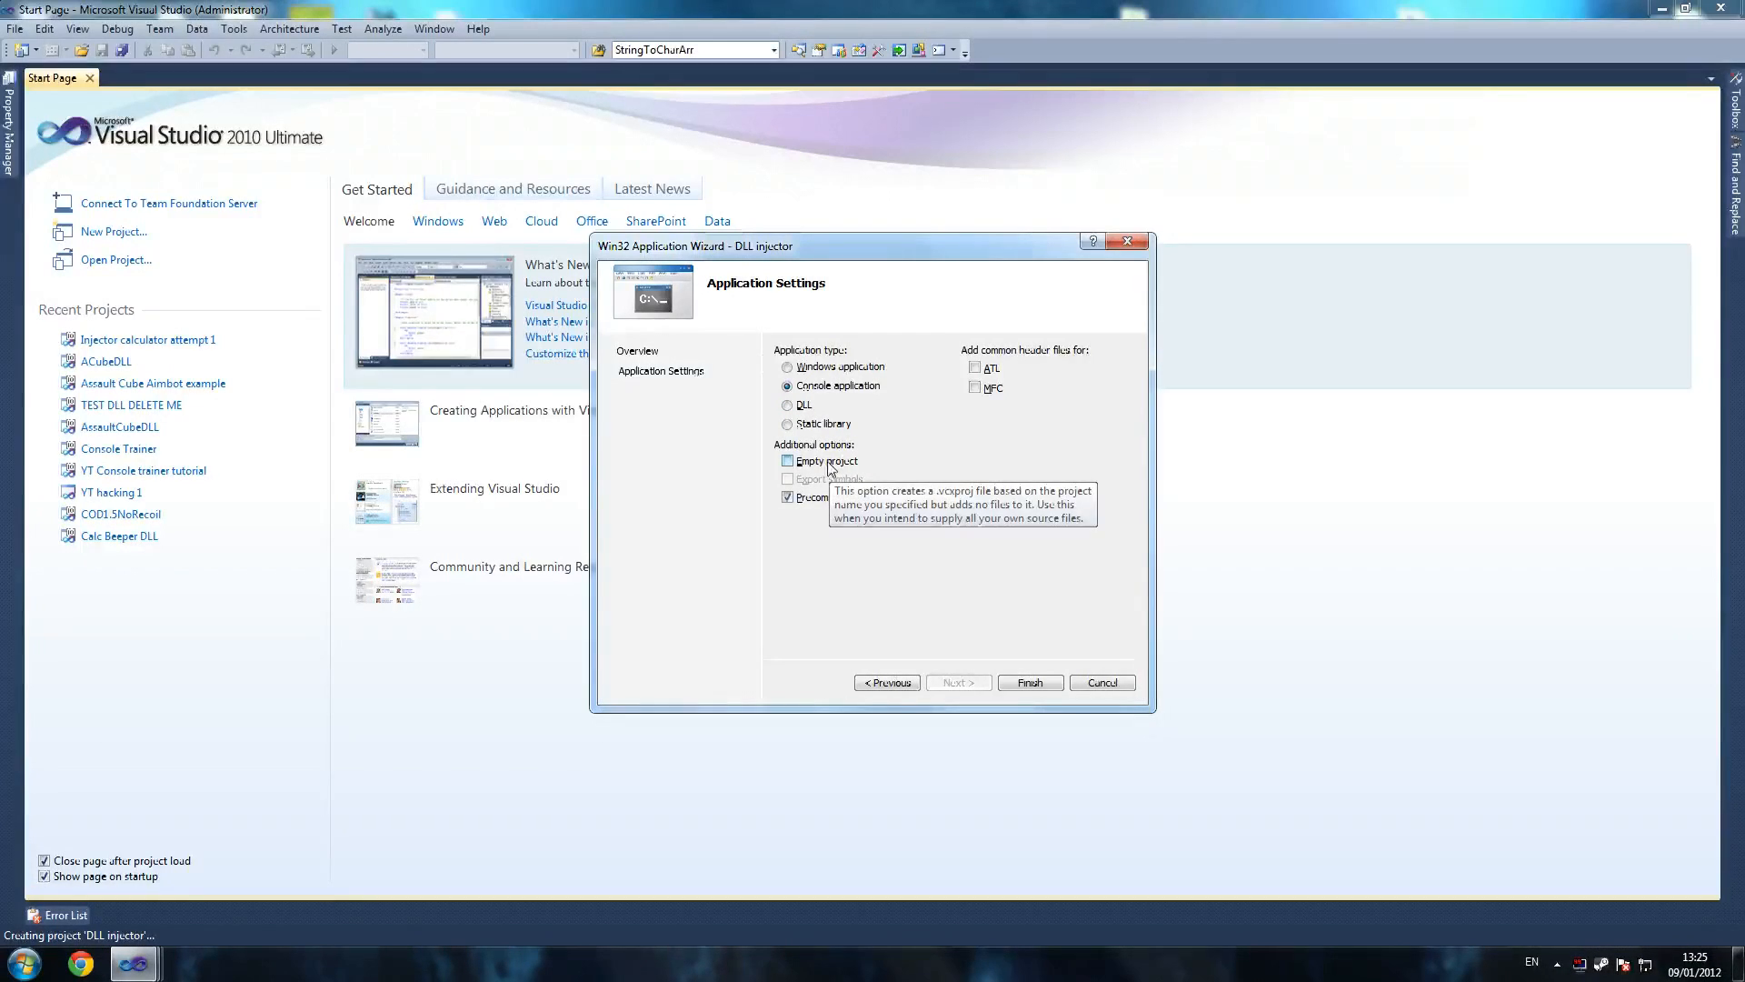
left_click(789, 462)
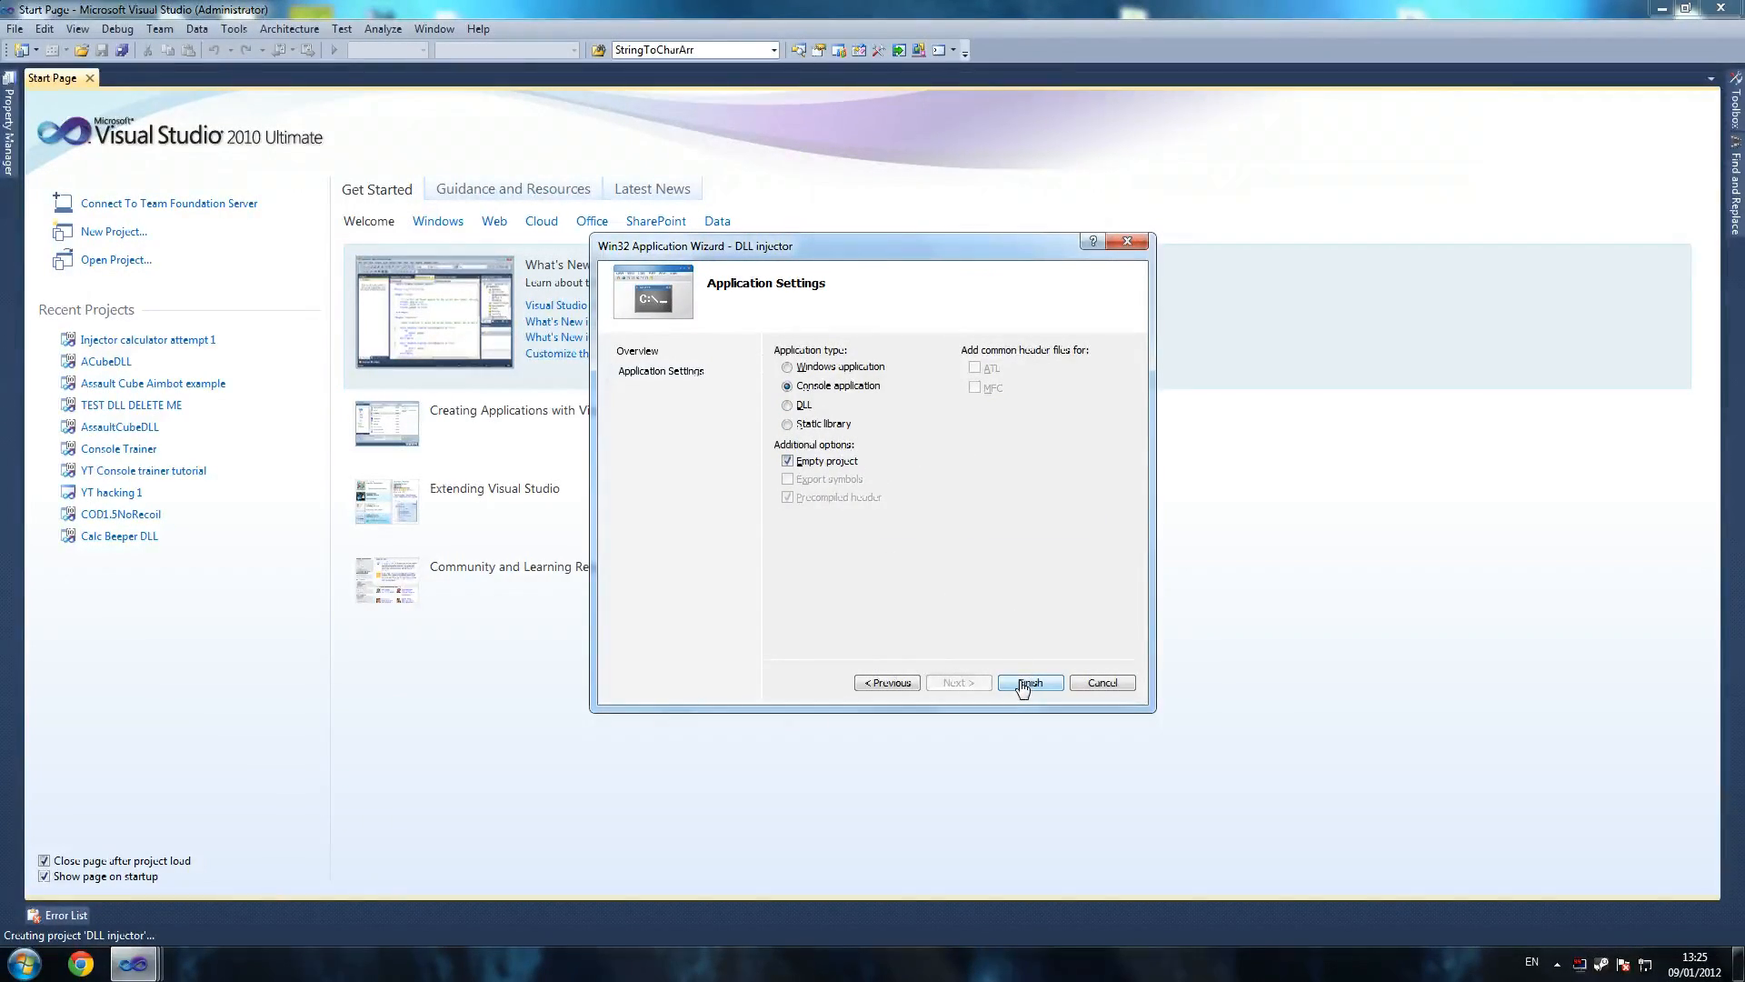
left_click(1029, 681)
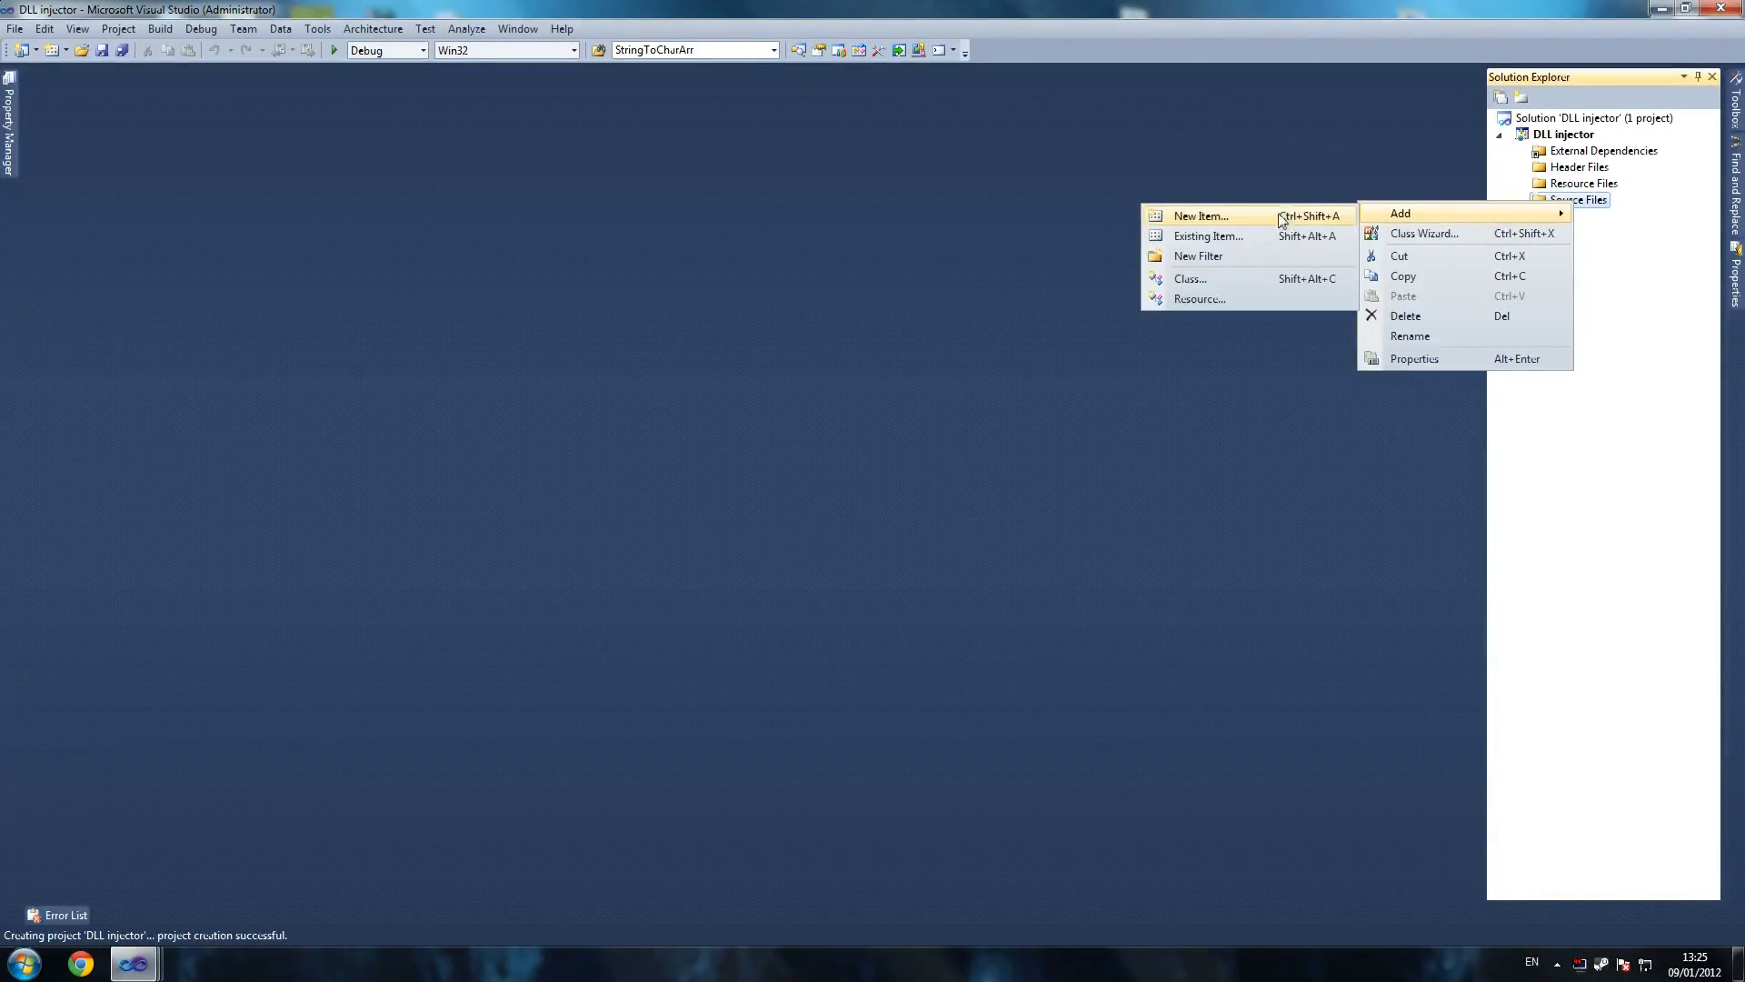
Add a new C++ source file main.cpp to the project's Source Files.
left_click(1200, 215)
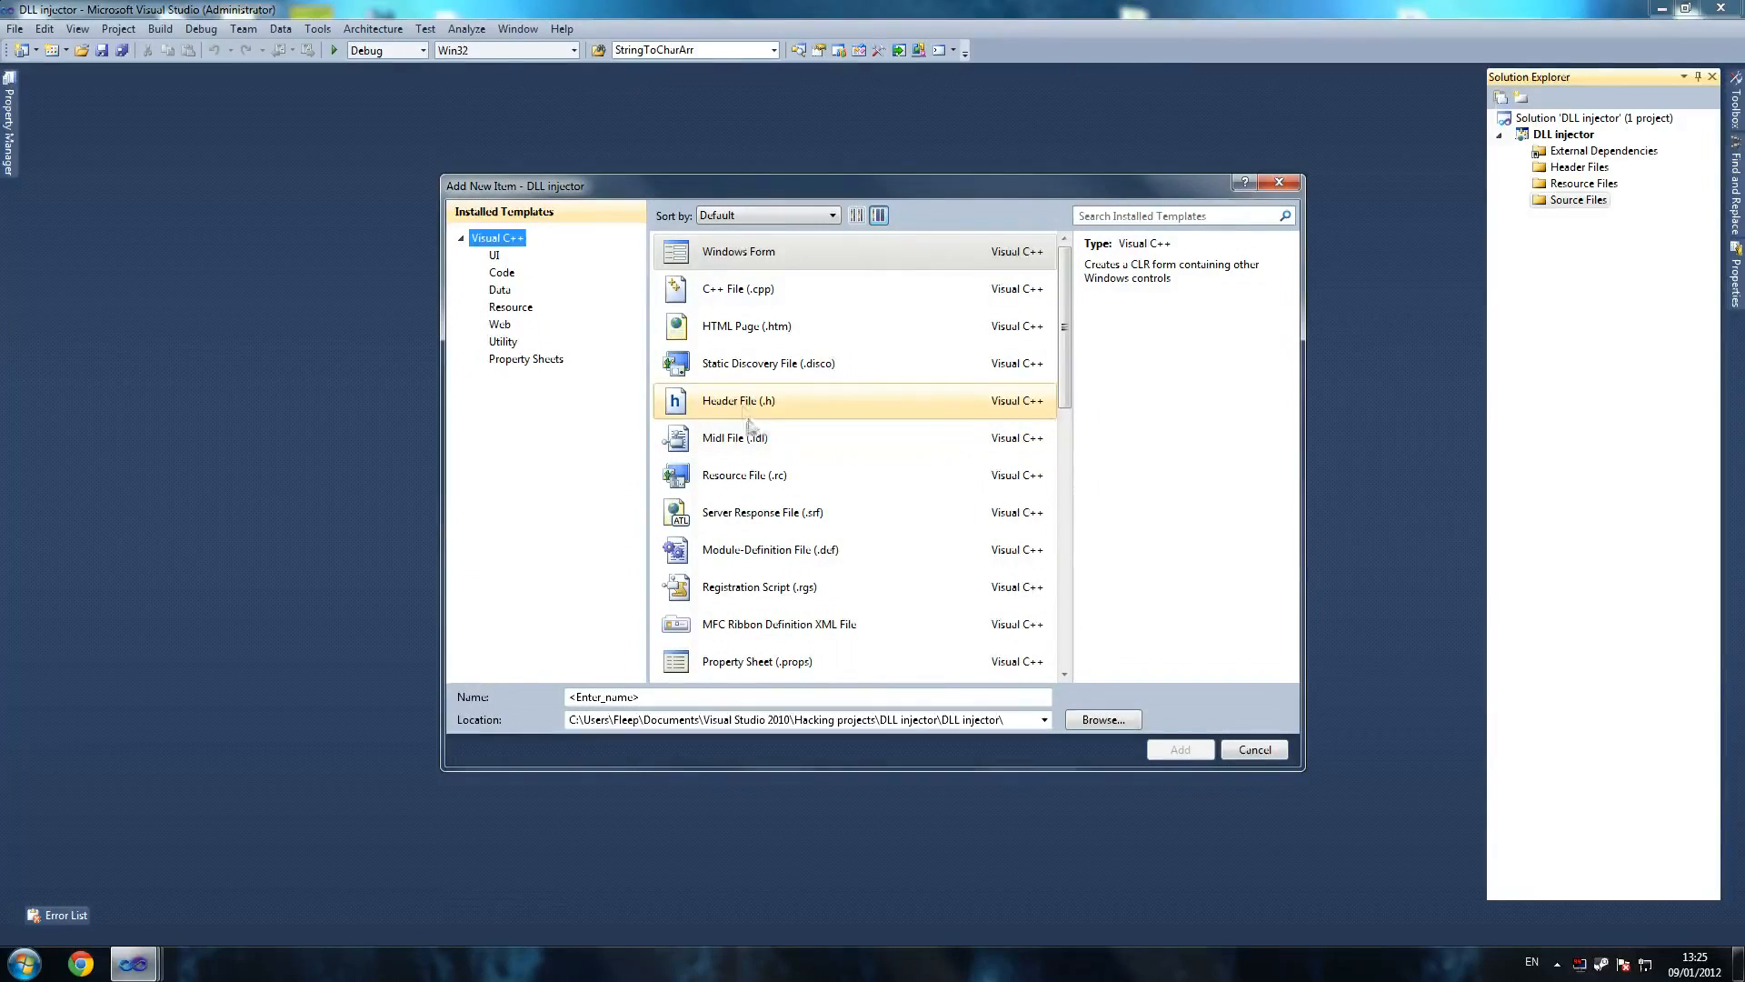
left_click(738, 287)
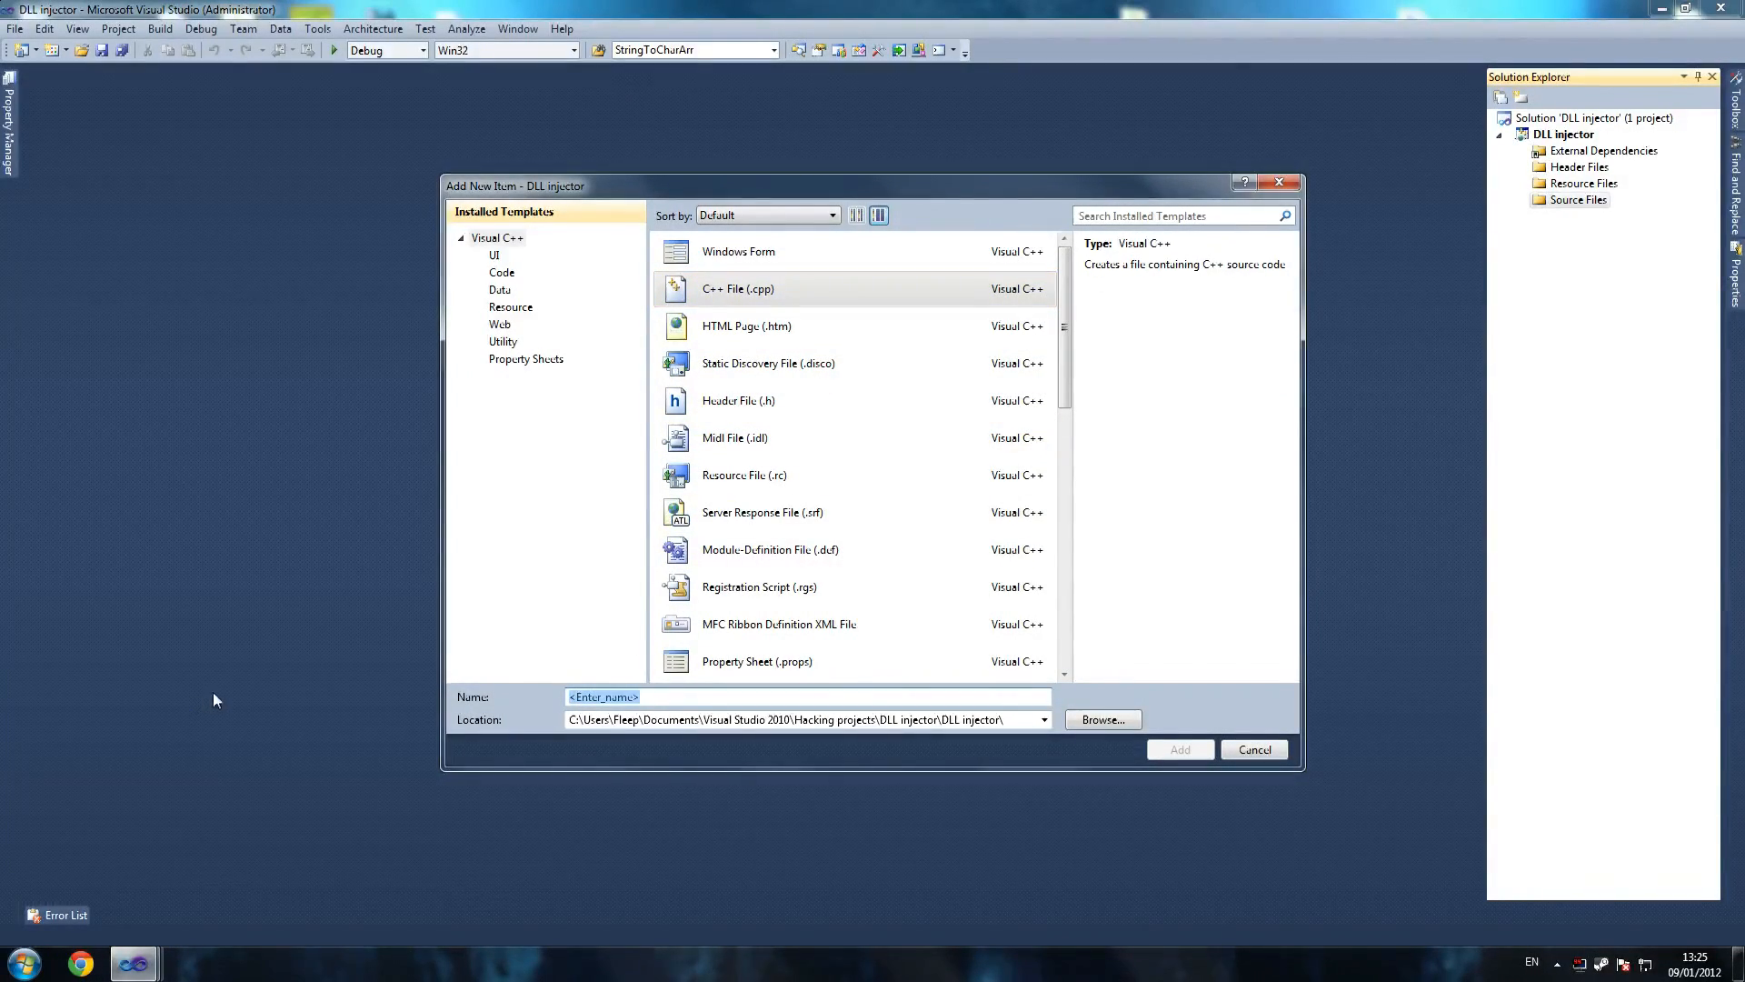
left_click(1180, 749)
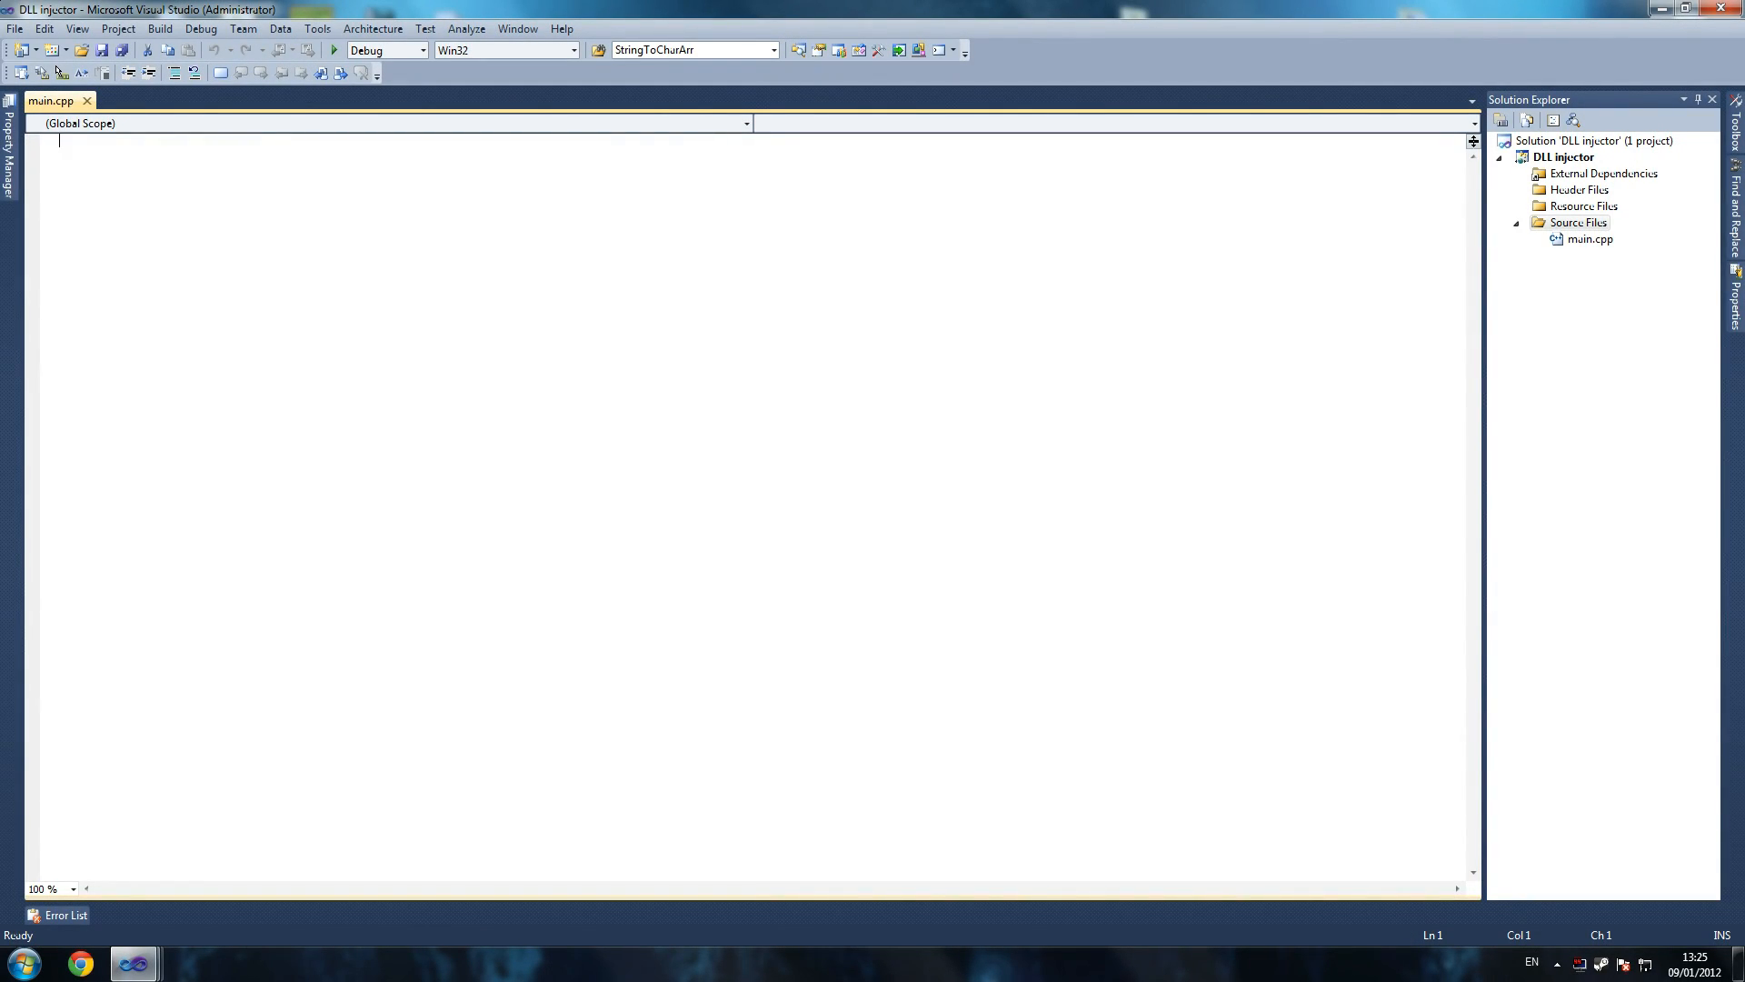
Write the first line #include <iostream> in main.cpp.
type("#")
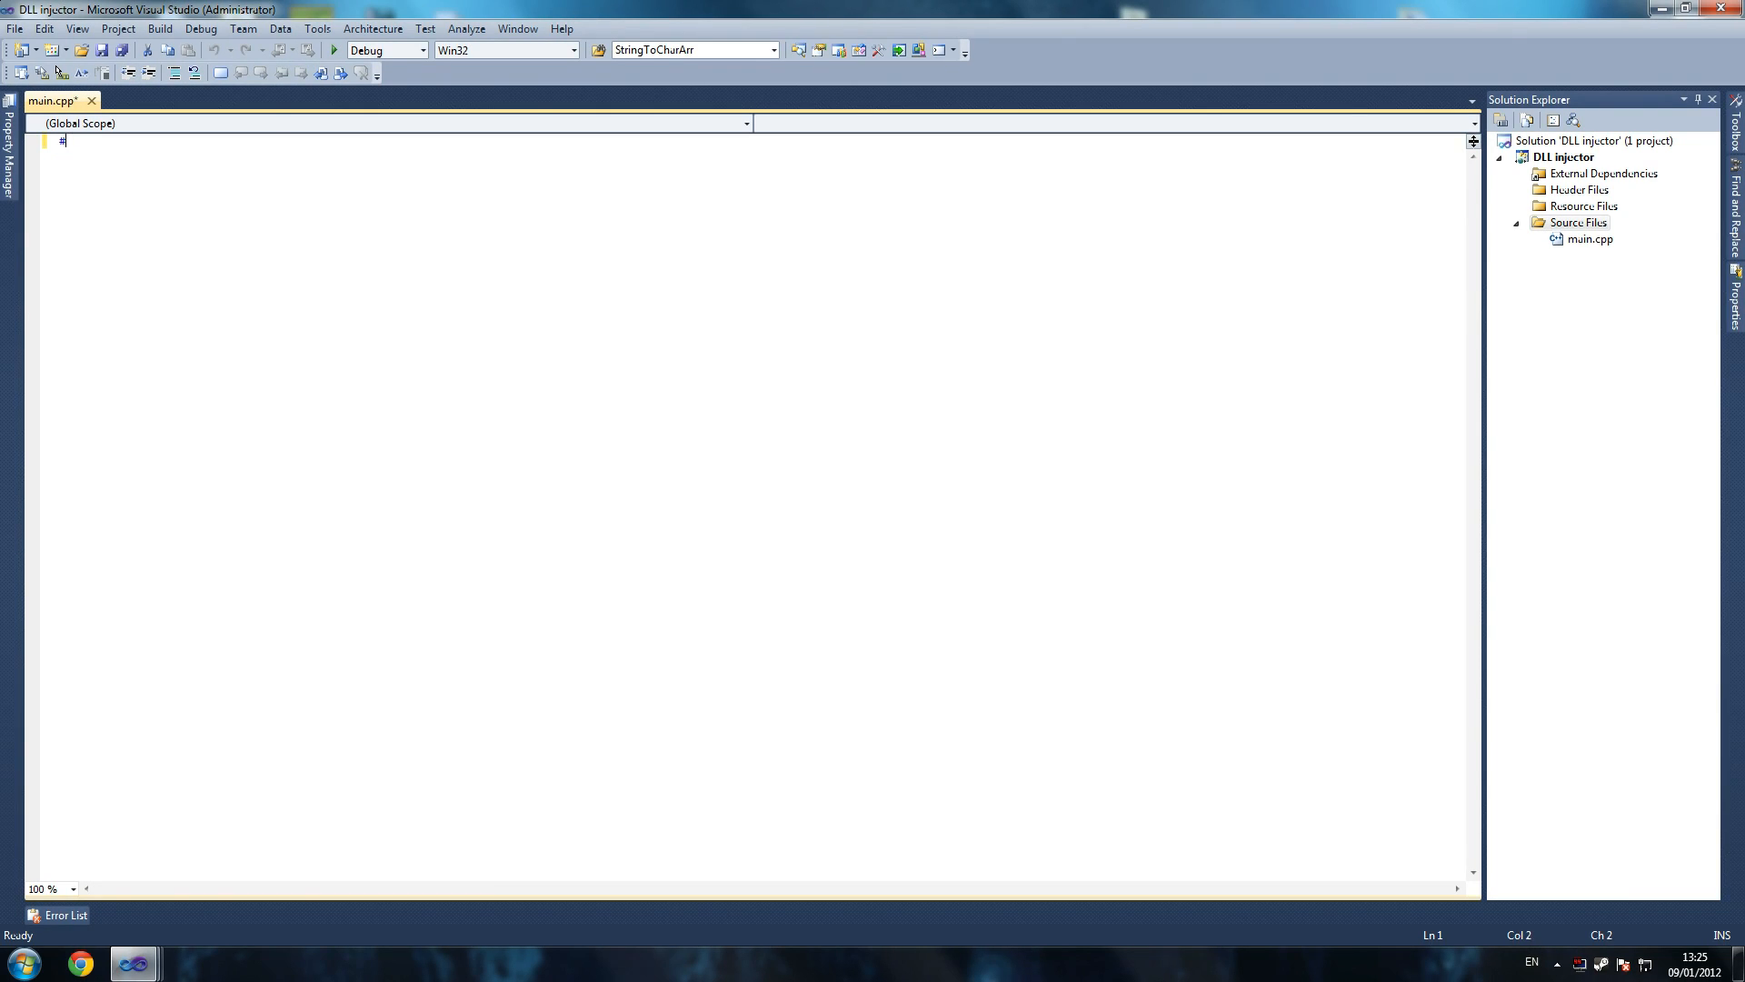
type("include")
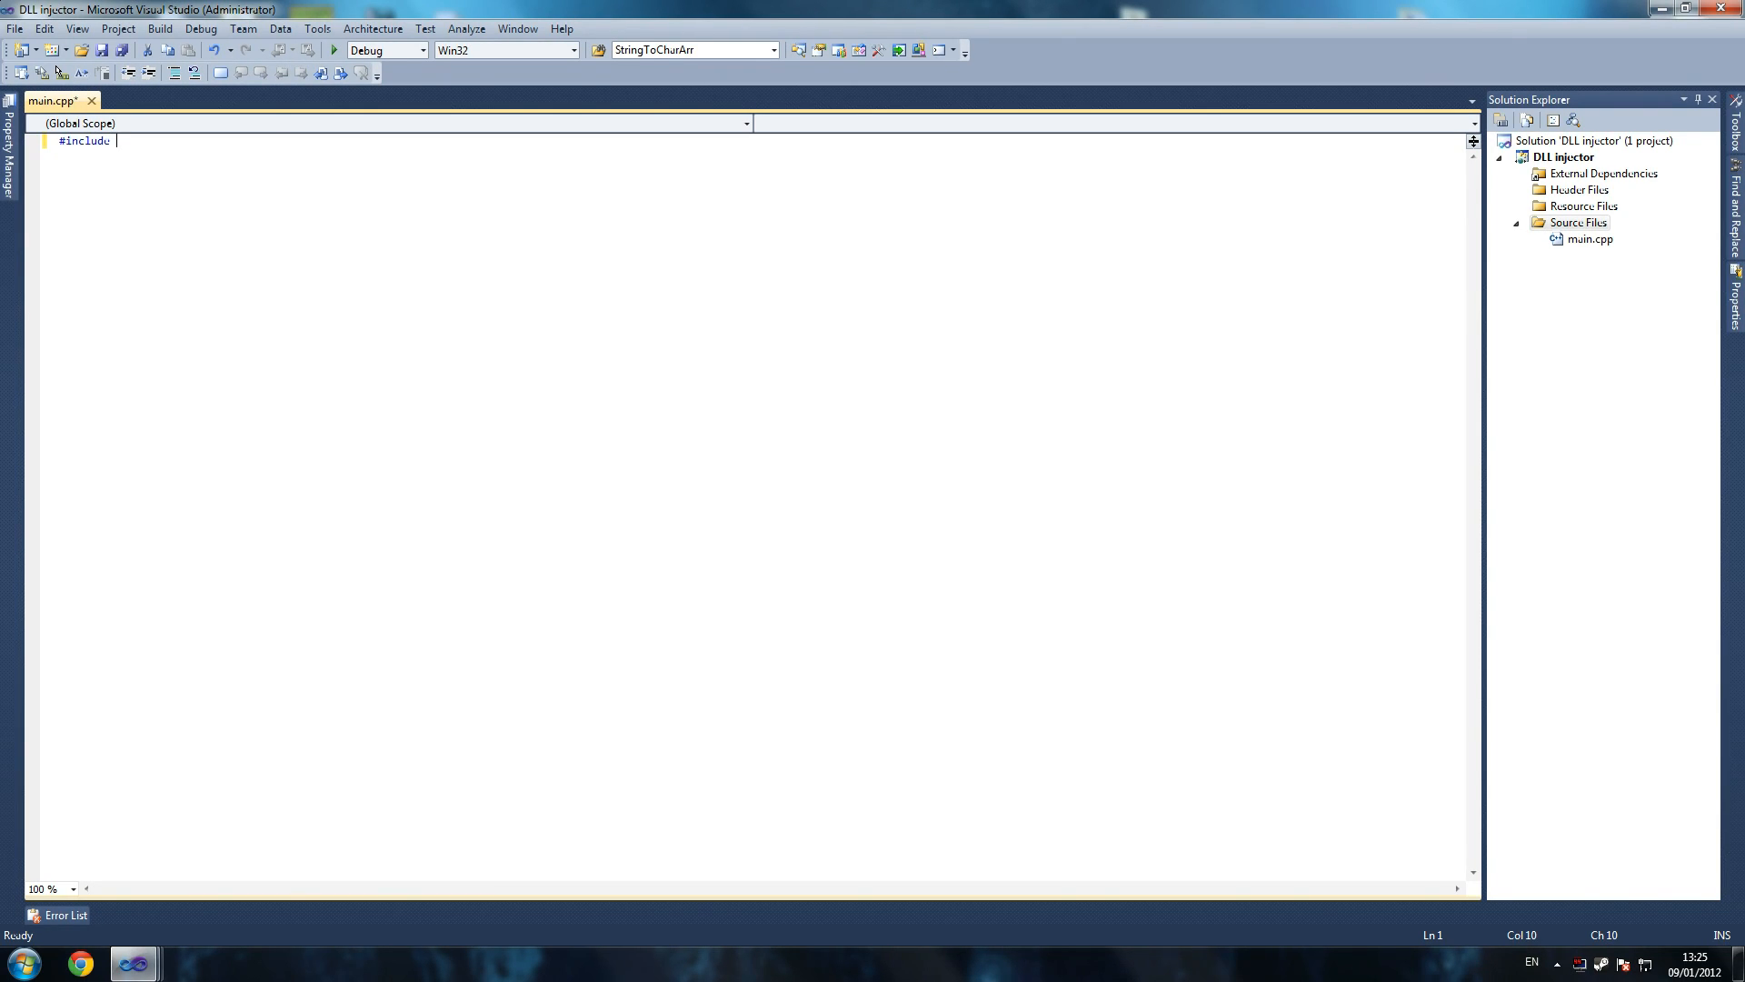
type("<")
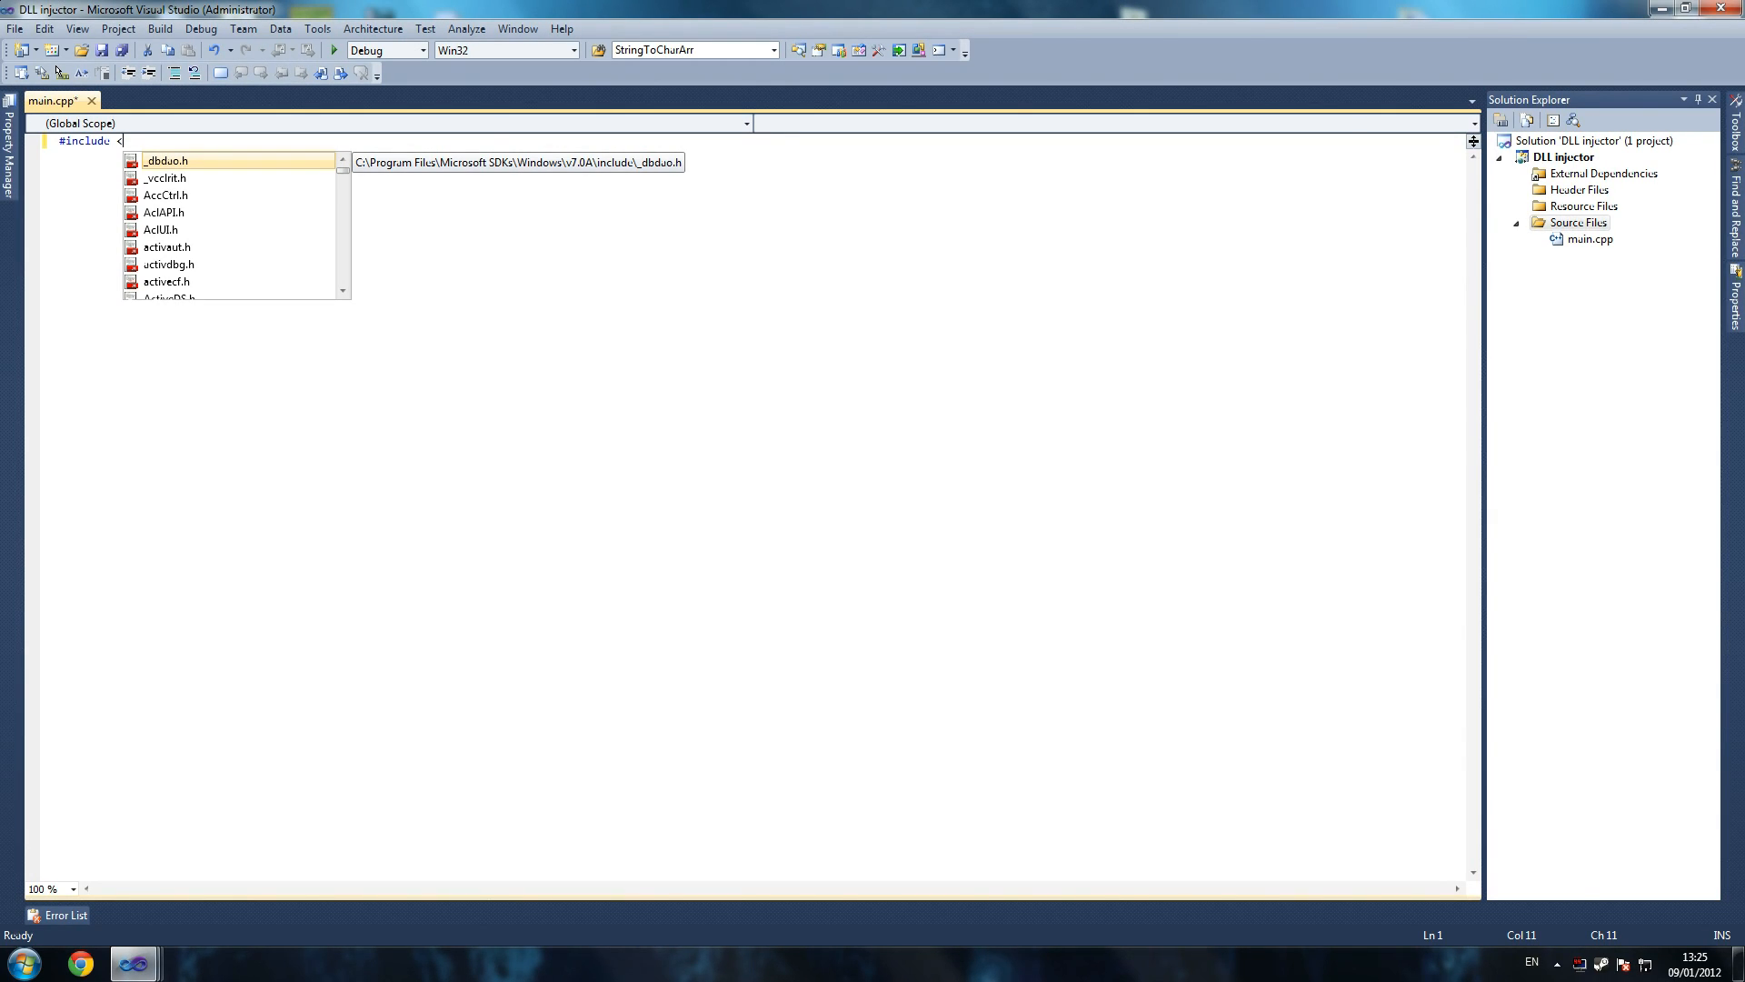
type("iostream")
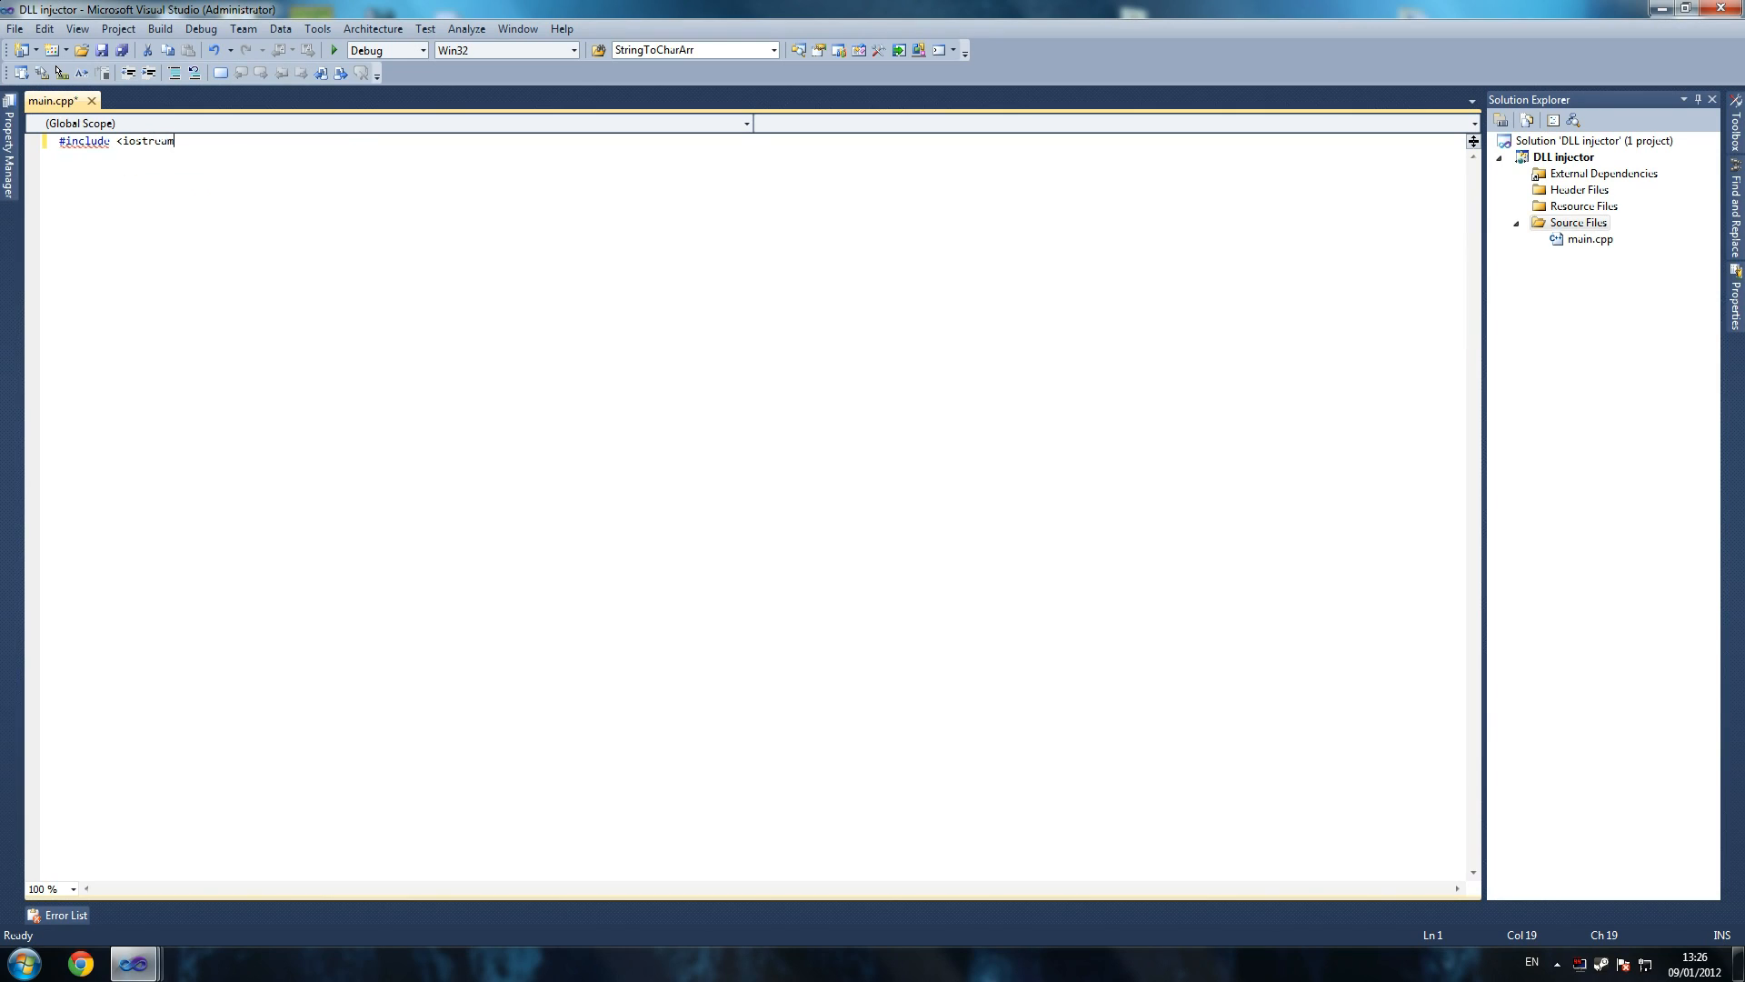
key("Enter")
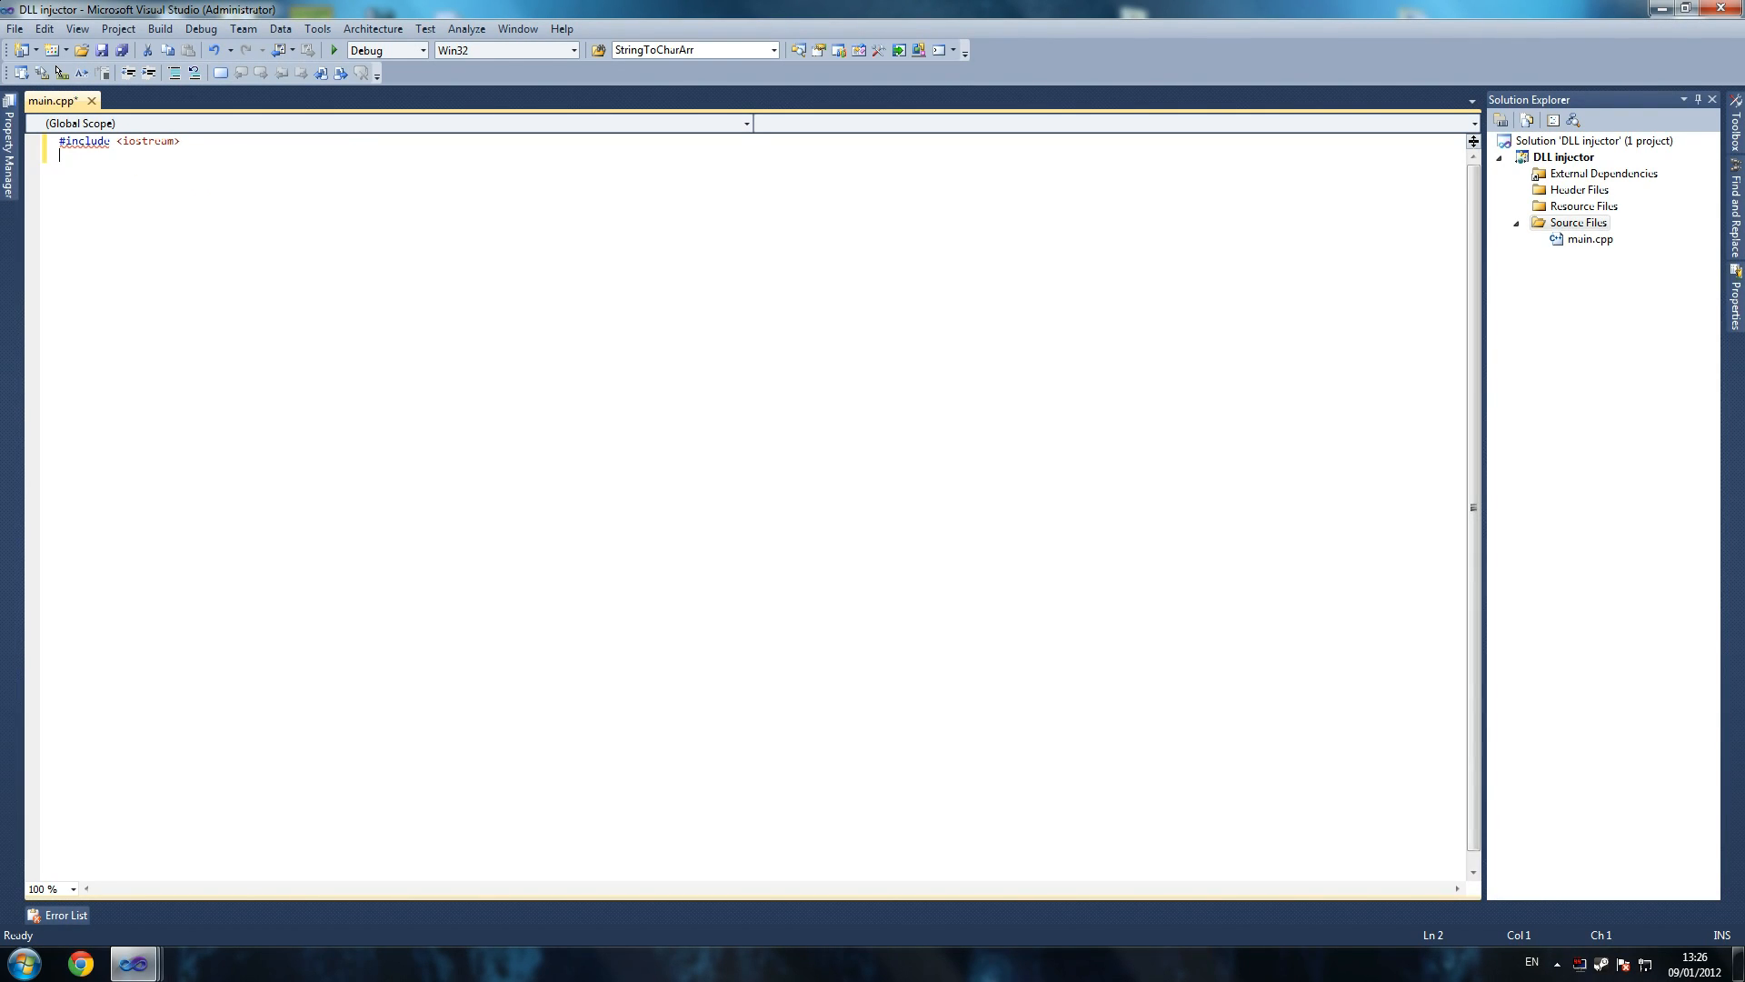
Begin the second line with #include <windows.
type("#")
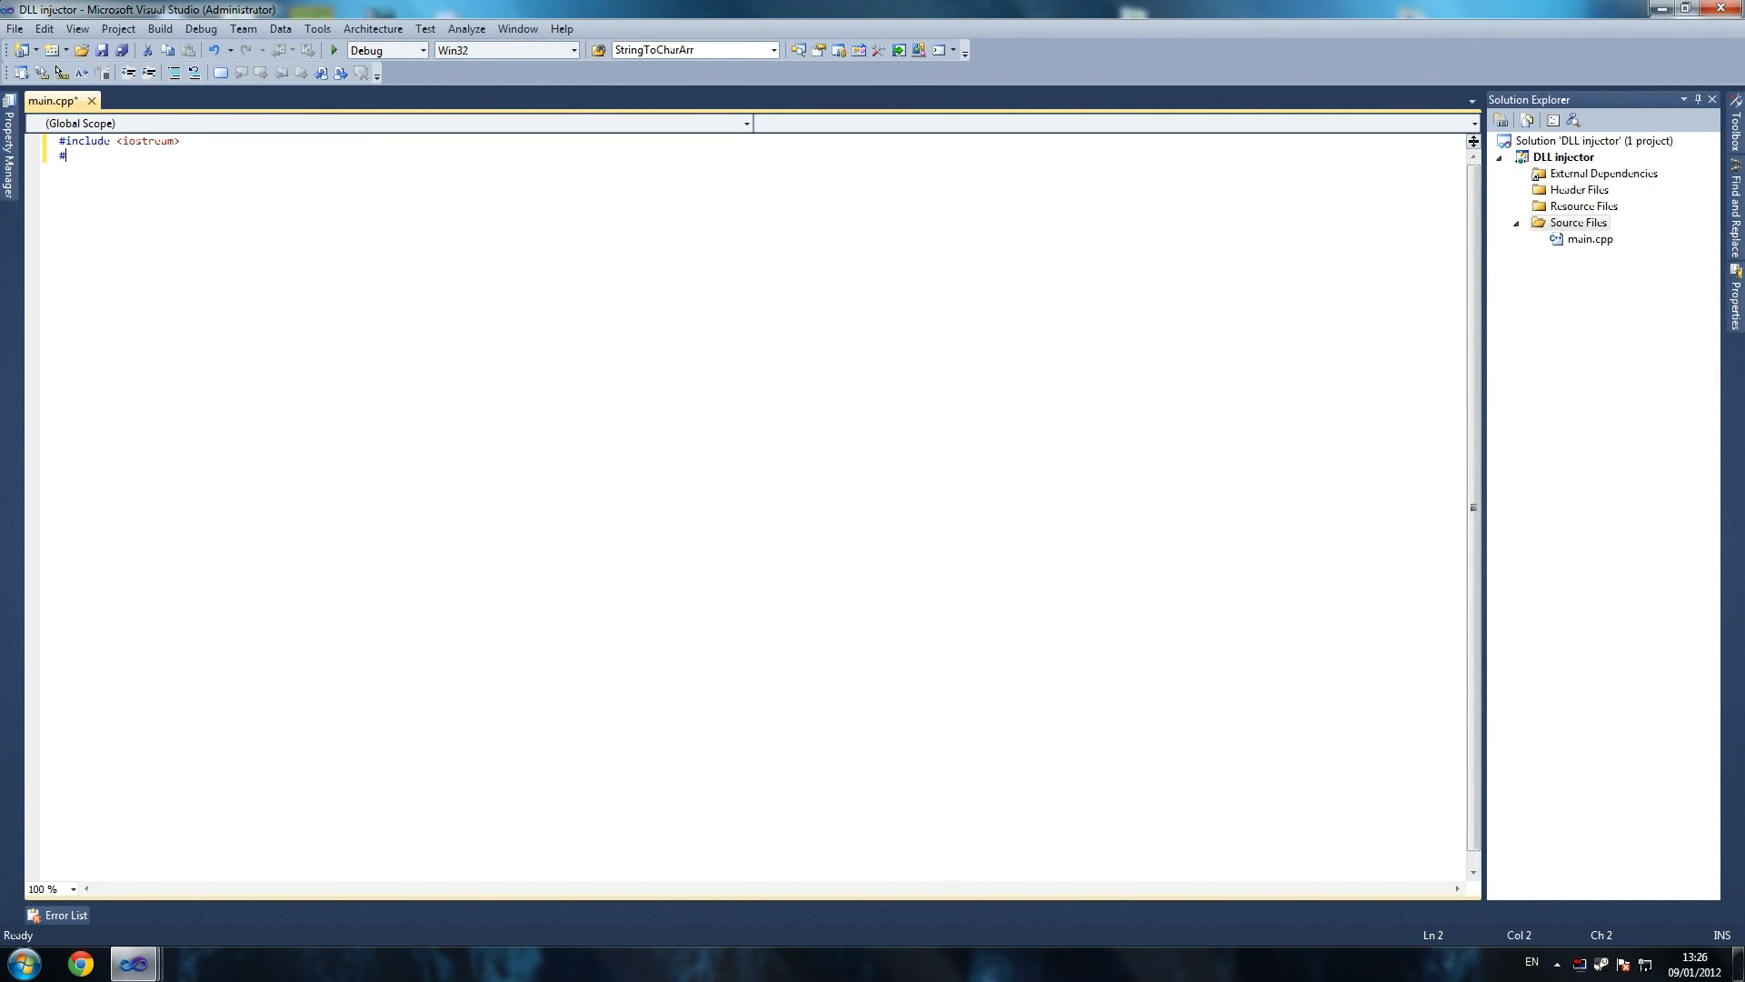
type("in")
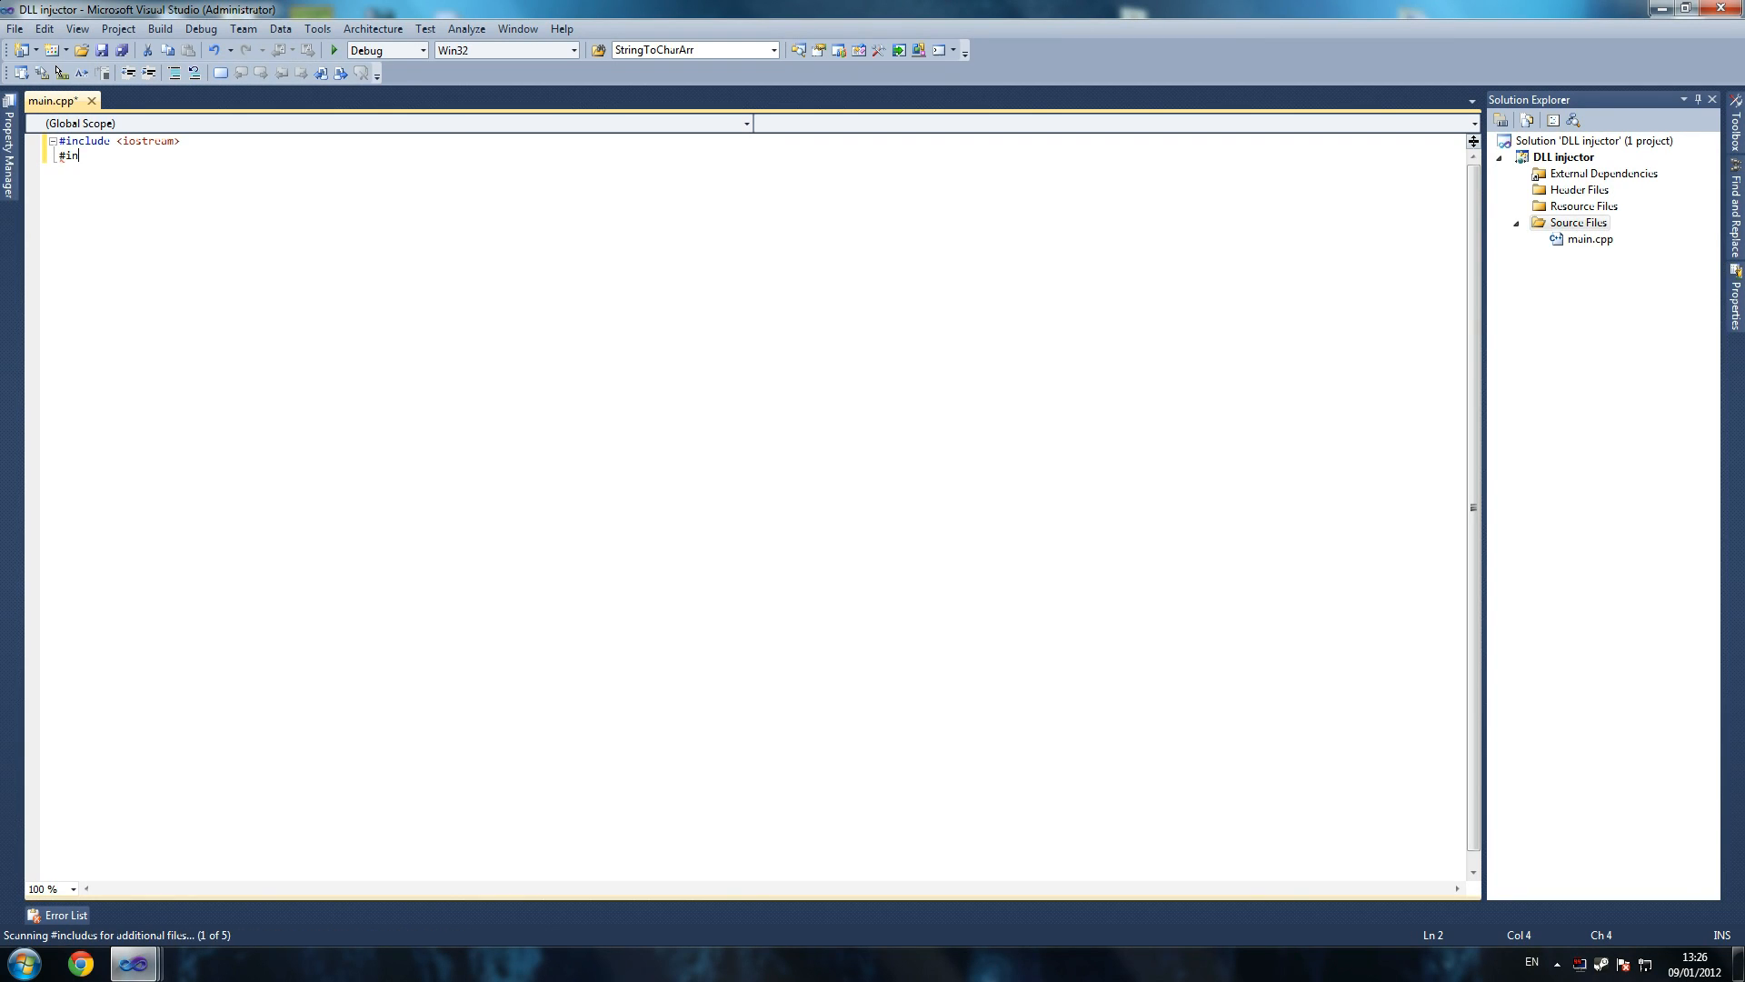
type("clude")
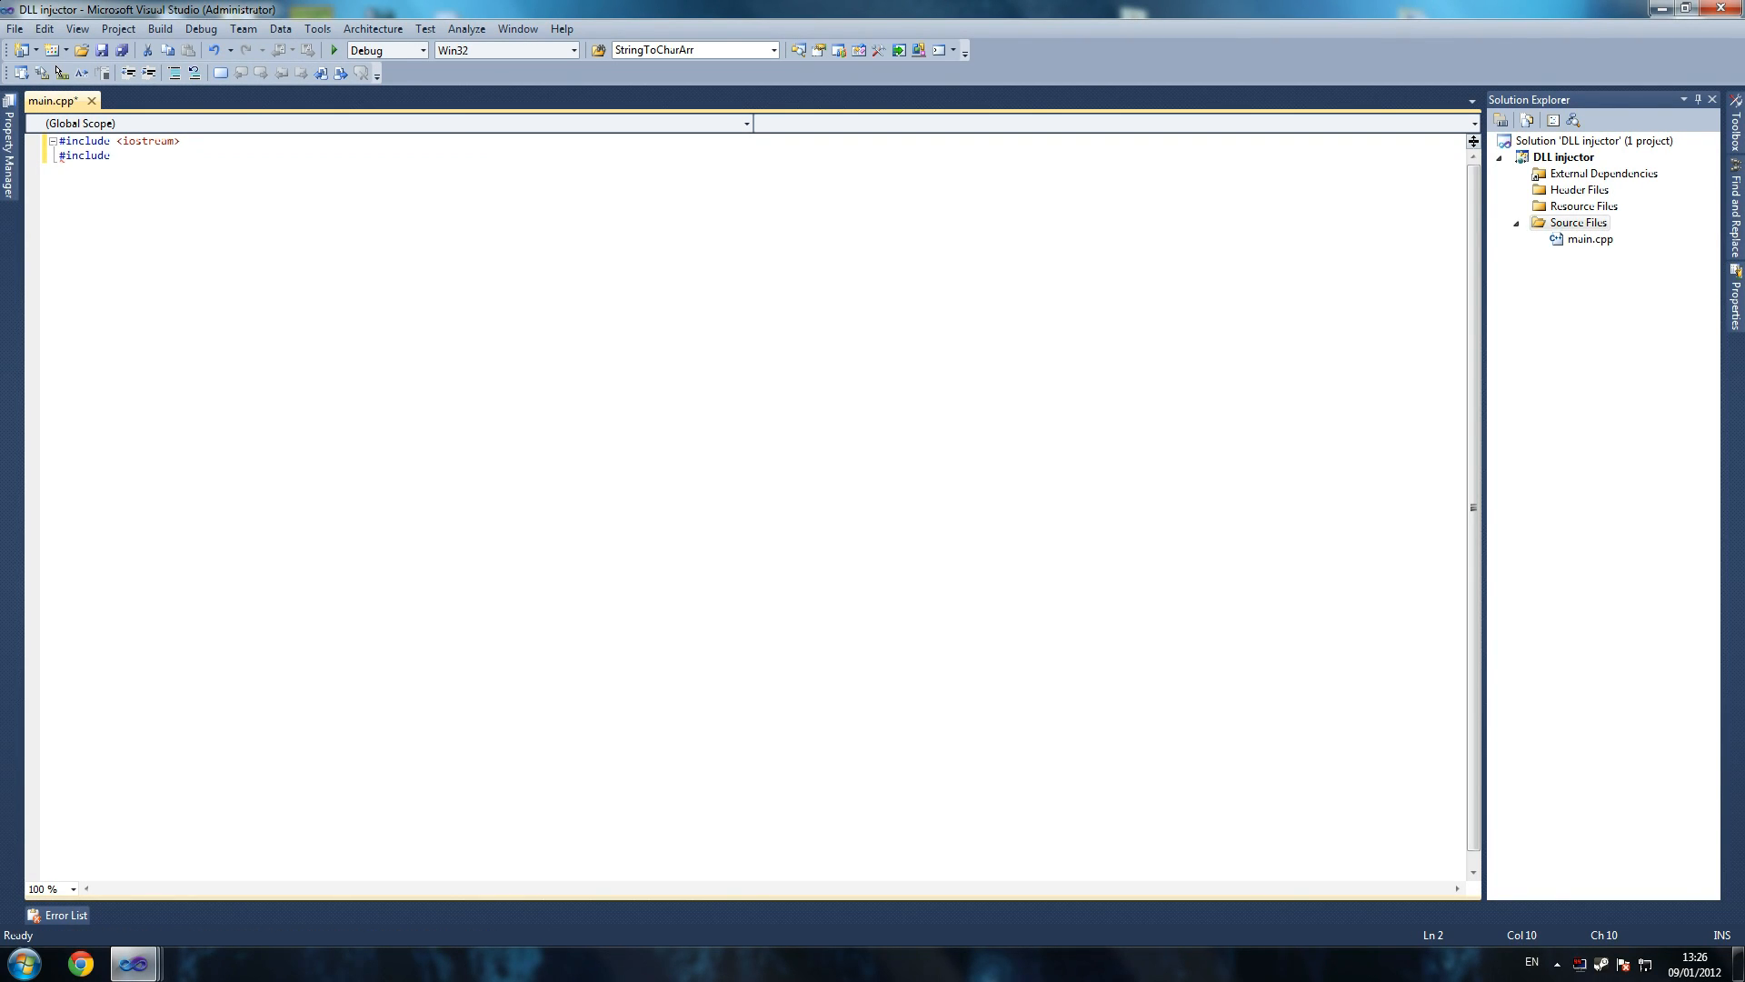
type("<windows")
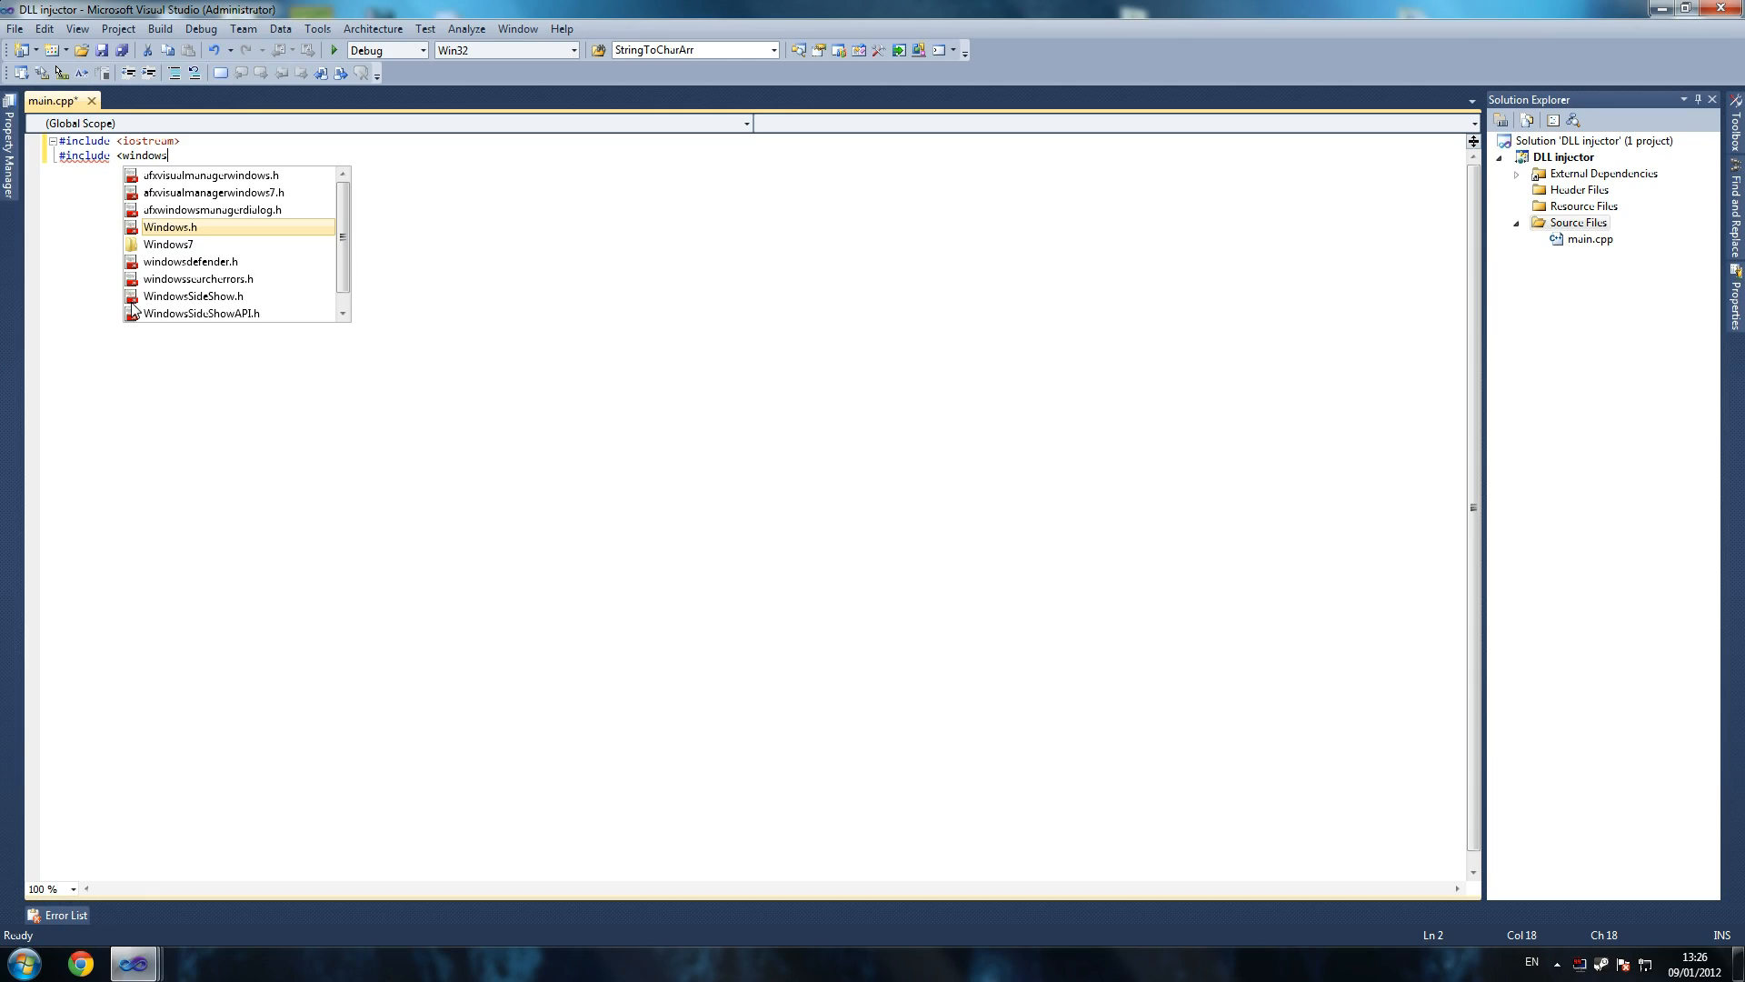